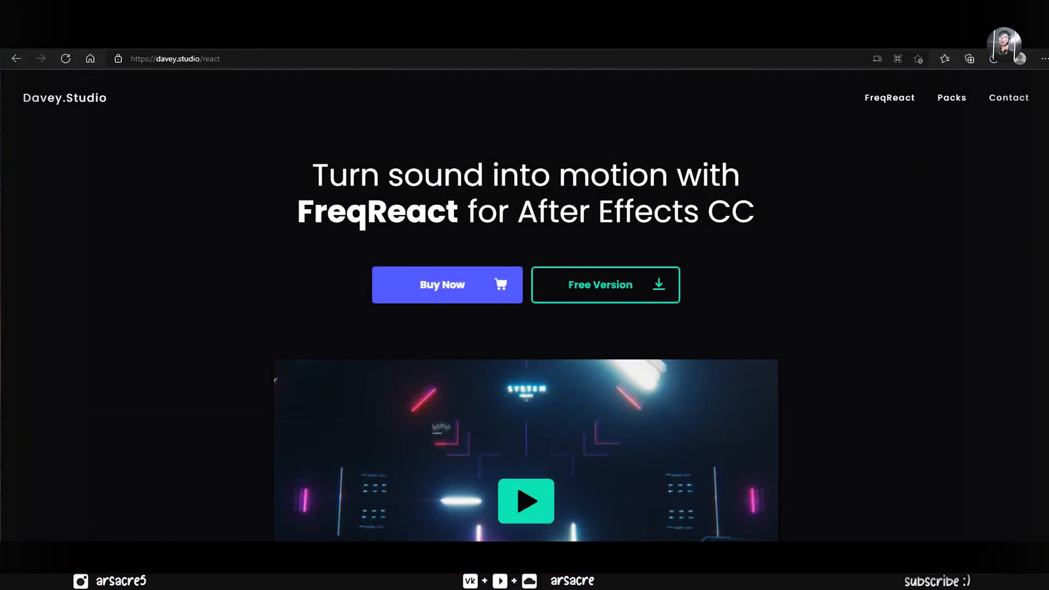
Step: Review the FreqReact purchase details page before setting up the project
scroll("down", 3)
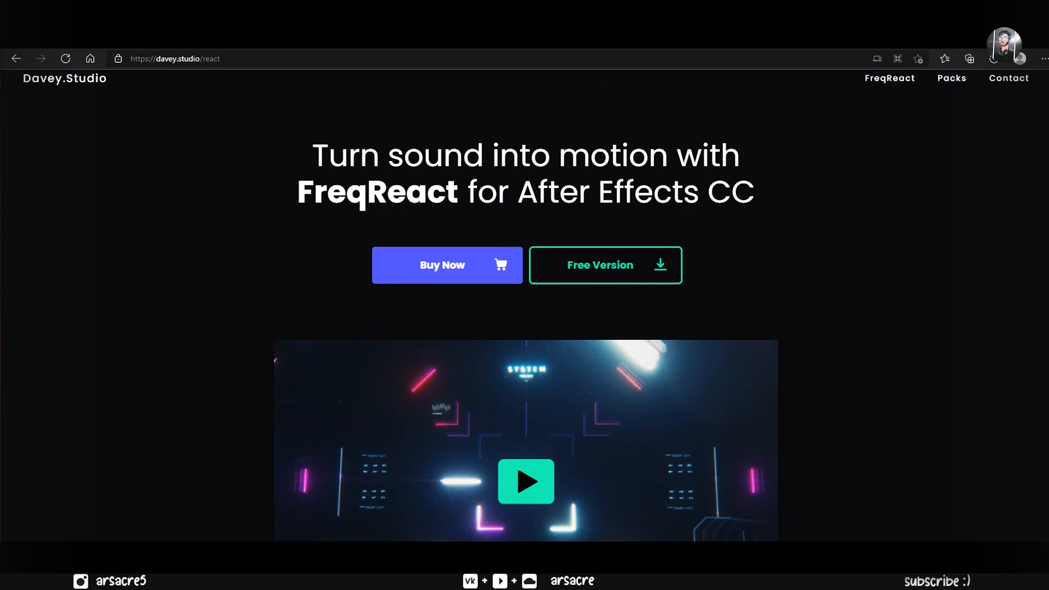
left_click(604, 265)
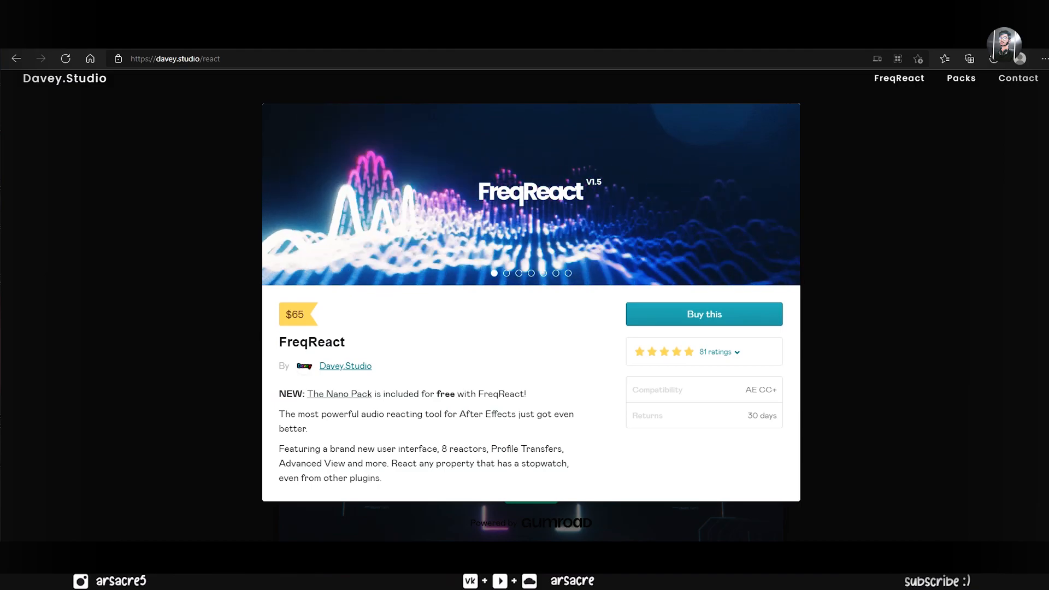
scroll("up", 3)
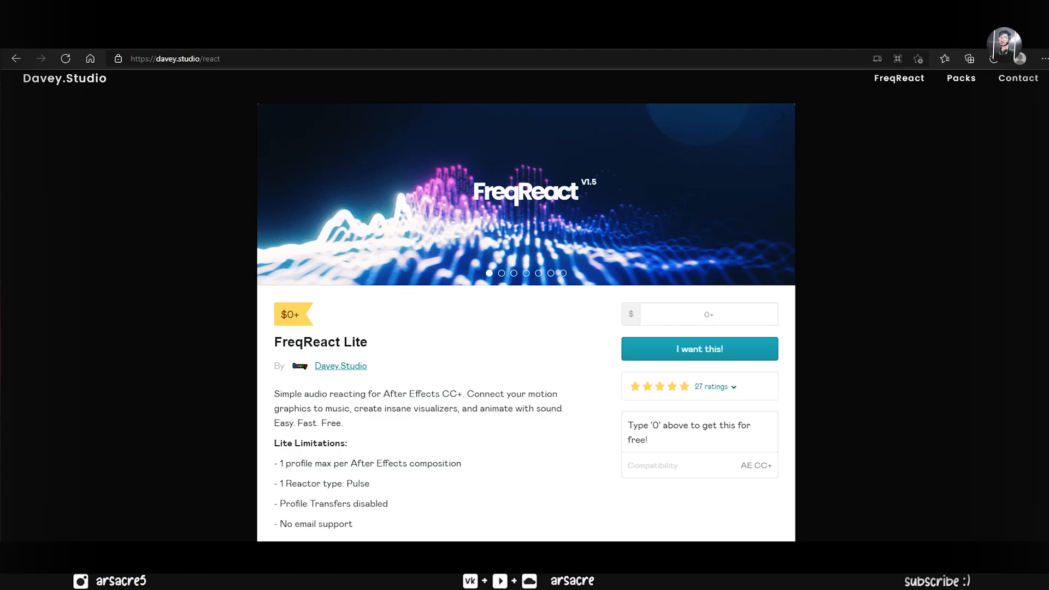
scroll("down", 3)
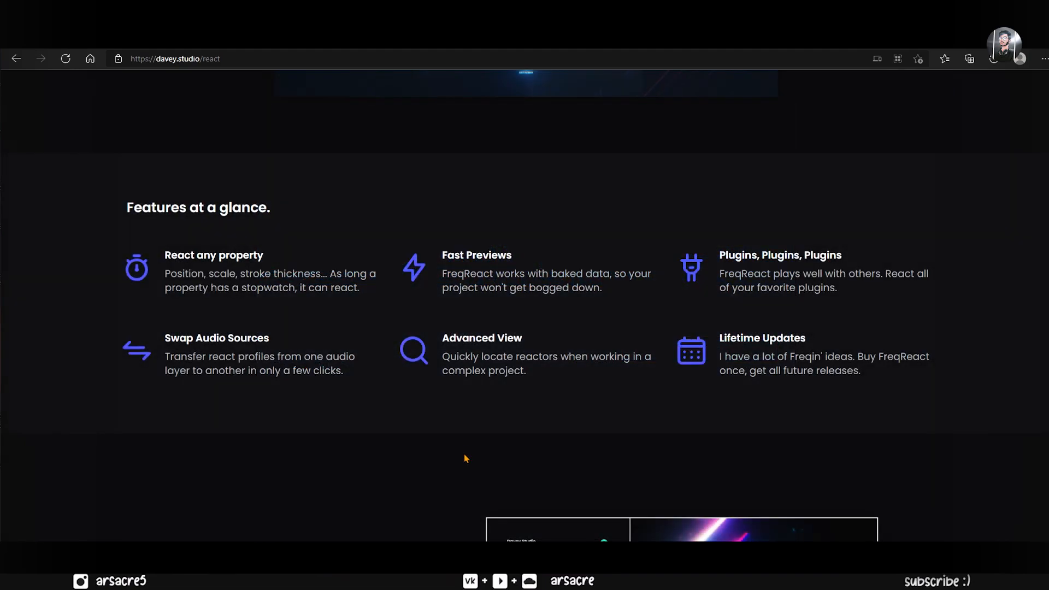
scroll("down", 3)
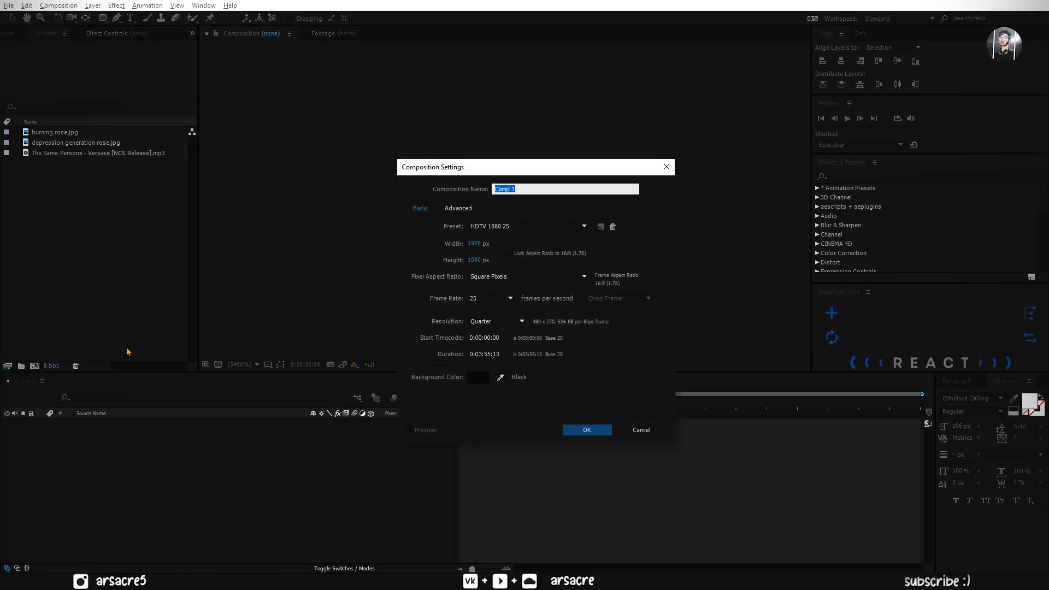
Step: Create a new HDTV 1080 25 composition named Main Comp
type("Ly")
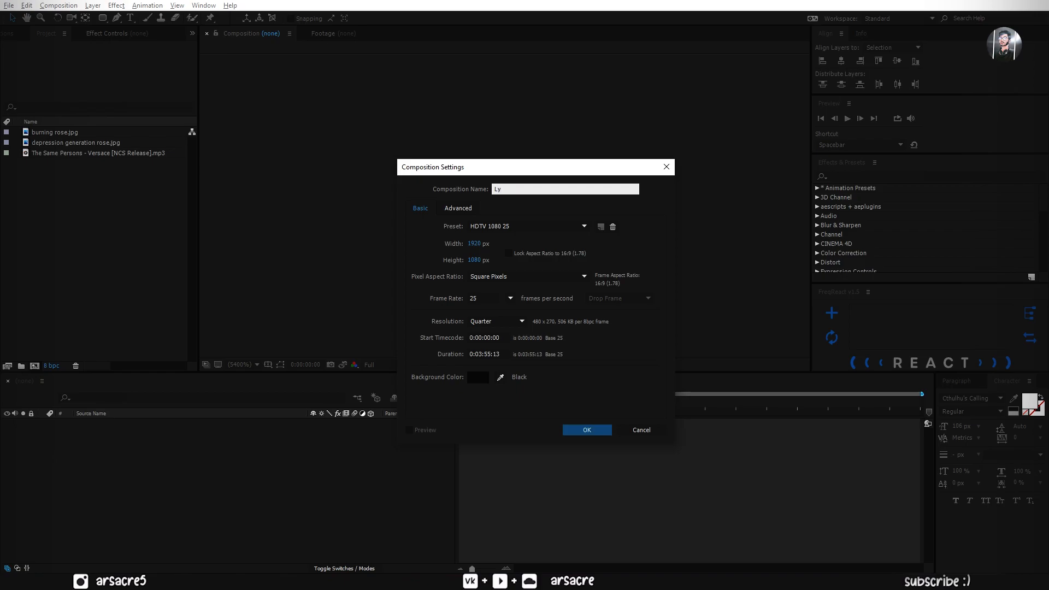
type("Main Comp")
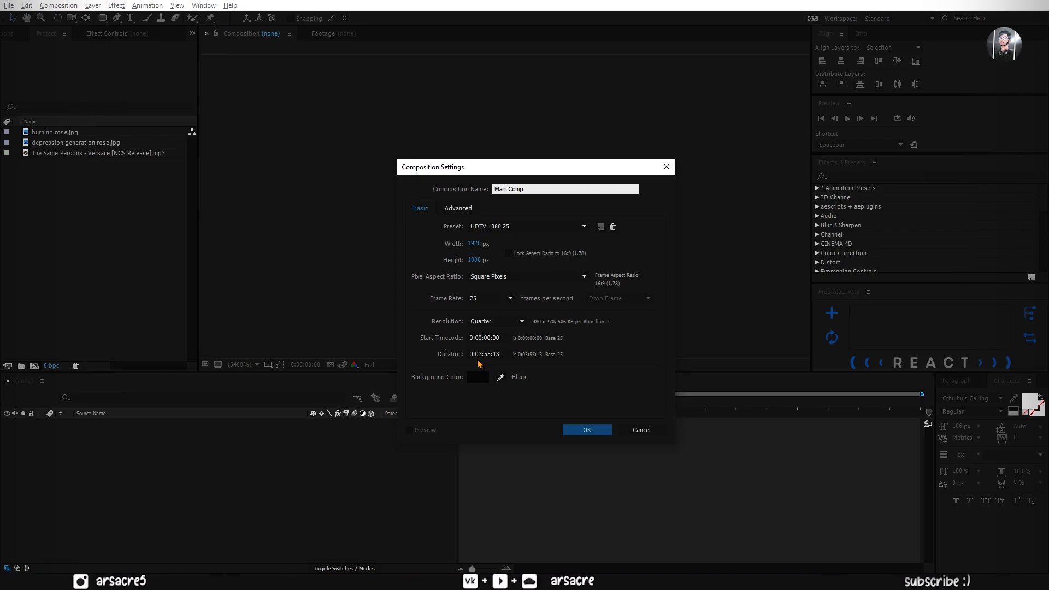
mouse_move(548, 261)
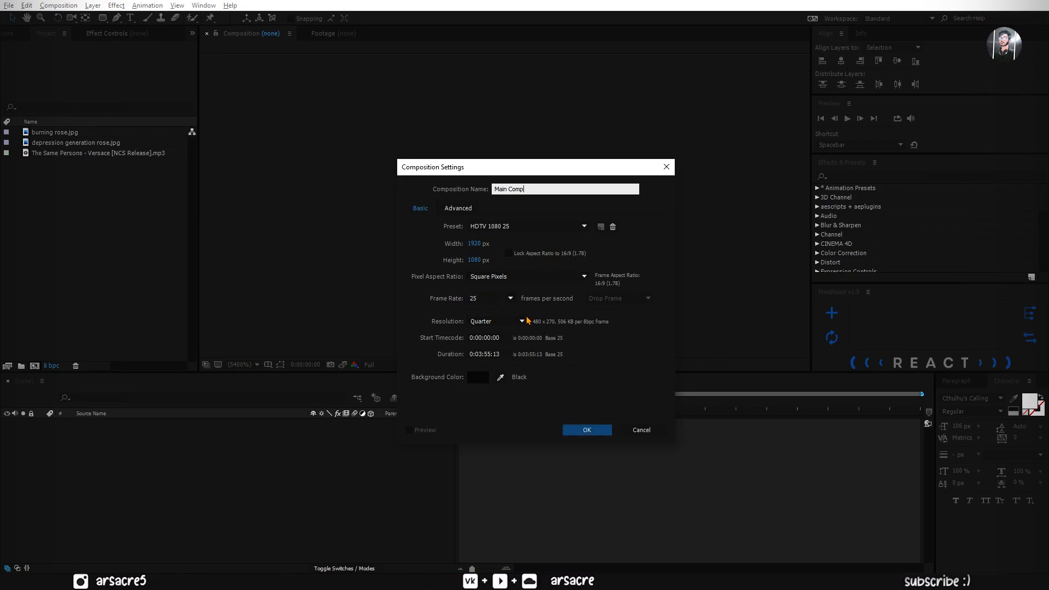
left_click(586, 429)
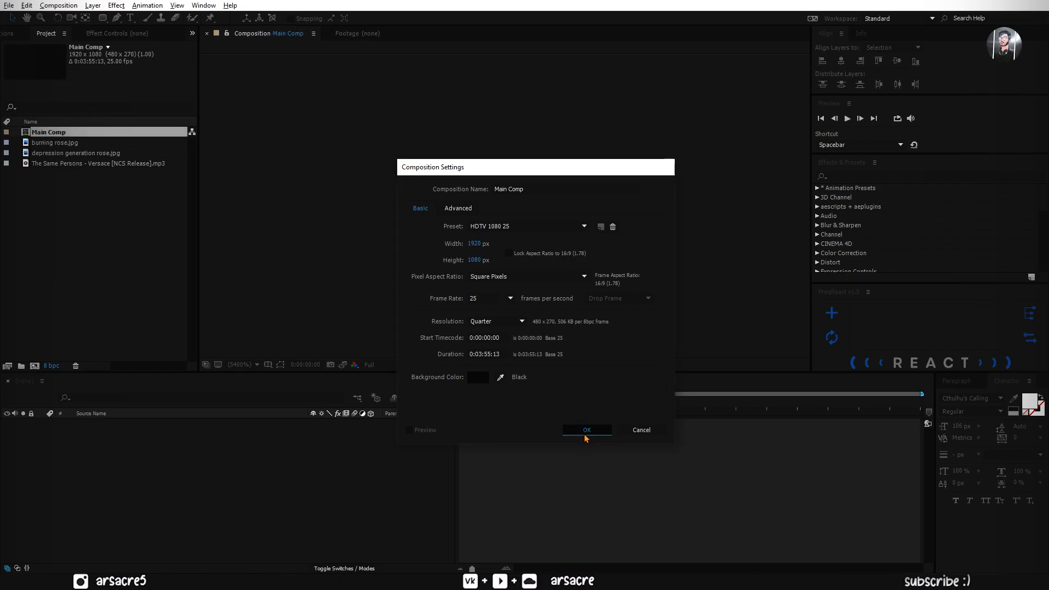
left_click(586, 429)
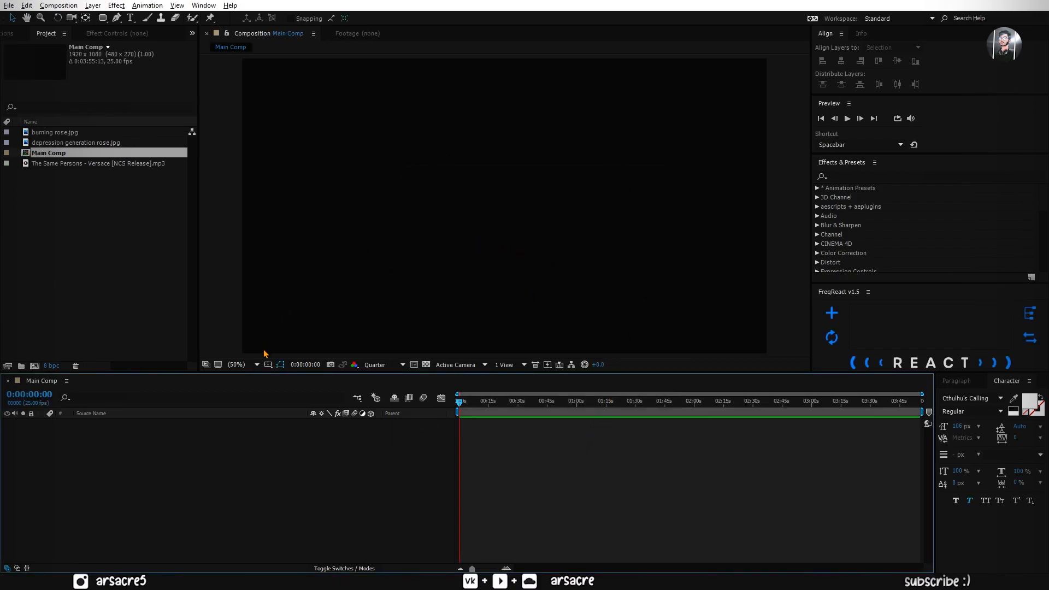
Step: Show the Title/Action Safe guides and bring the Versace mp3 into the timeline
left_click(269, 365)
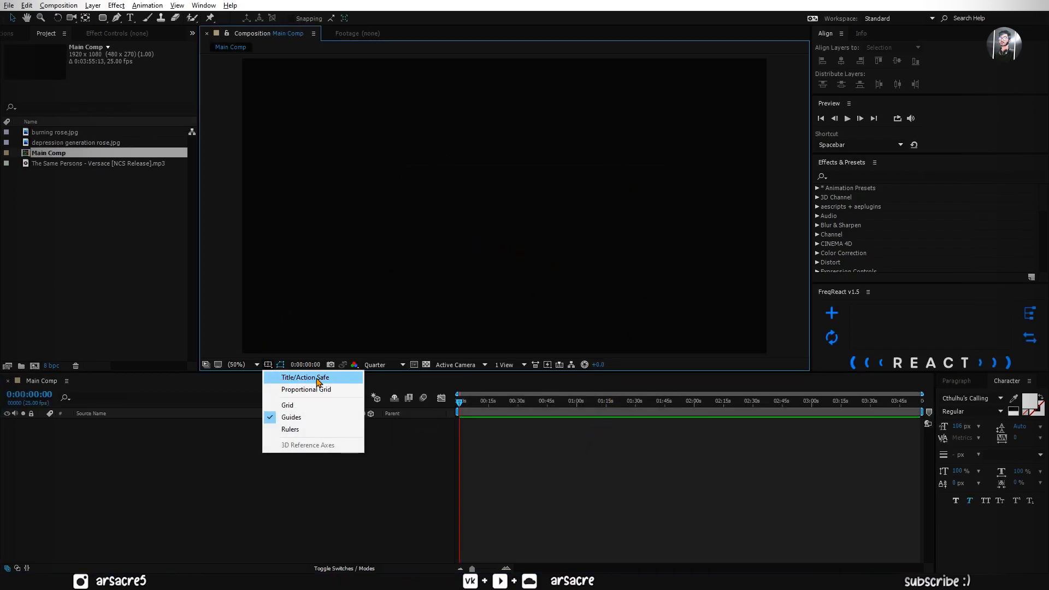
left_click(304, 377)
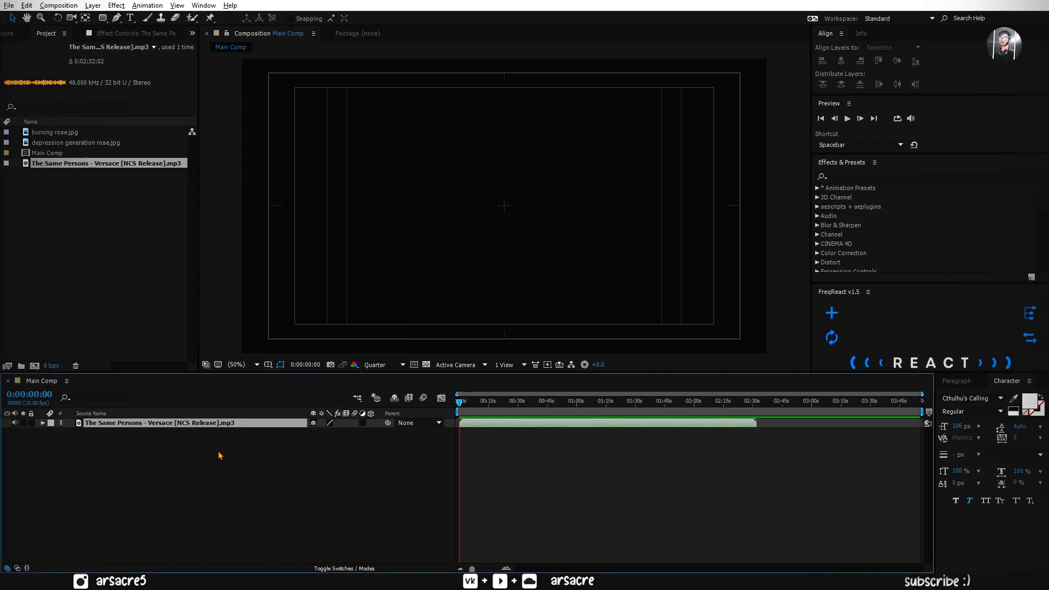
left_click(494, 401)
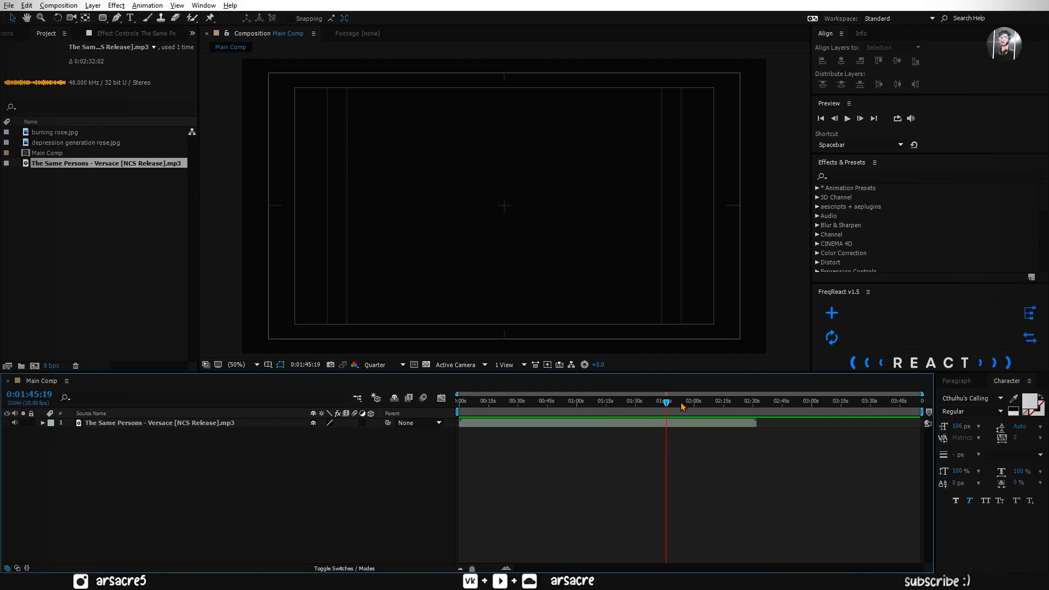
Step: End the work area where the song ends and trim the comp to the work area
left_click_drag(665, 402, 758, 402)
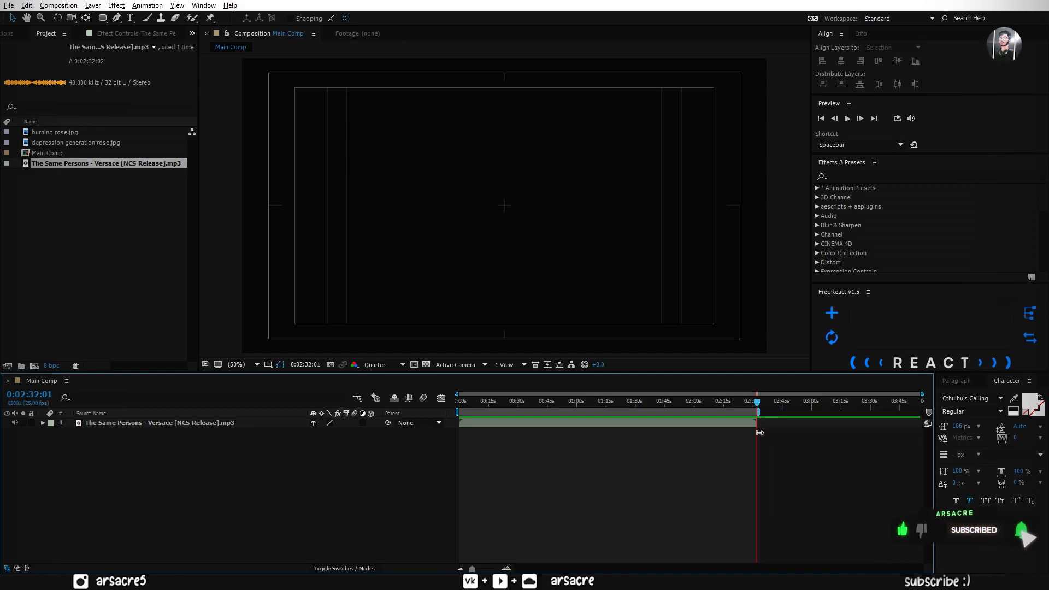
left_click_drag(757, 401, 633, 401)
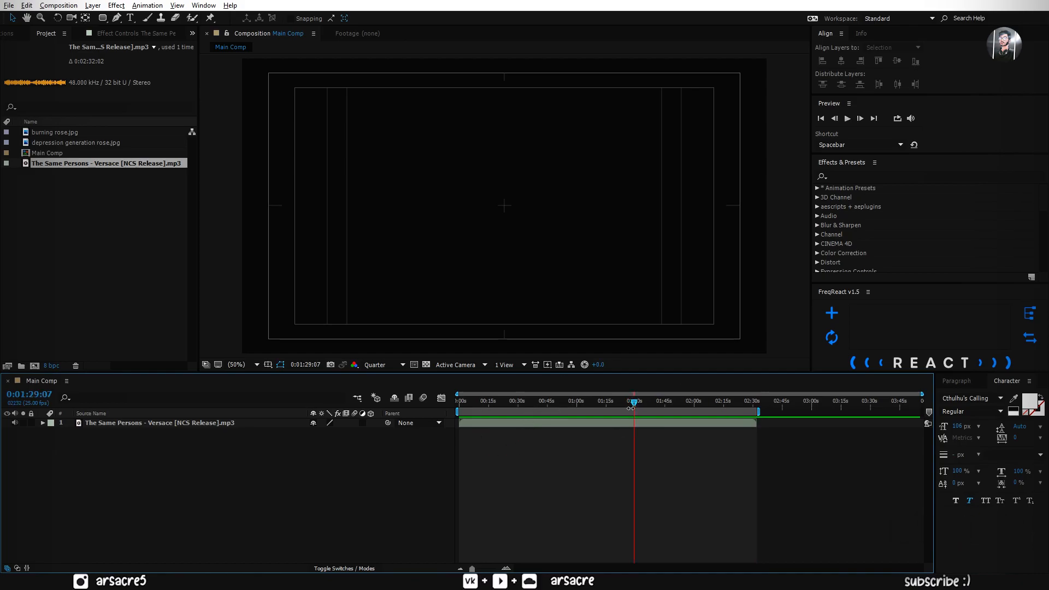
left_click(58, 5)
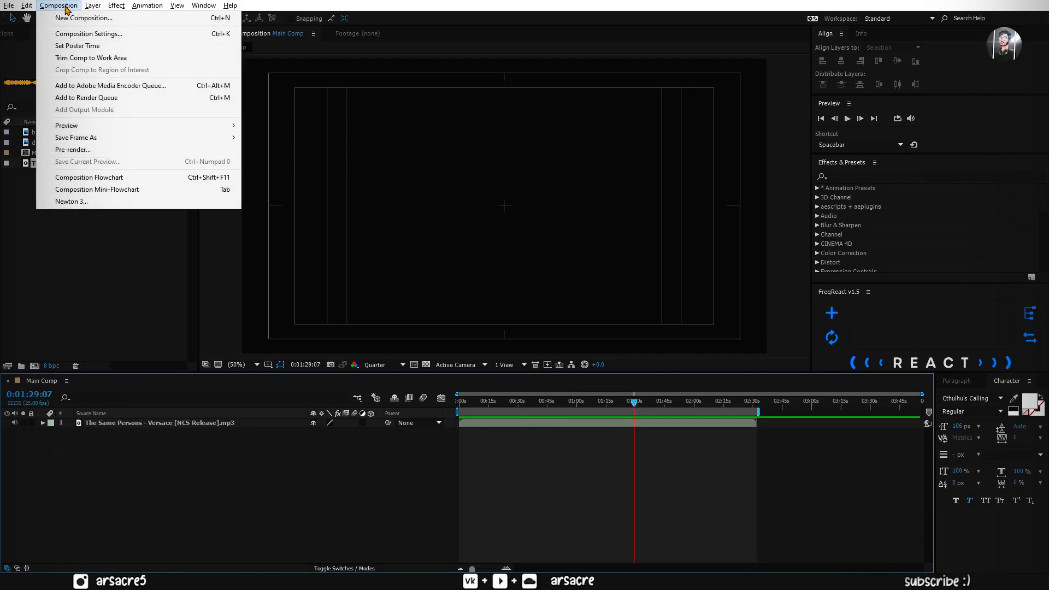
mouse_move(90, 58)
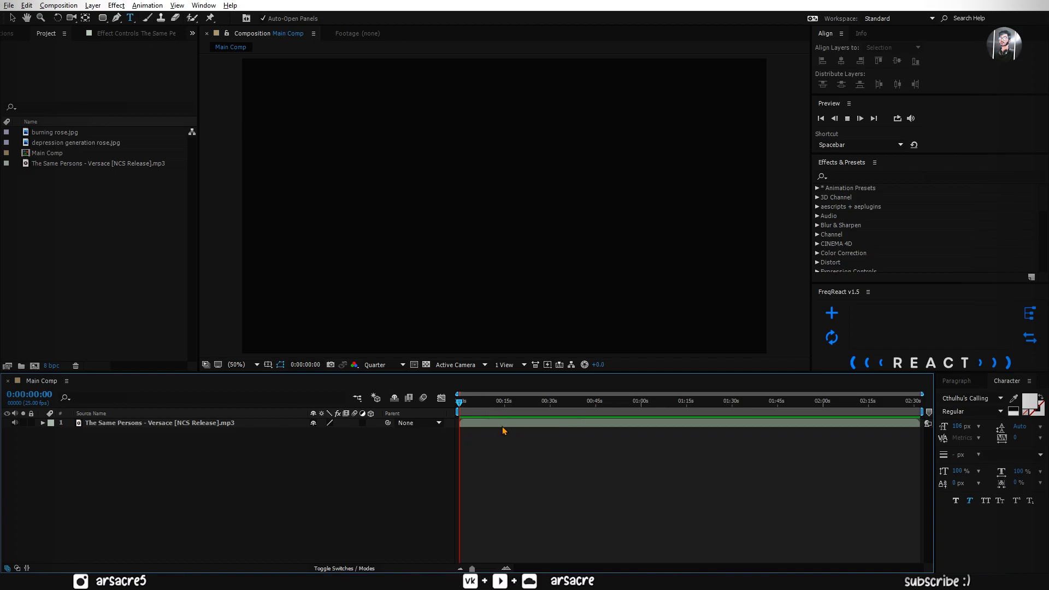
mouse_move(482, 404)
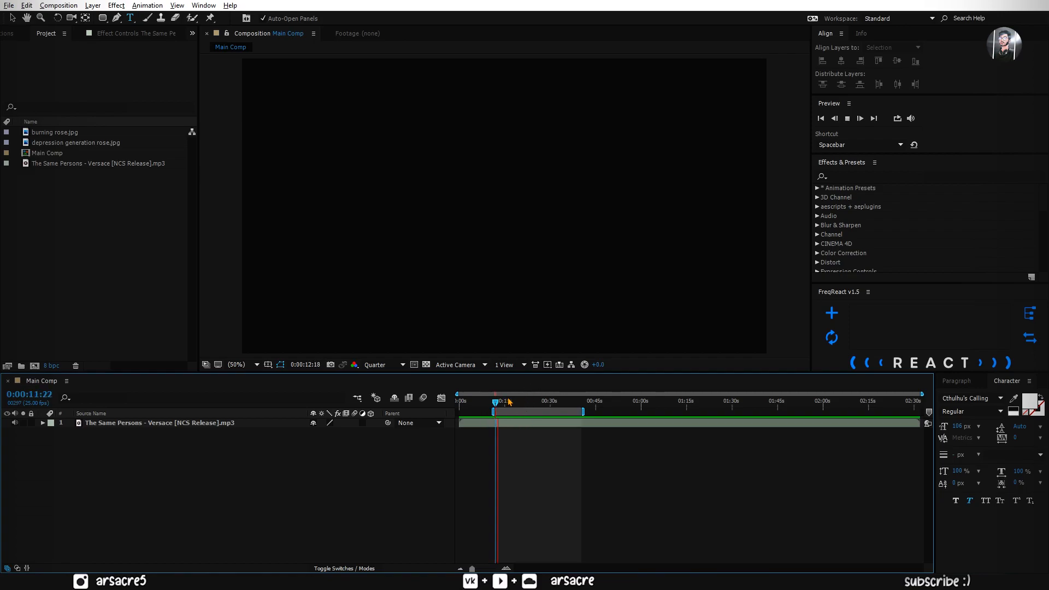
Step: At the lyric's start, add centred text VERSACE ON MY WRIST, correcting the typo
left_click(507, 401)
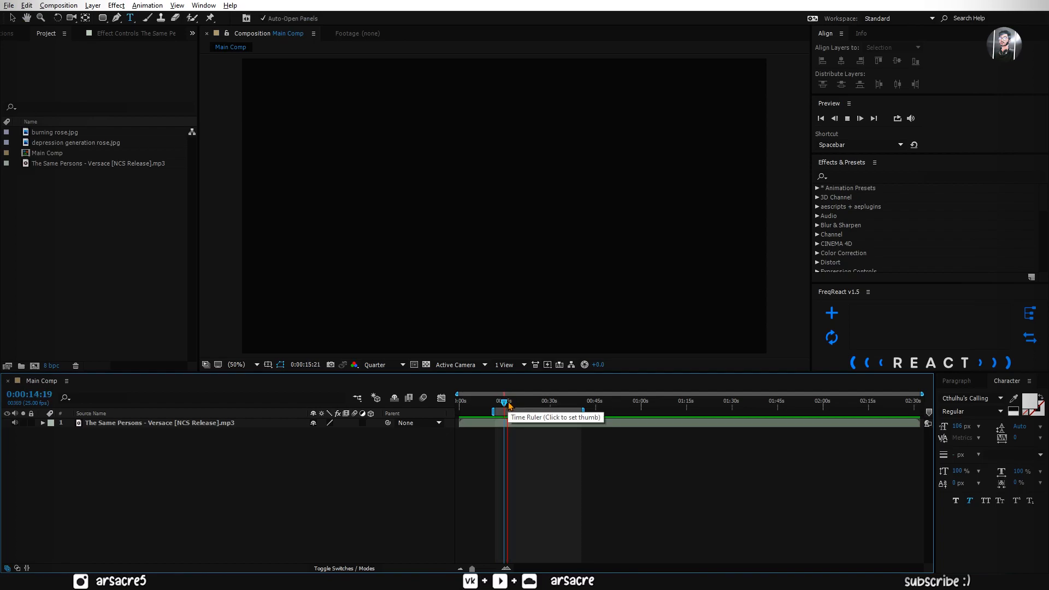
left_click(507, 401)
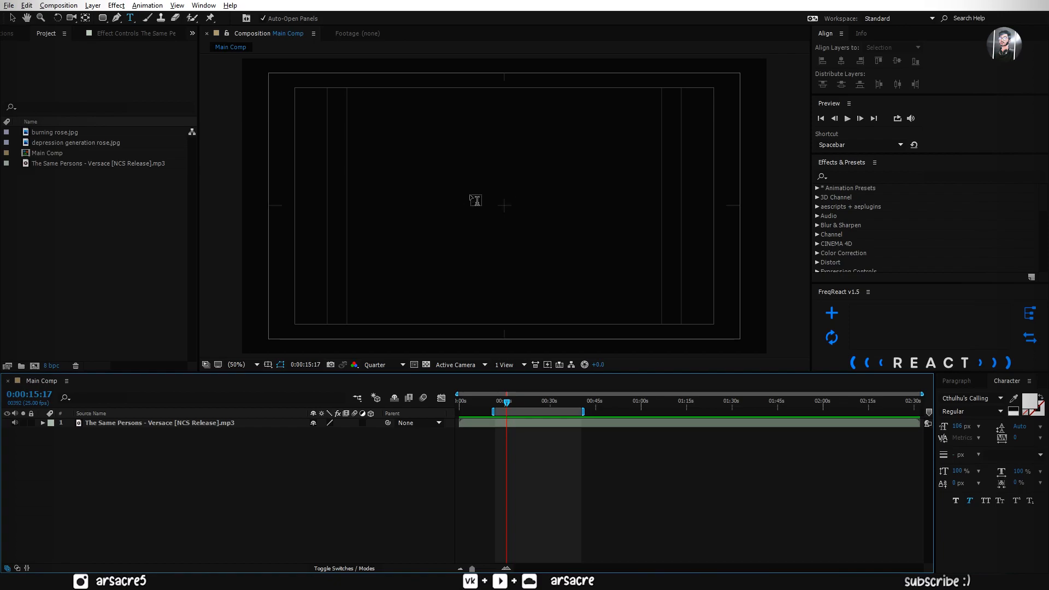
type("VERSACE ON MY WIRS")
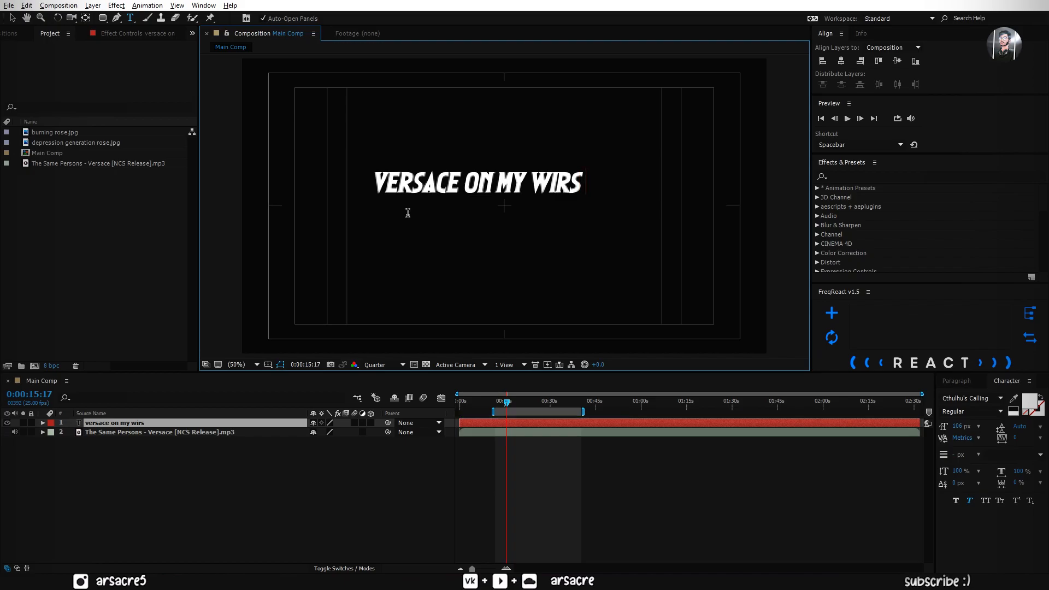
key("Backspace")
type("RIST")
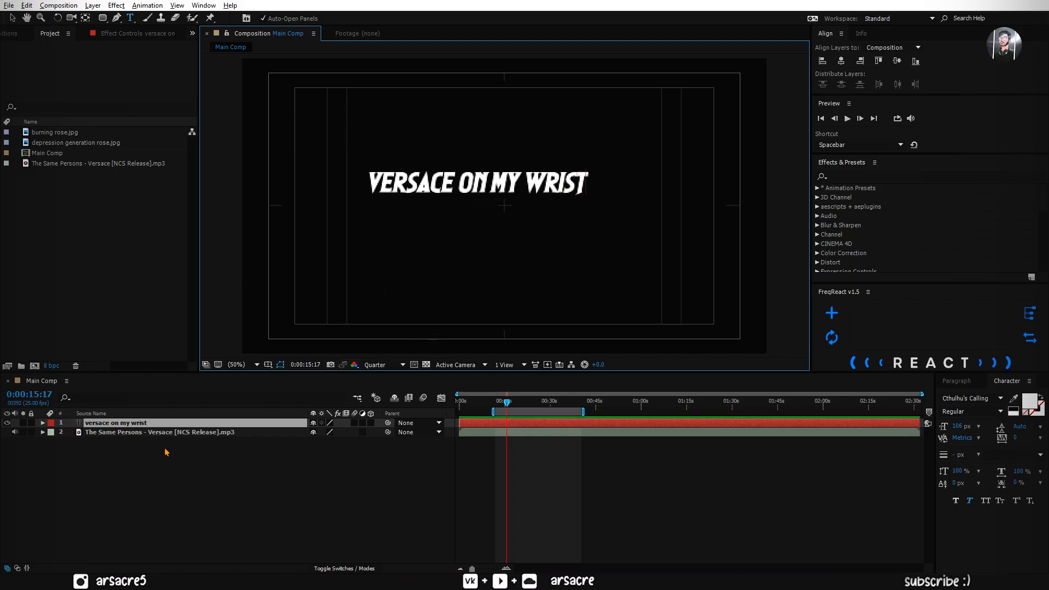
left_click(476, 182)
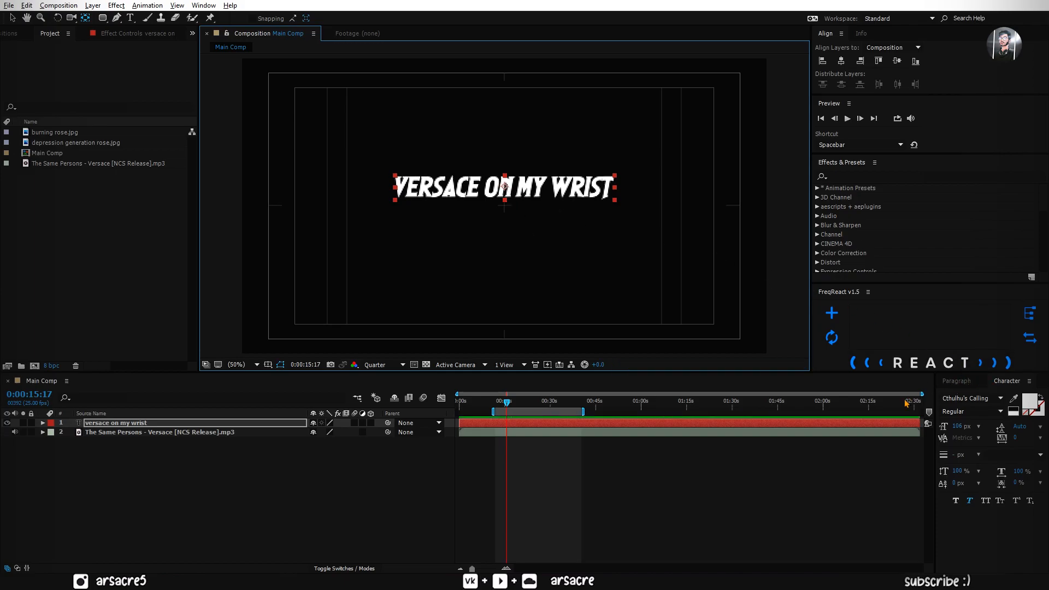
Step: Set the lyric to lowercase Futura BdCn BT Bold with Faux Italic
left_click(967, 397)
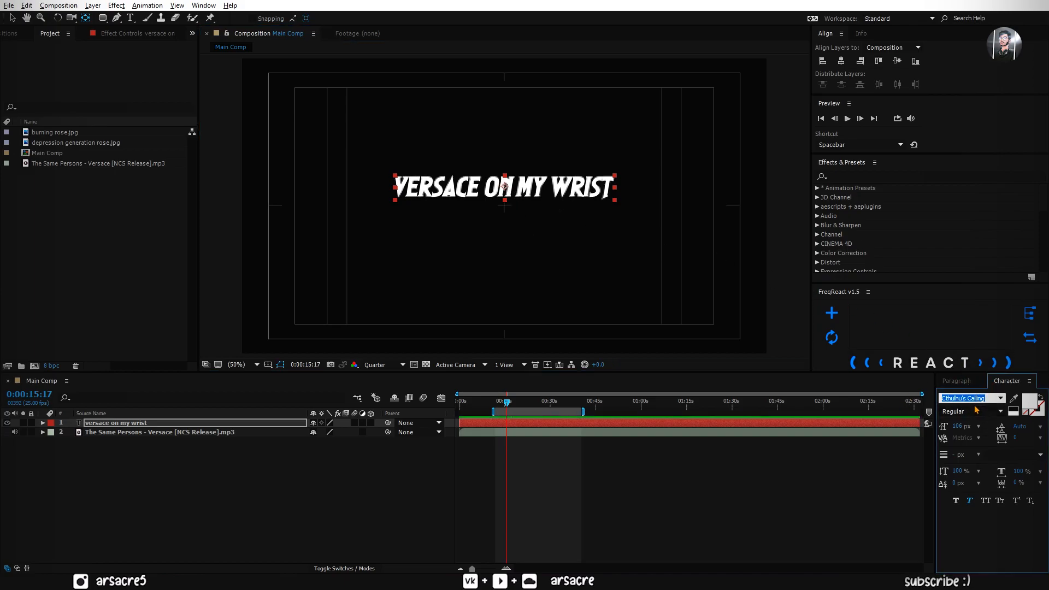
left_click(968, 397)
type("Futura (TT)")
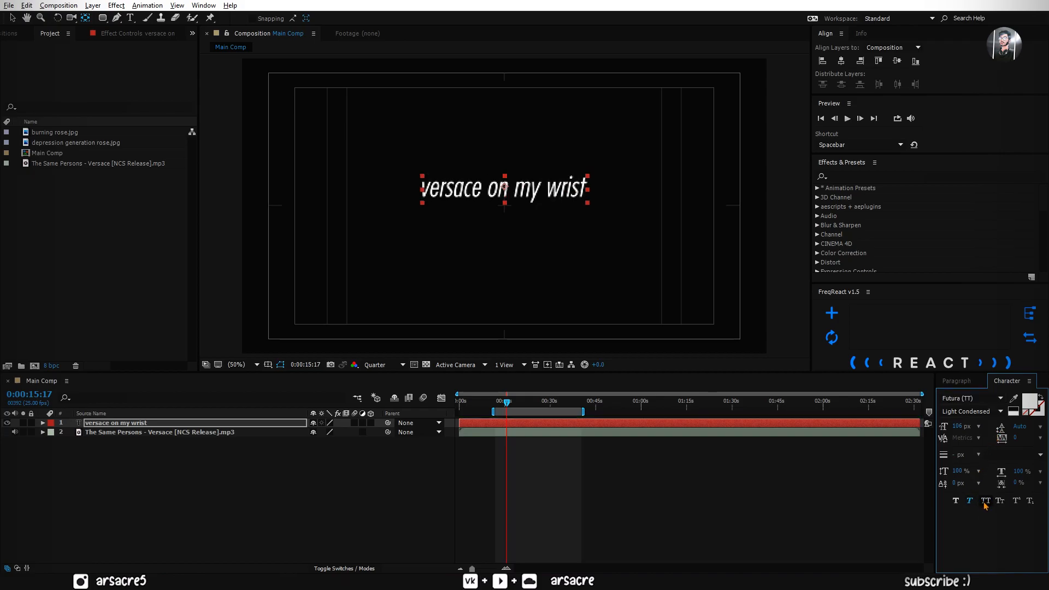
left_click(967, 412)
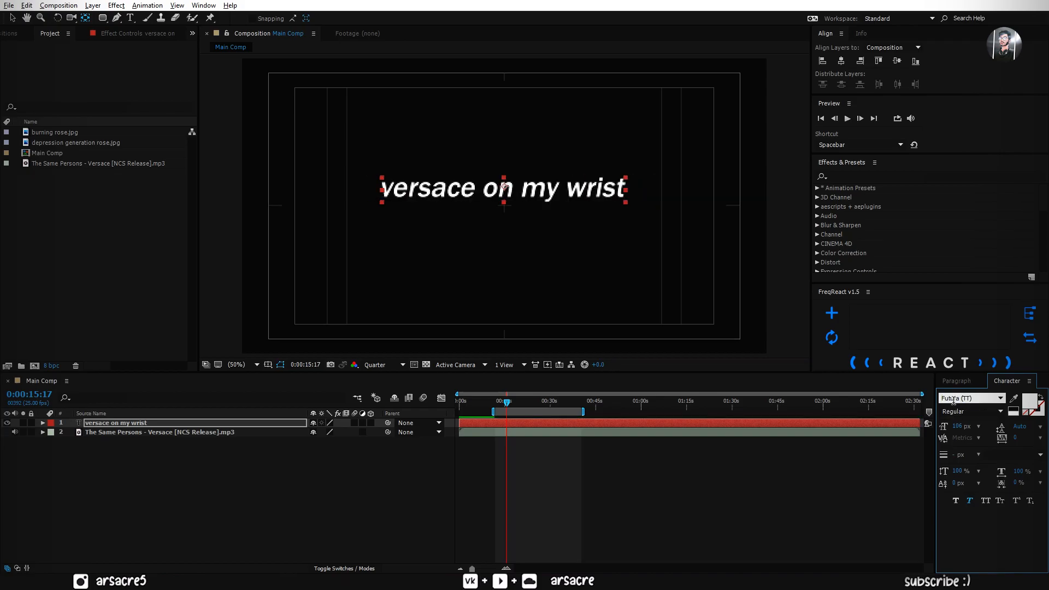
left_click(970, 397)
type("BdCn B")
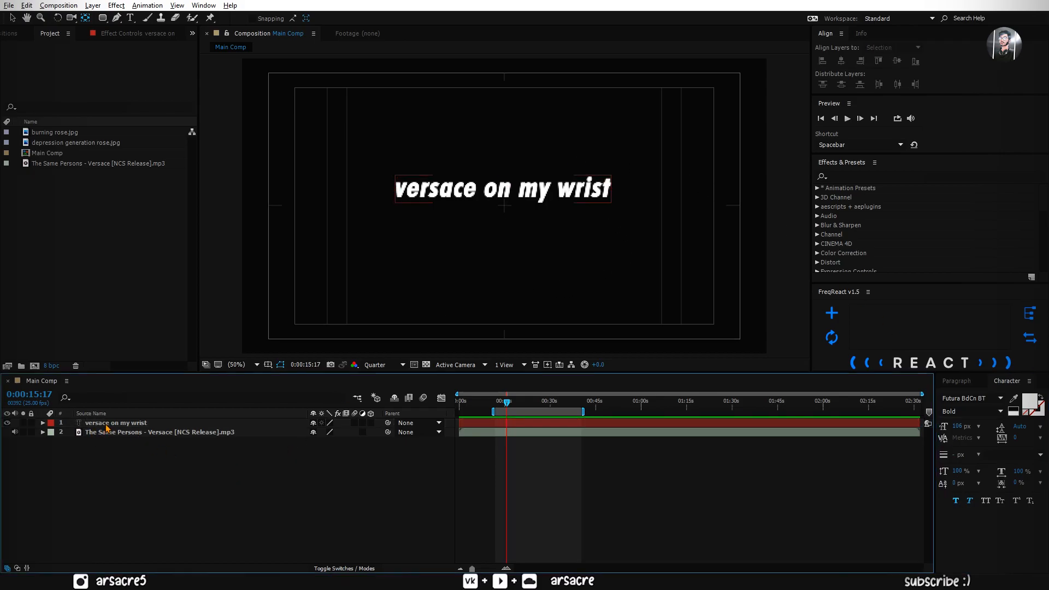
Step: Keyframe the lyric's position sliding from the top of the frame into the centre
left_click(115, 422)
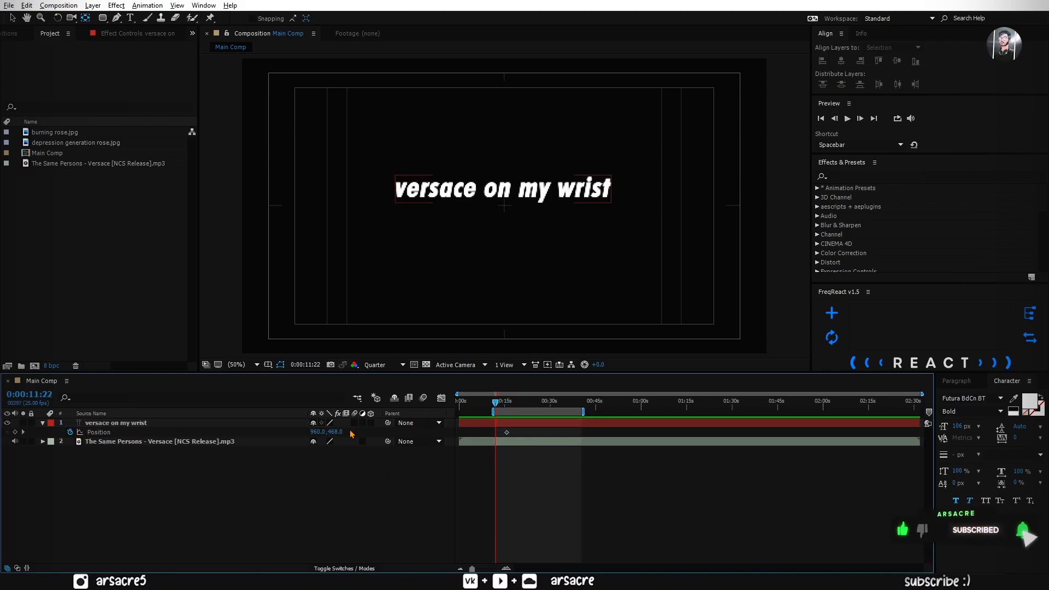
left_click_drag(501, 189, 502, 92)
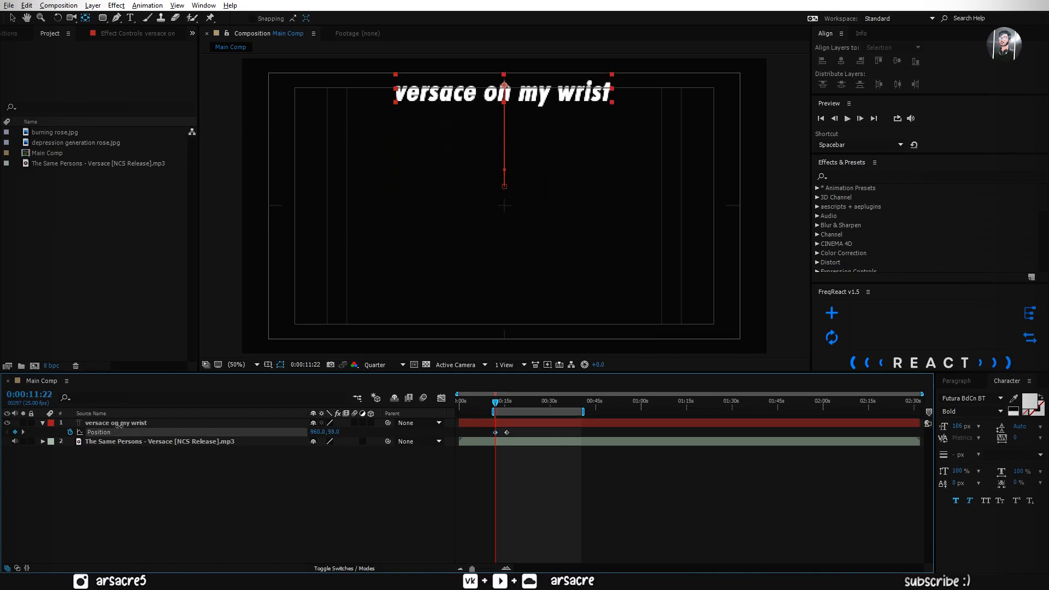
left_click_drag(502, 92, 502, 297)
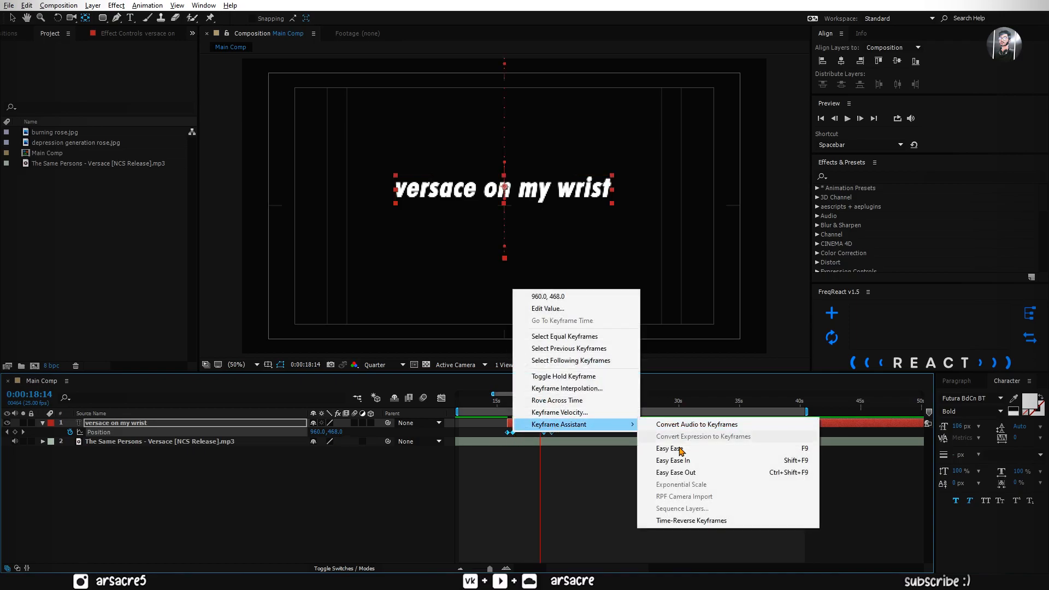
Step: Easy Ease the position keyframes and view their speed graph in the Graph Editor
left_click(670, 448)
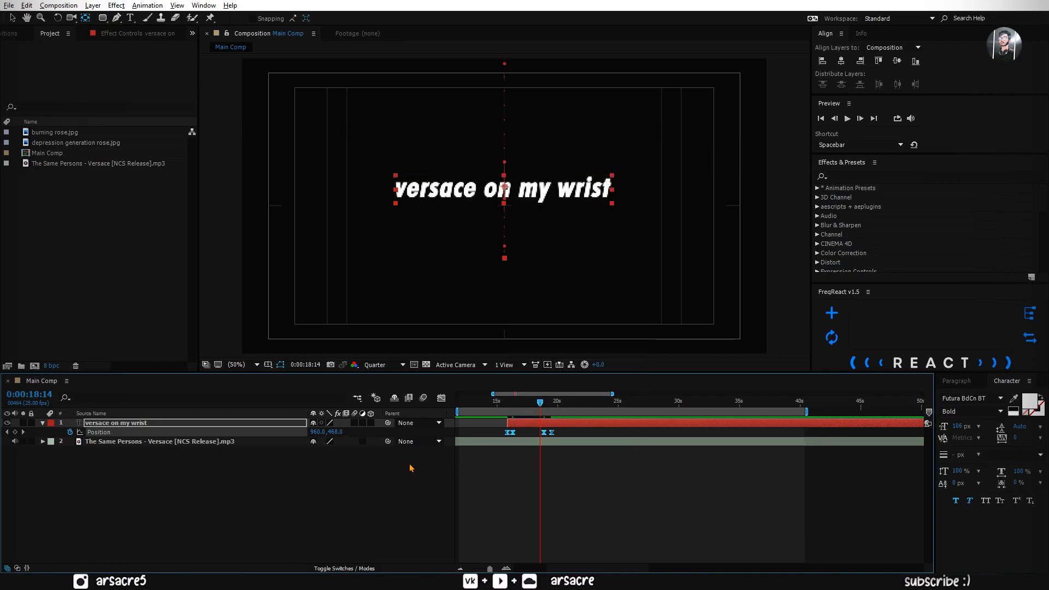
left_click(441, 396)
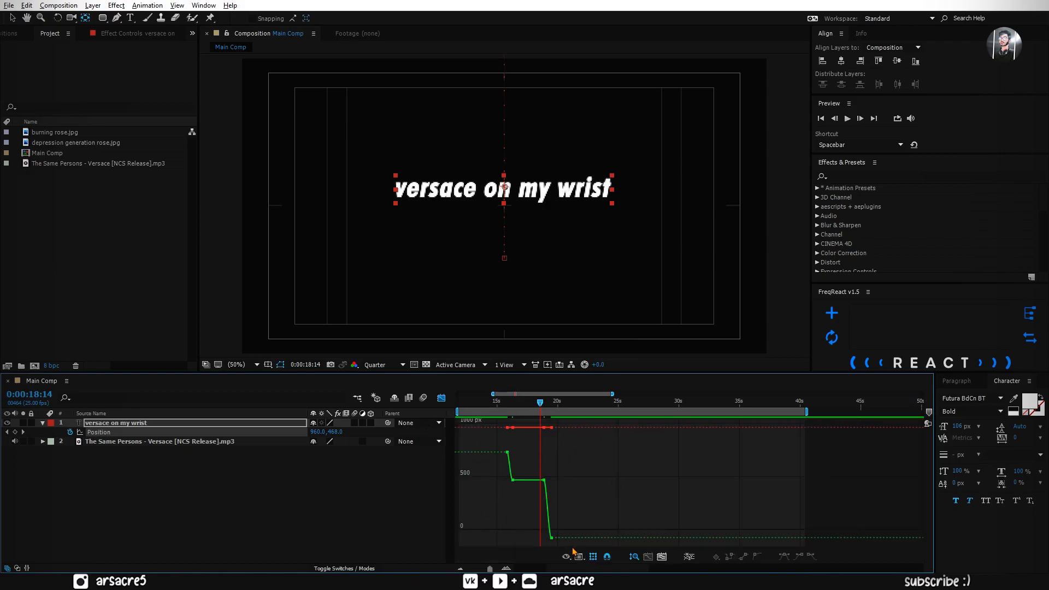
left_click(567, 556)
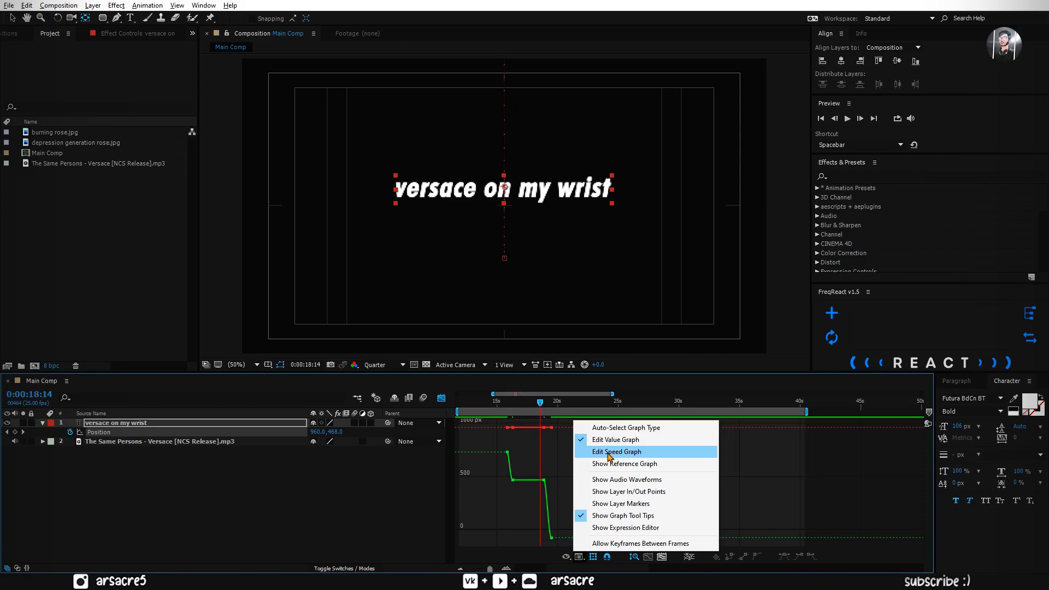
left_click(616, 451)
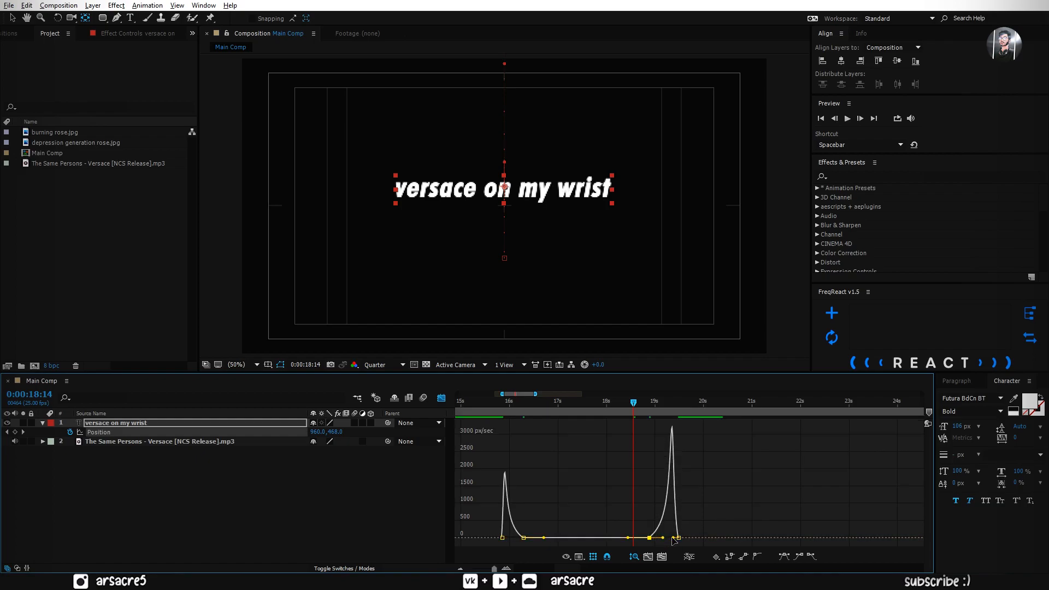
Step: Pull the influence handles to sharpen the speed peaks so the text snaps in and out
left_click(535, 401)
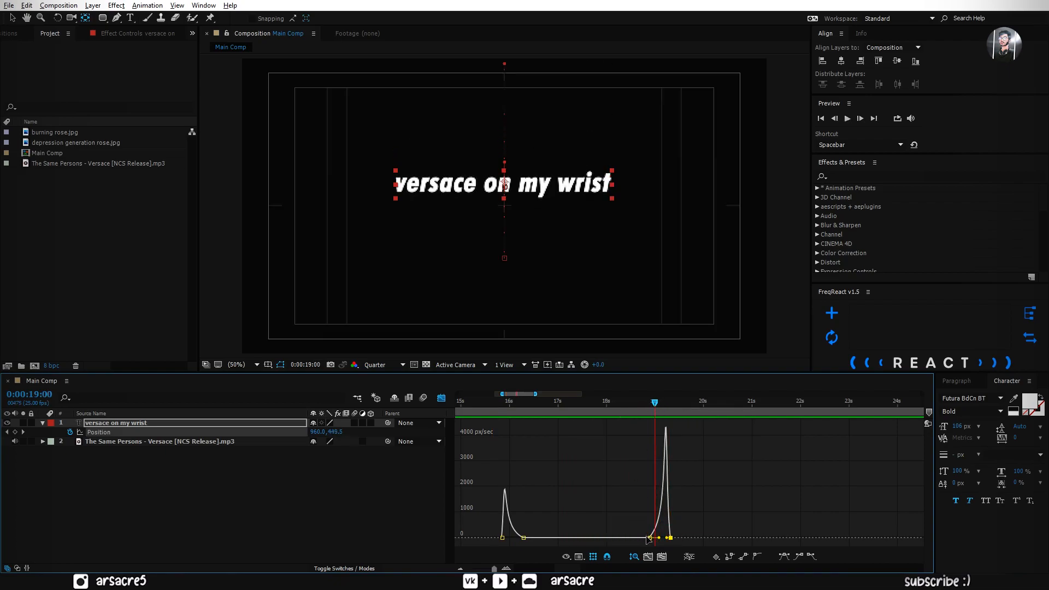
left_click_drag(665, 538, 528, 539)
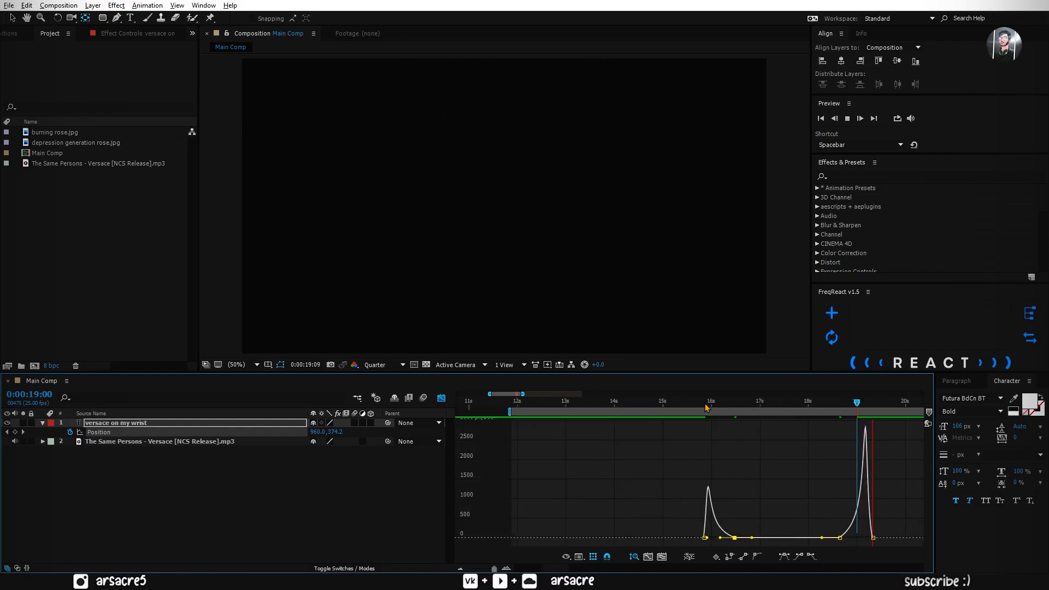
left_click(698, 401)
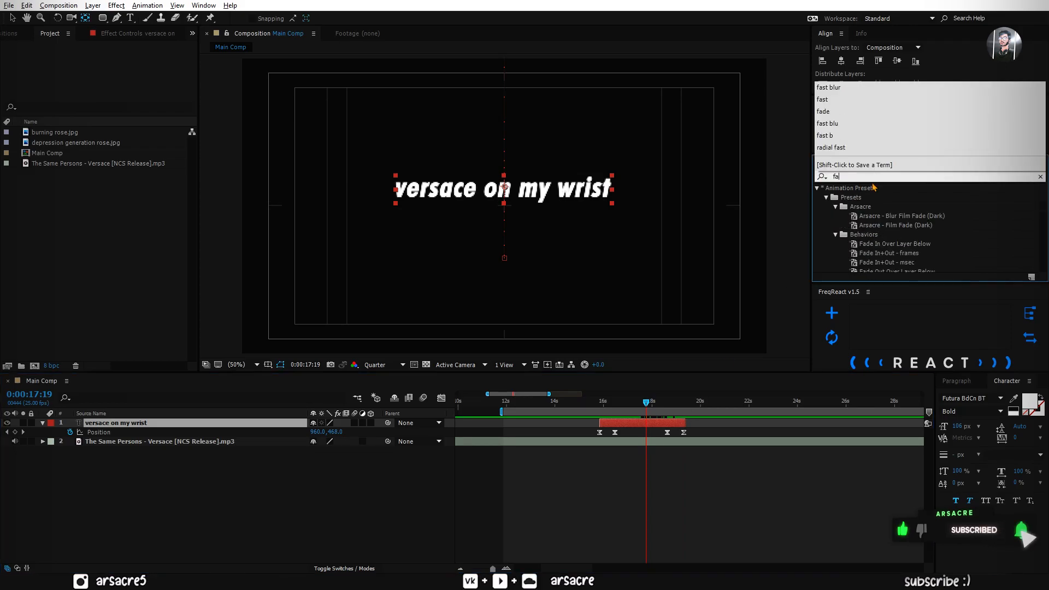
Step: Apply the Fade In+Out - frames preset with 4 frames in and 5 frames out
type("fade in")
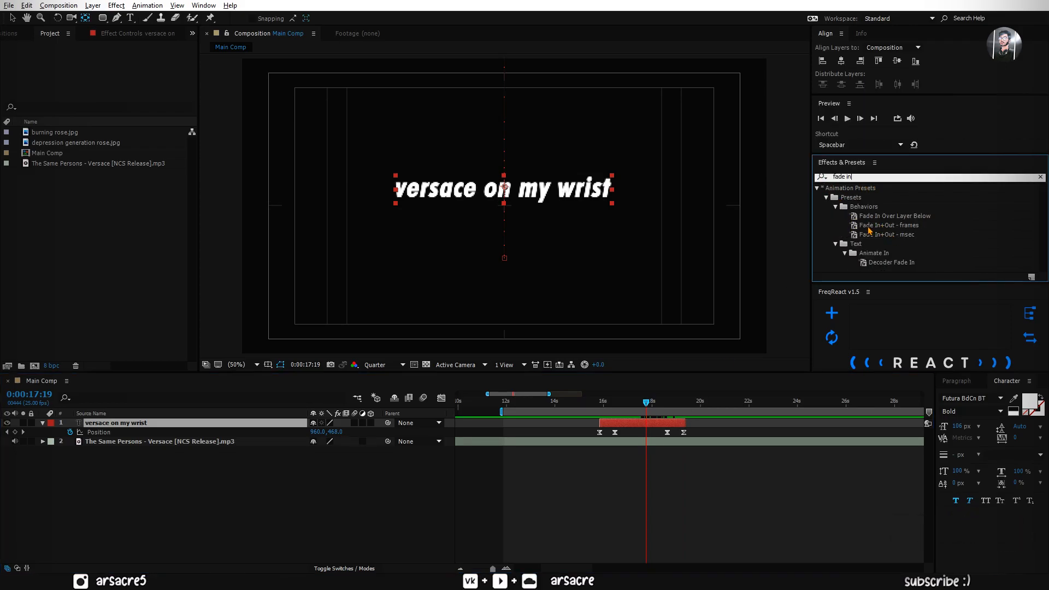
double_click(888, 225)
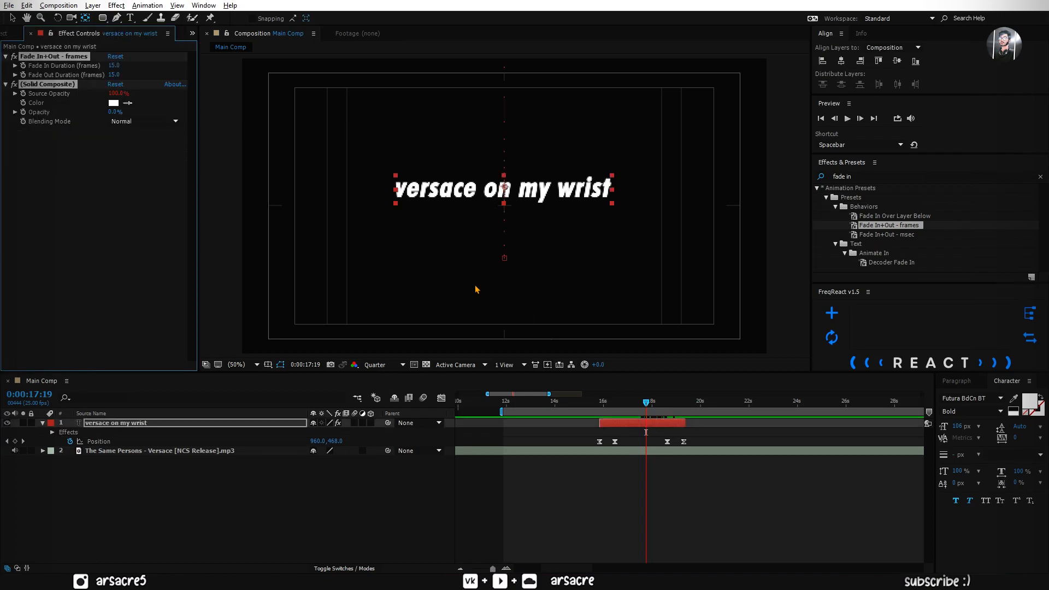
left_click(118, 65)
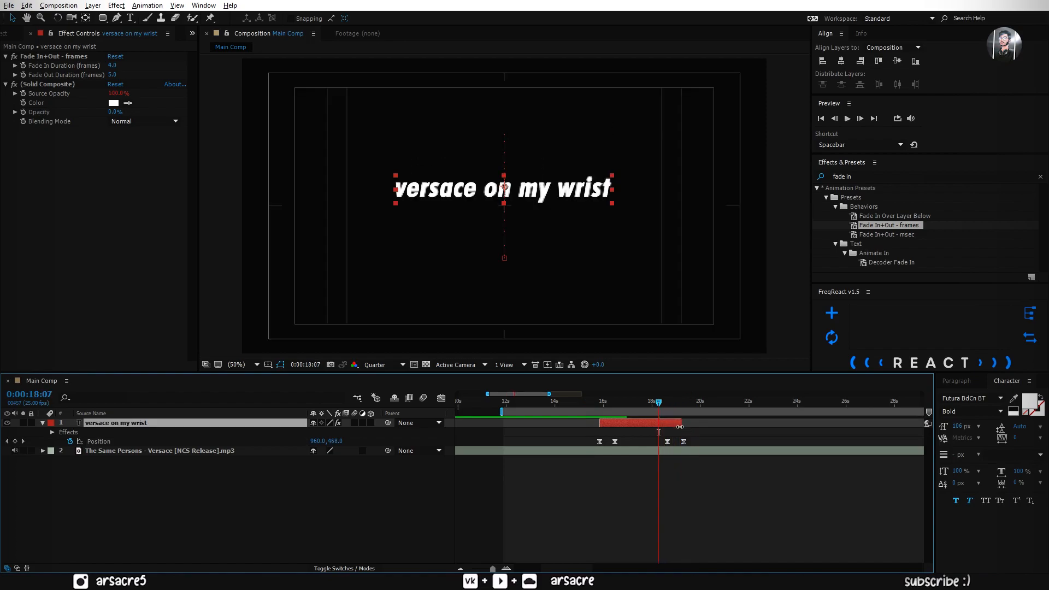
left_click(658, 401)
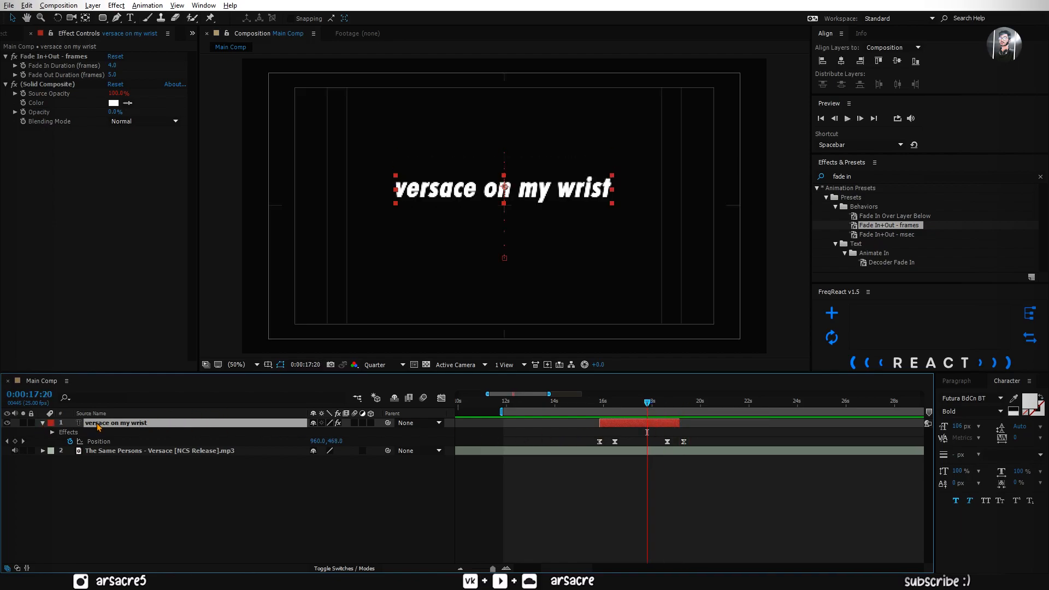
Step: Duplicate the lyric layer as 'baby make a wish' placed below the first line
left_click(26, 5)
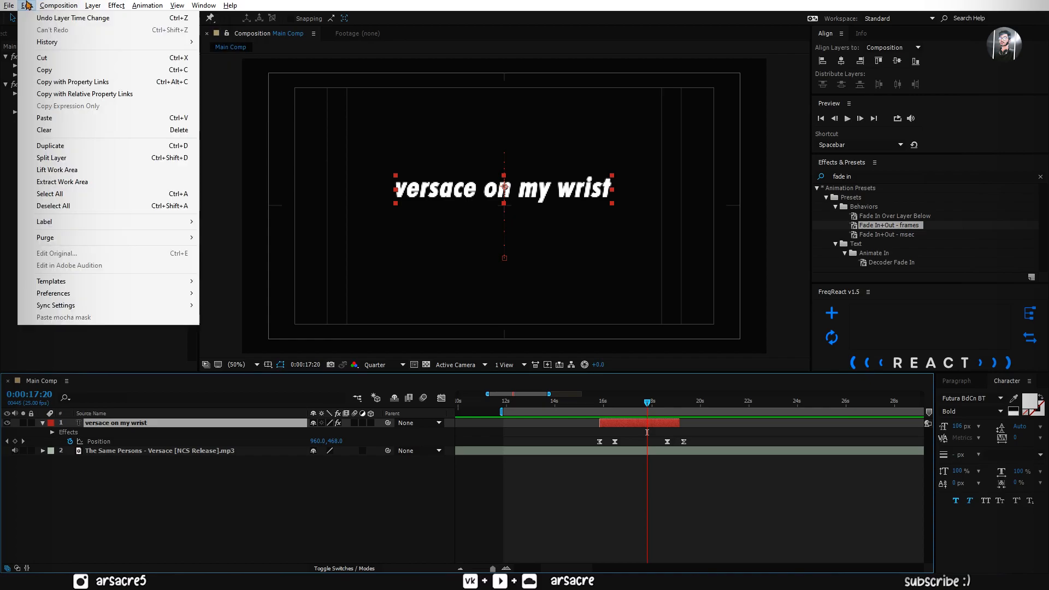
mouse_move(87, 146)
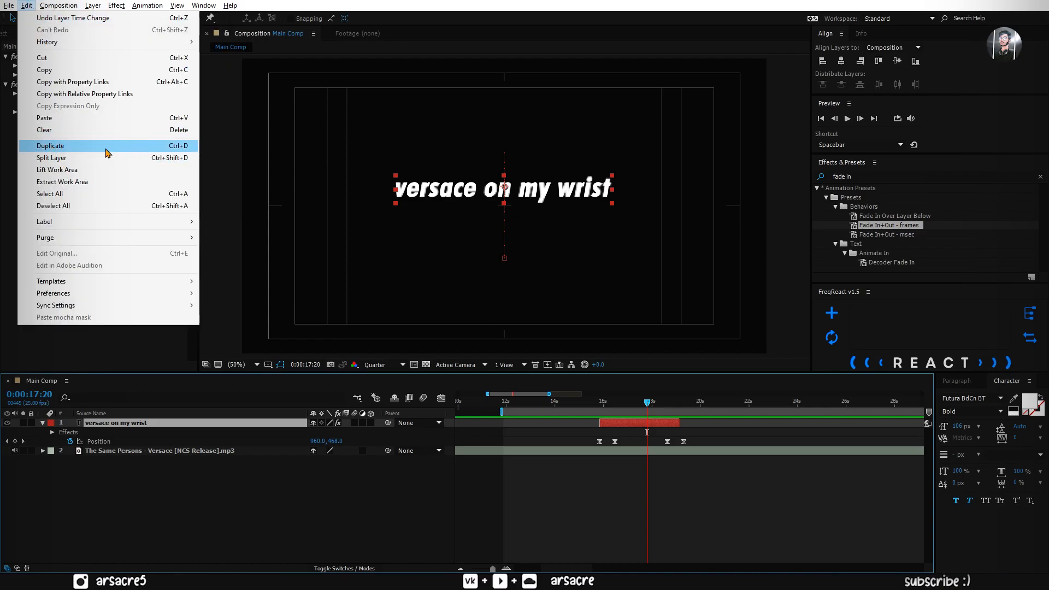
left_click(50, 145)
type("baby make a wish")
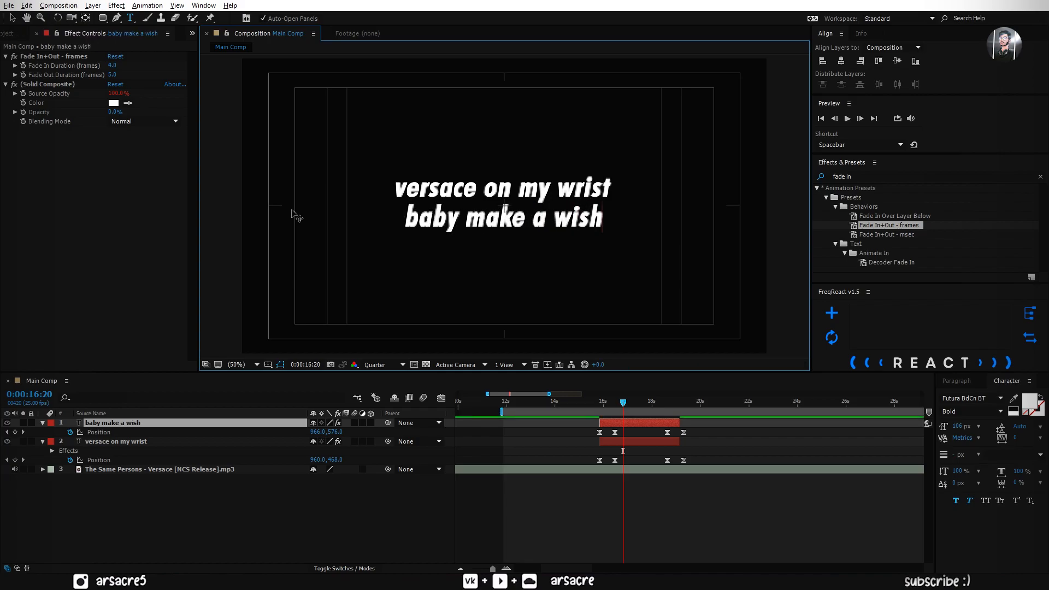
mouse_move(555, 290)
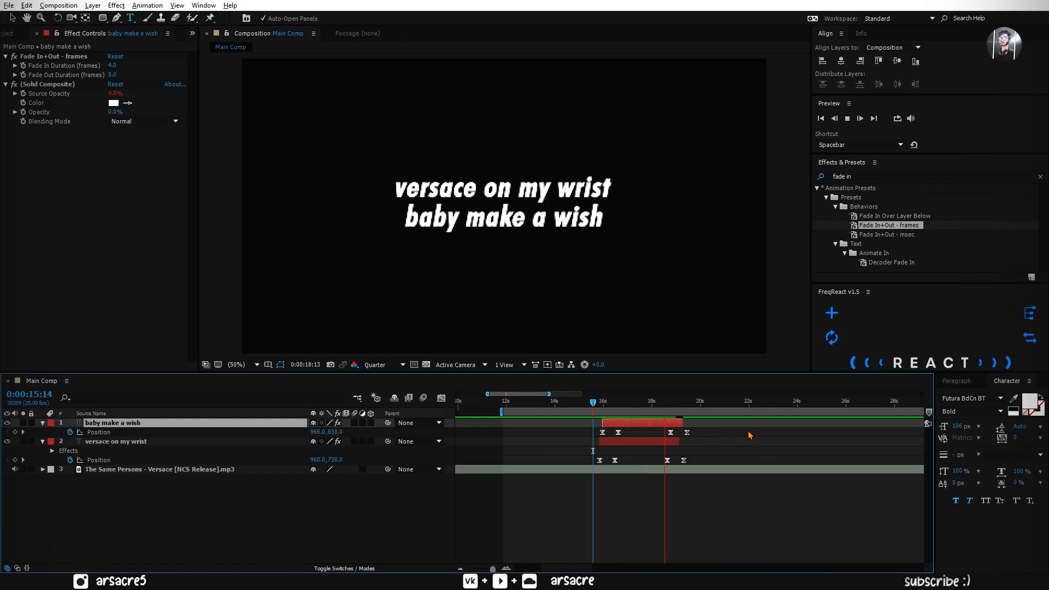
left_click(693, 401)
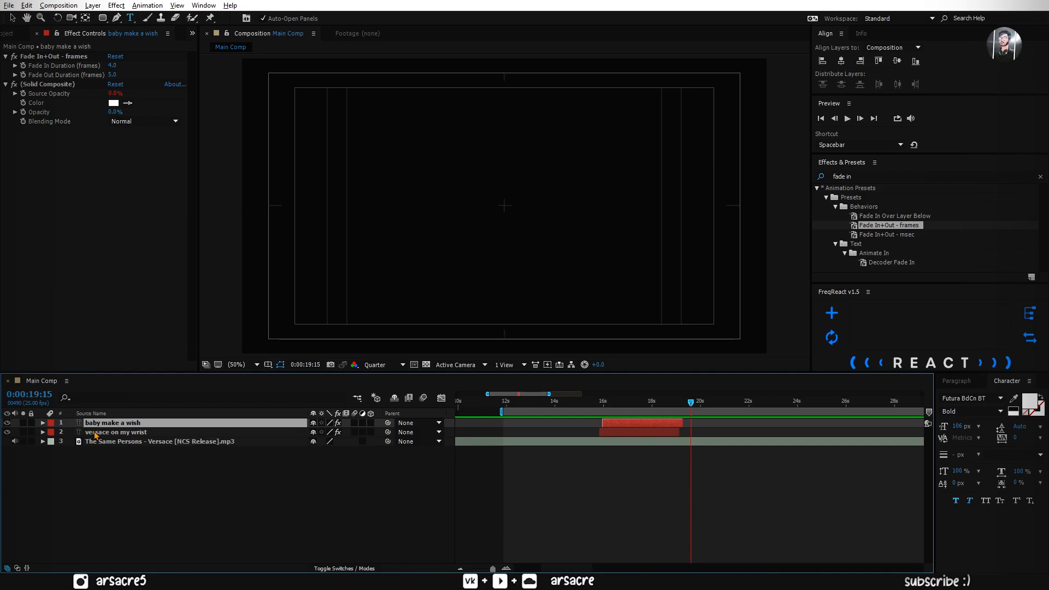
Step: Duplicate the lyrics into 'you could sell your worry / but you can't afford my outfit' and stagger the verse along the song
left_click(27, 5)
type("you could sell")
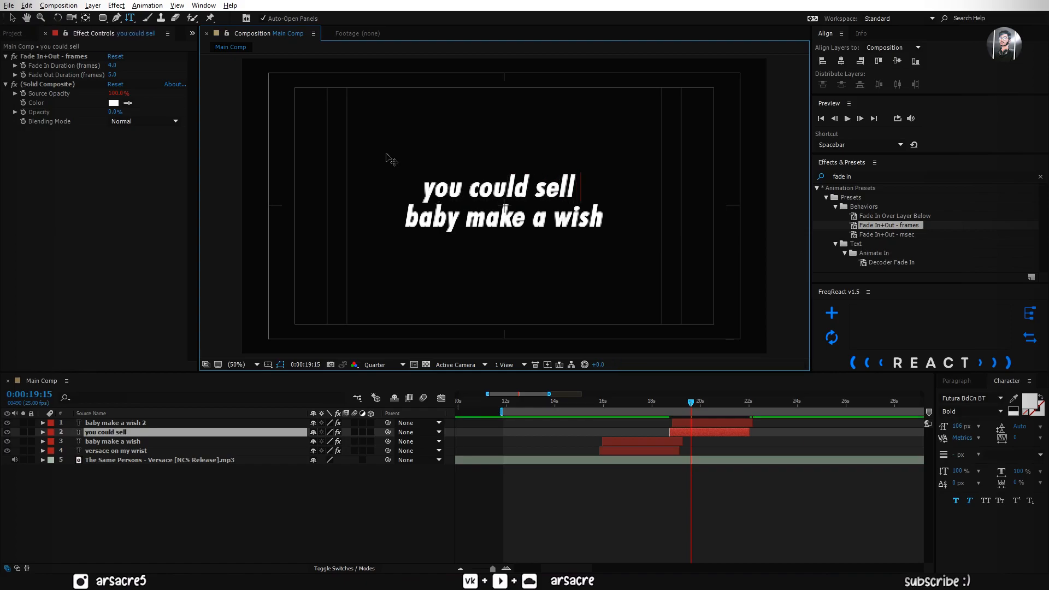
type("your worry")
left_click(504, 218)
type("but you can't afford my outfit")
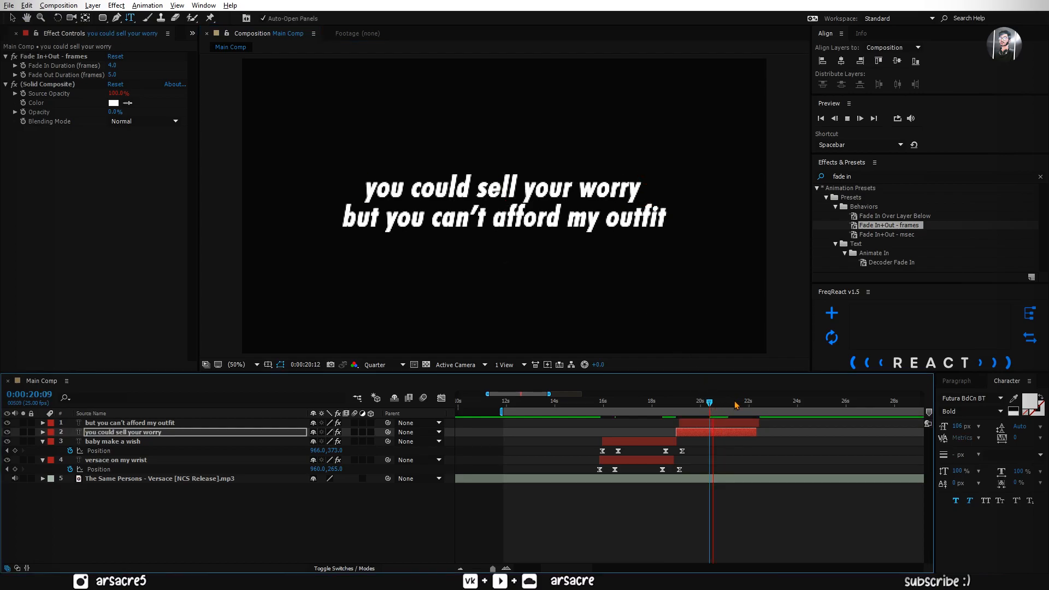
left_click(753, 407)
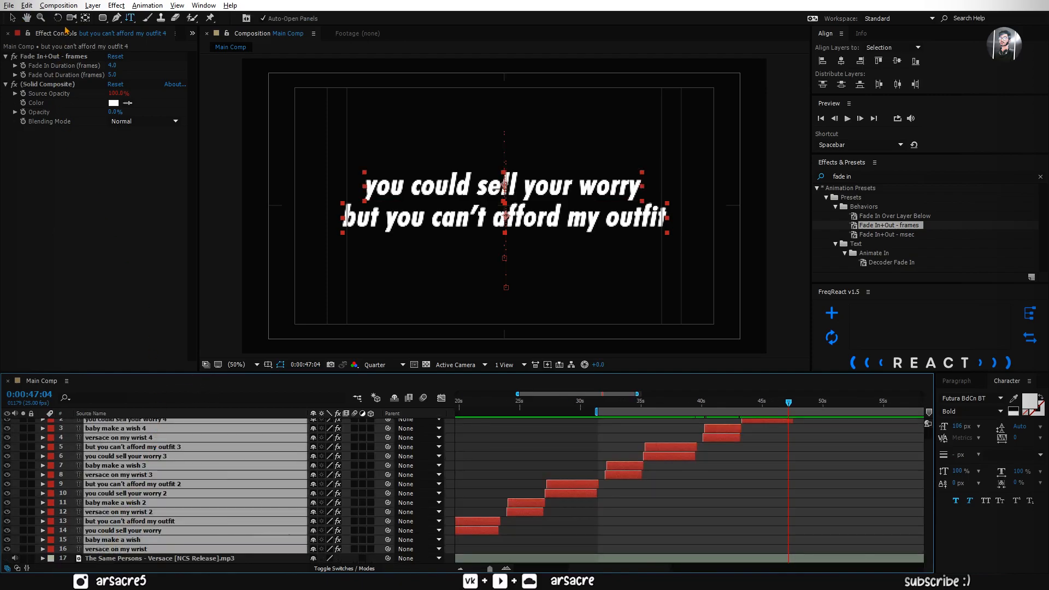
Step: Pre-compose the sixteen lyric layers into a composition named Text
left_click(92, 5)
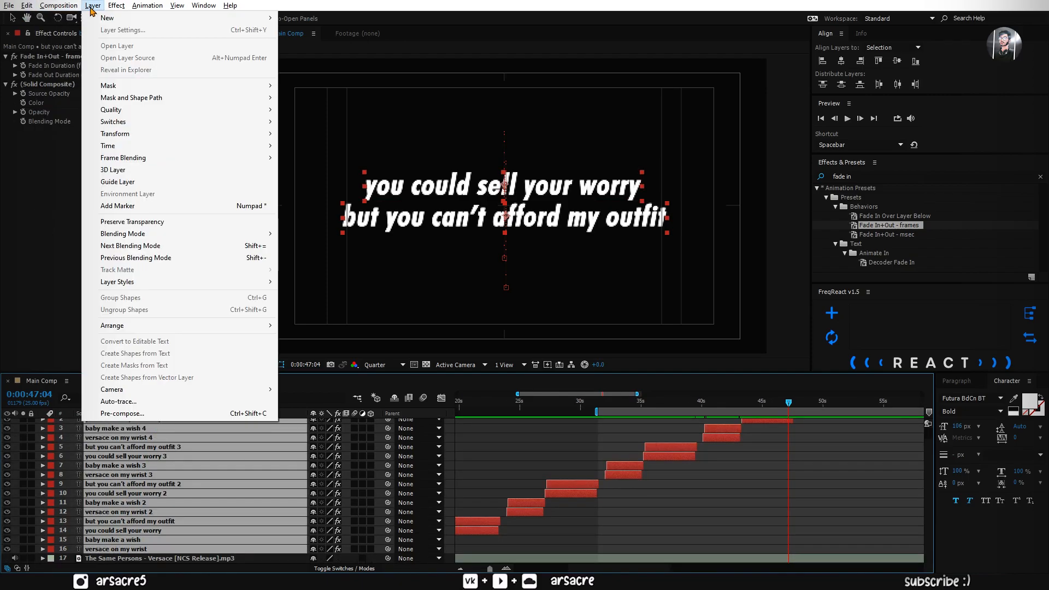
left_click(122, 413)
type("Text")
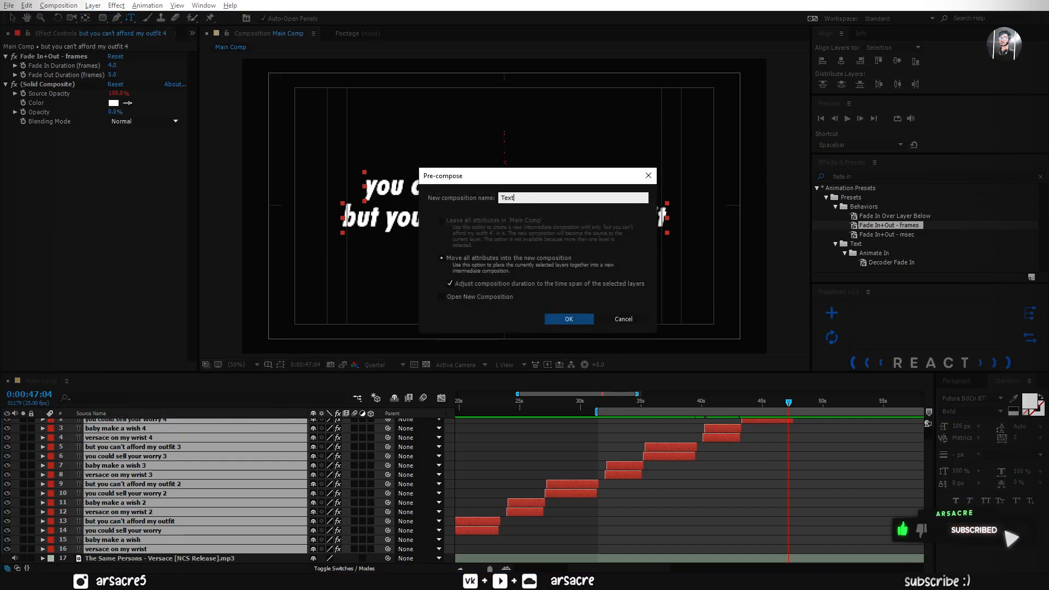
left_click(569, 318)
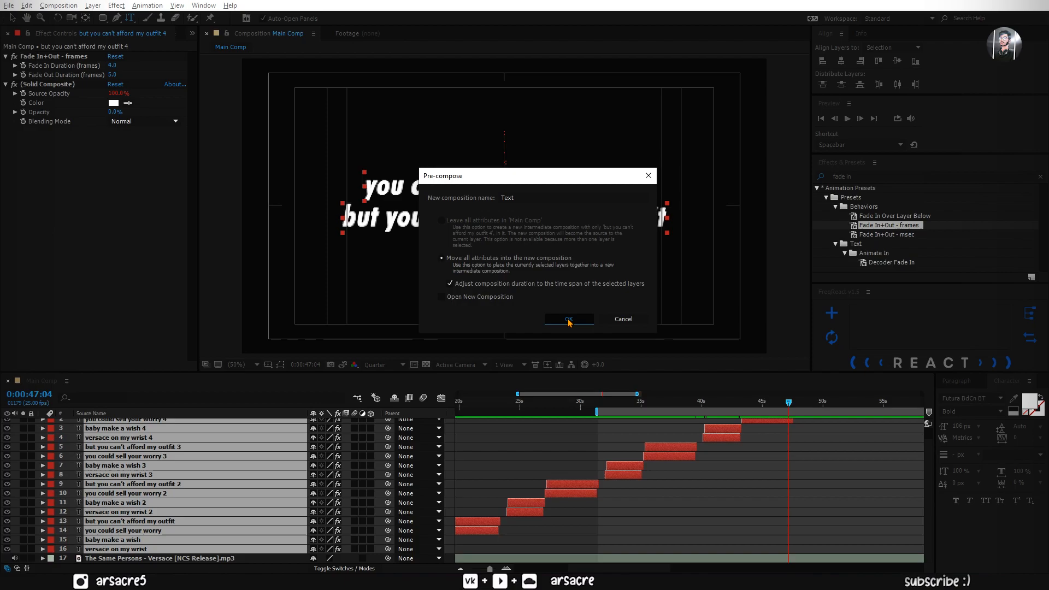
left_click(568, 319)
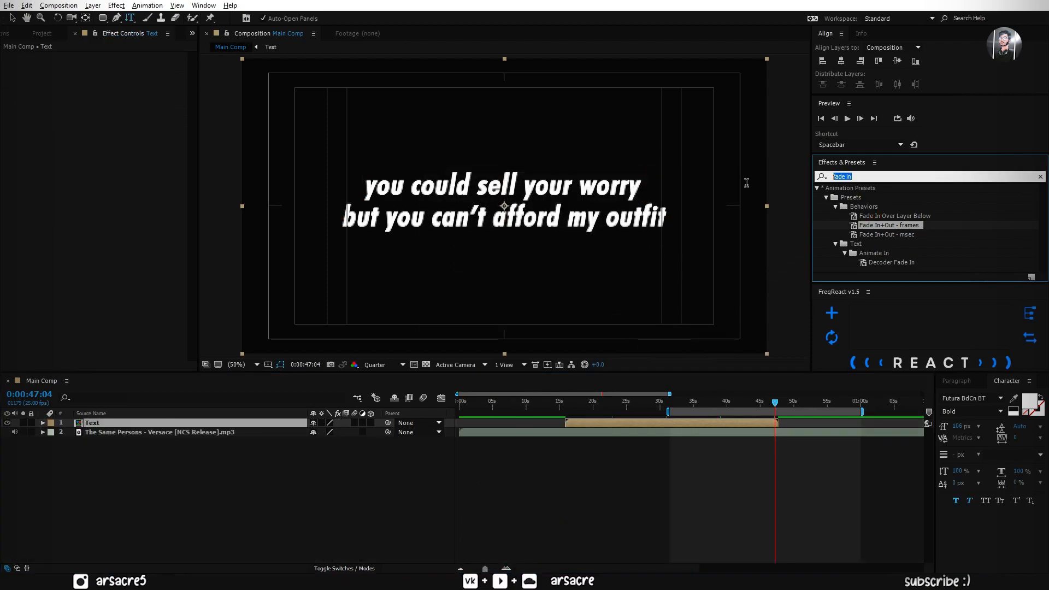
left_click(42, 421)
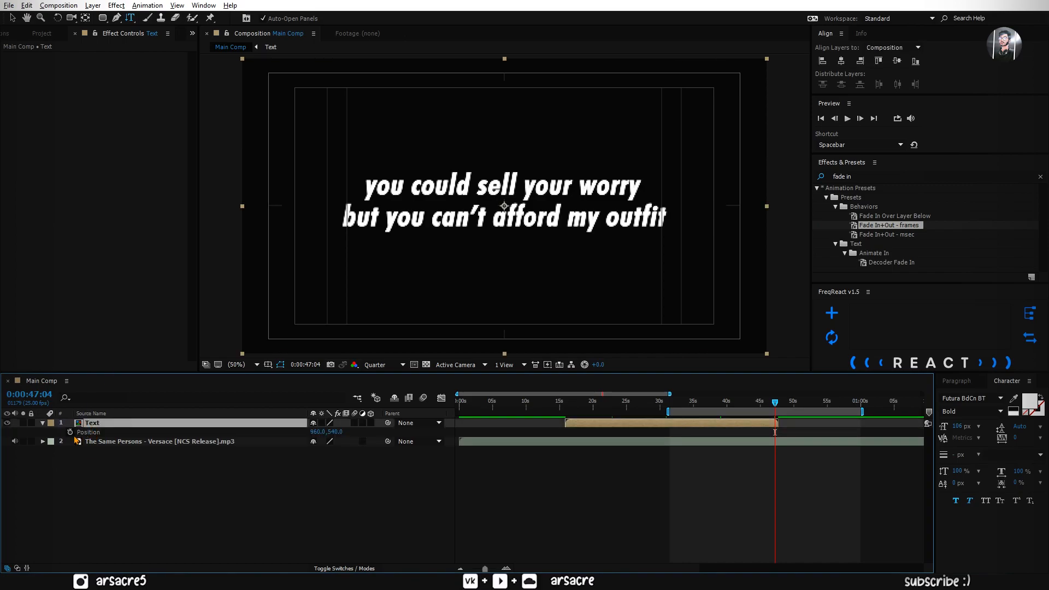
mouse_move(70, 434)
type("wiggle(")
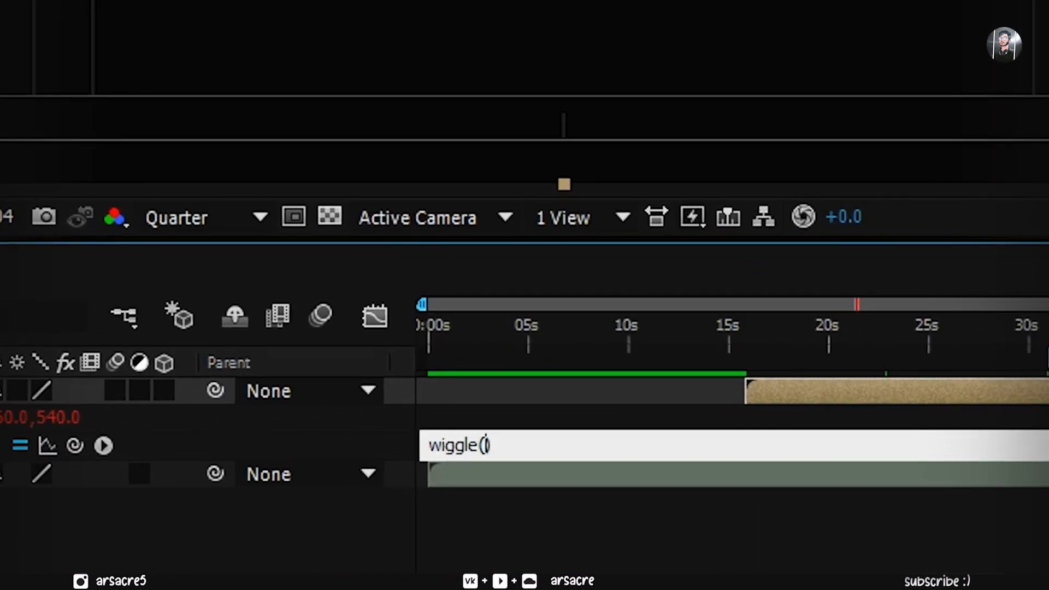
Step: Enter the wiggle(1,2,21) position expression, check it on the timeline, and search for the Drop Shadow effect
type("1.2,21")
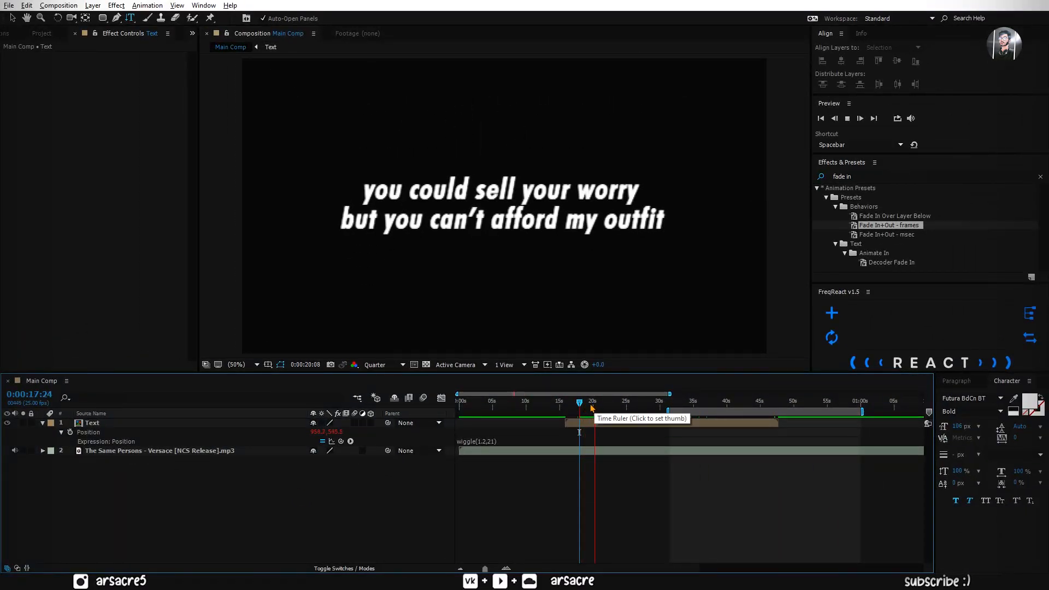
left_click(588, 401)
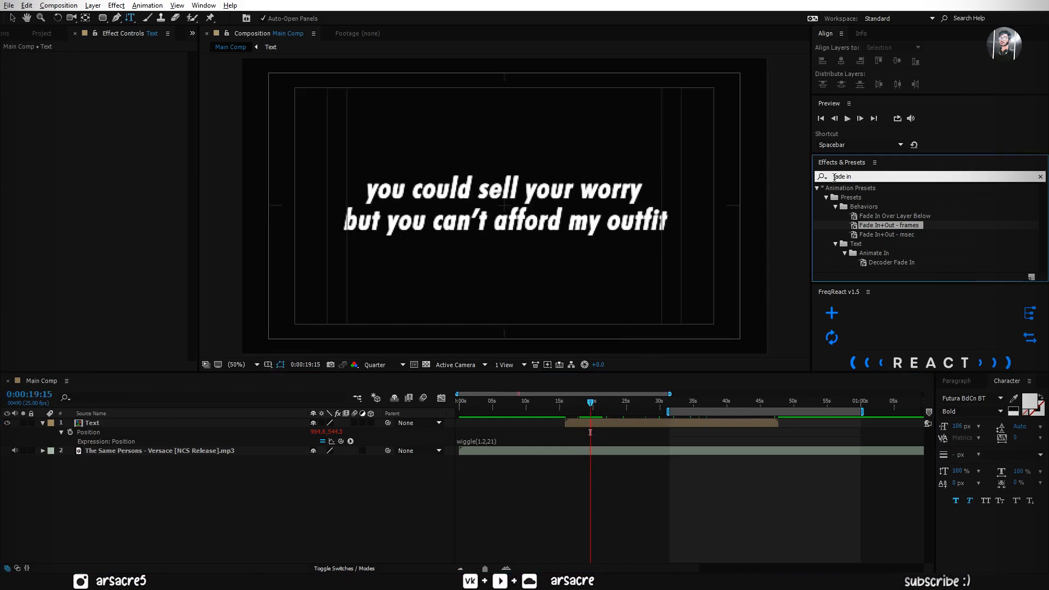
type("shadow")
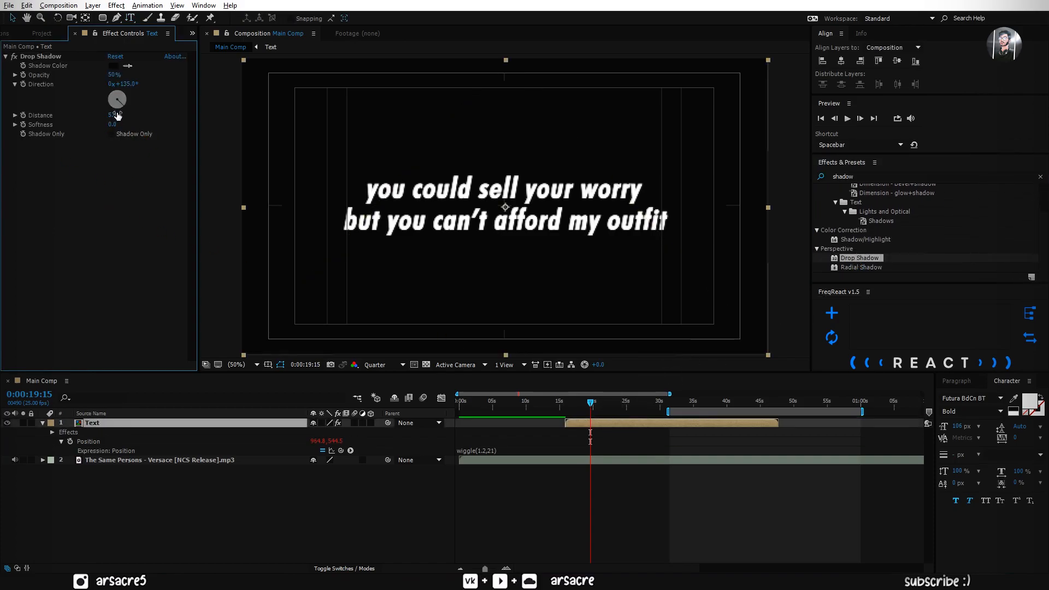
Step: Adjust the drop shadow distance, scale the night background image to about 151.5%, and collapse the layers
left_click(40, 33)
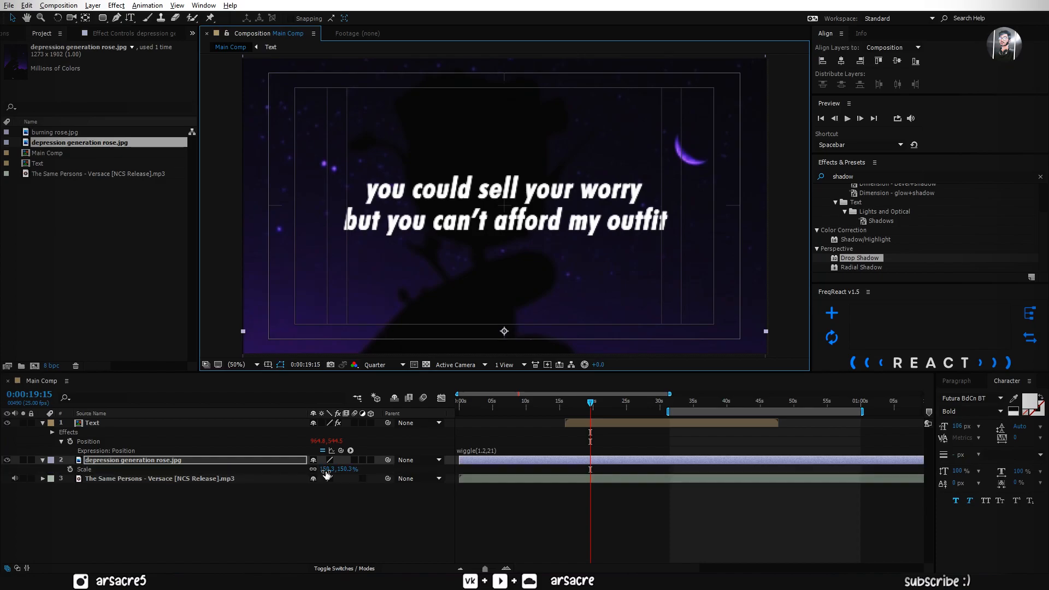
left_click_drag(328, 469, 348, 469)
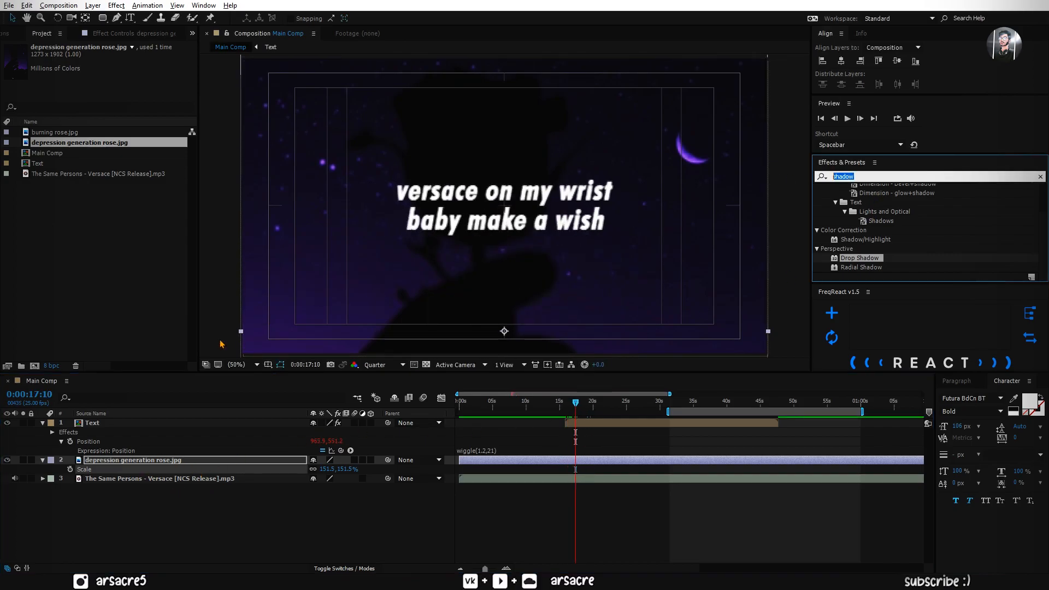
left_click(51, 423)
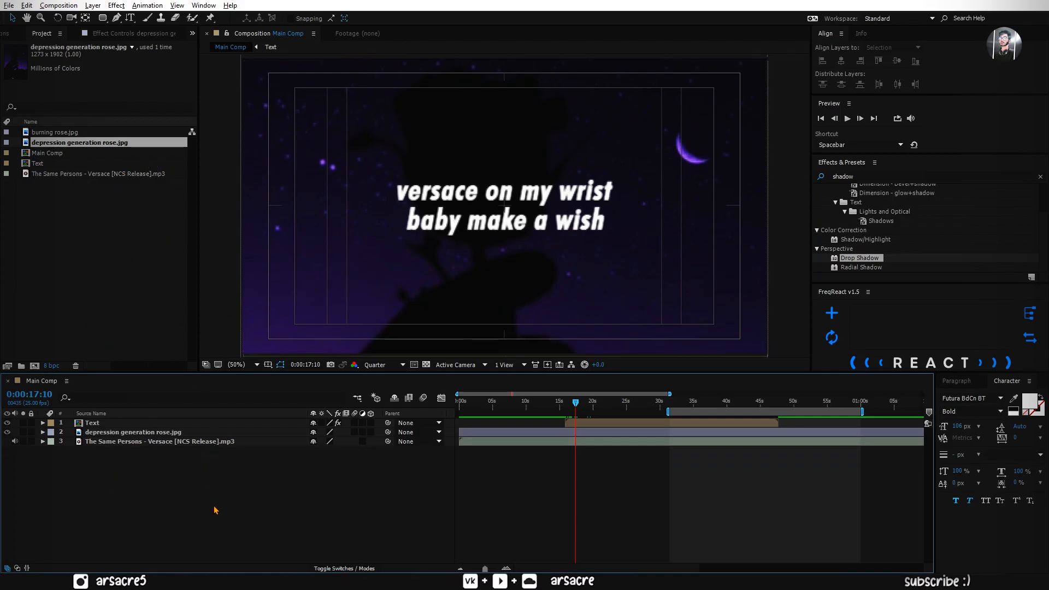
Step: Create the Visuals composition (HDTV 1080 25, duration 0:80:00:00) and confirm its settings
left_click(57, 5)
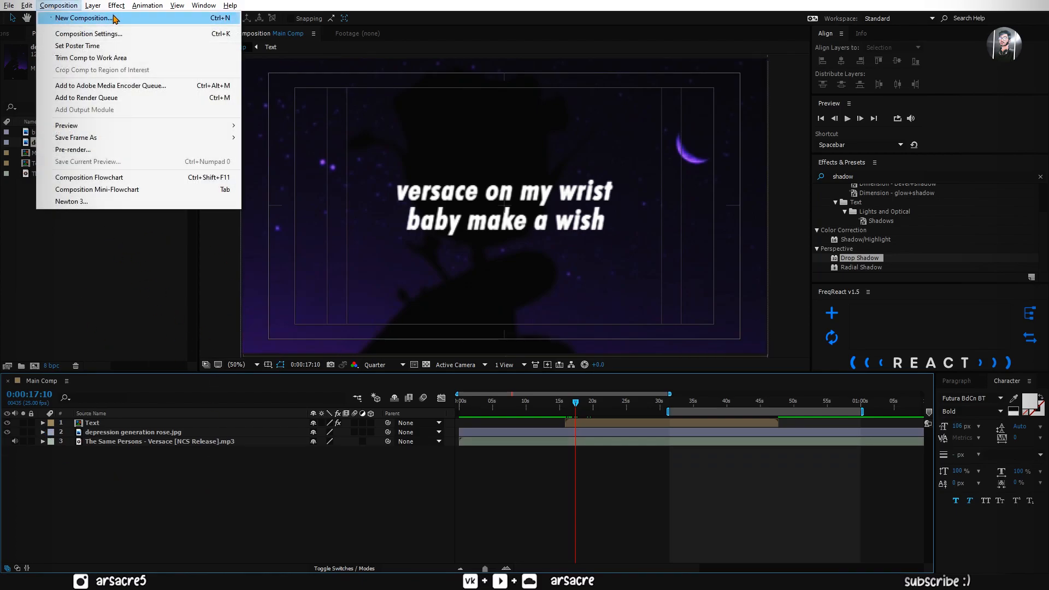
left_click(82, 19)
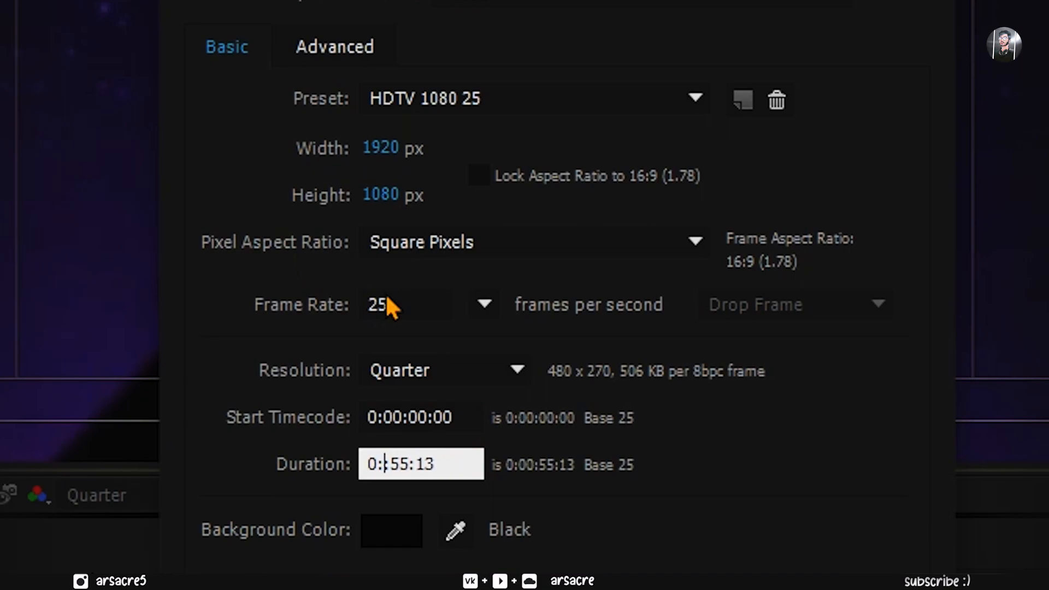
type("80")
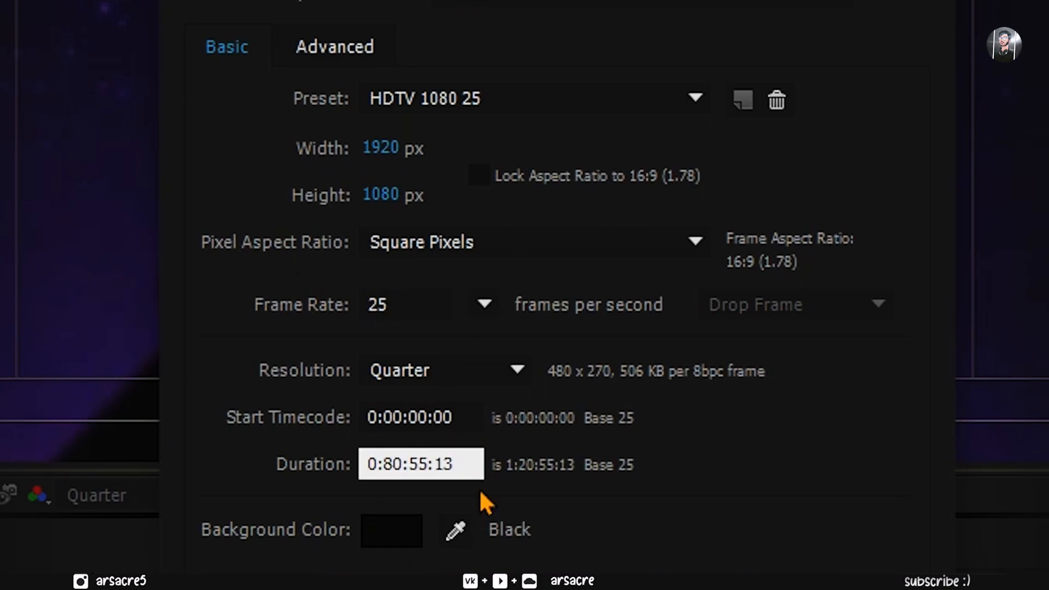
mouse_move(85, 100)
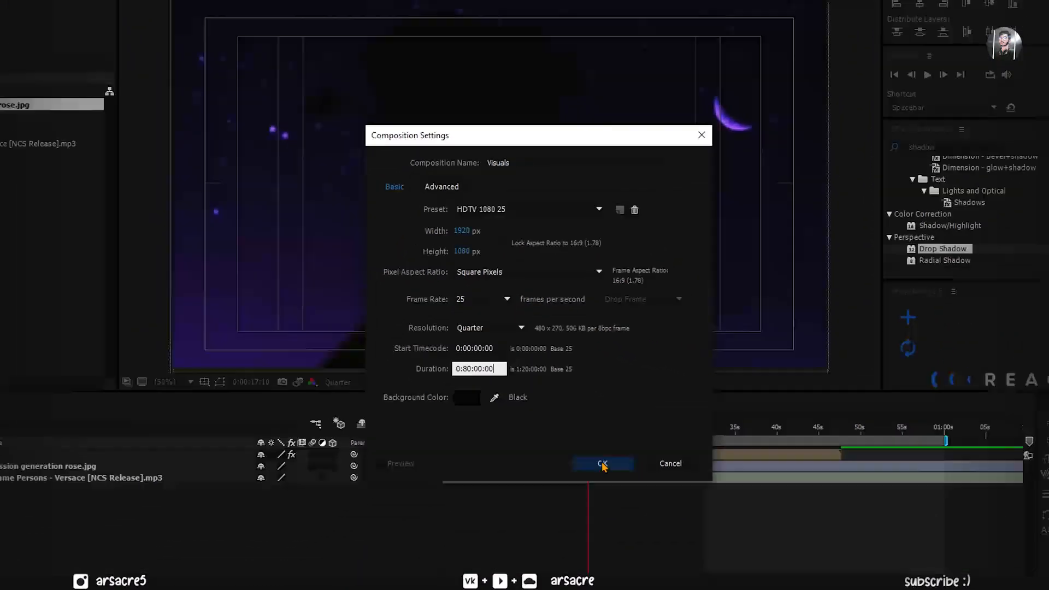
left_click(602, 463)
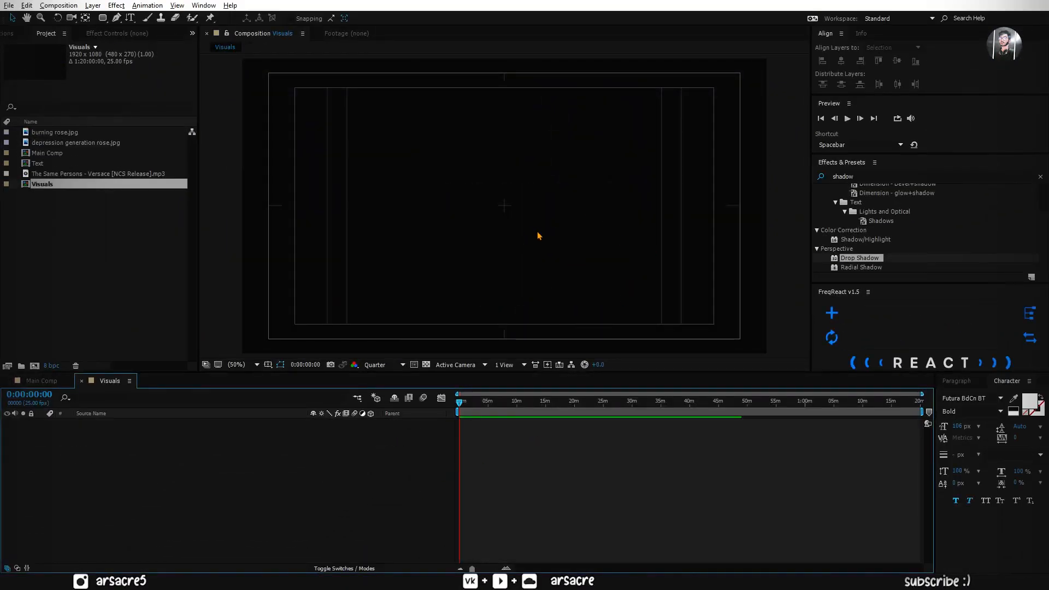
Step: With the Rounded Rectangle tool and a solid fill, draw a purple rounded square near the top left
left_click(102, 18)
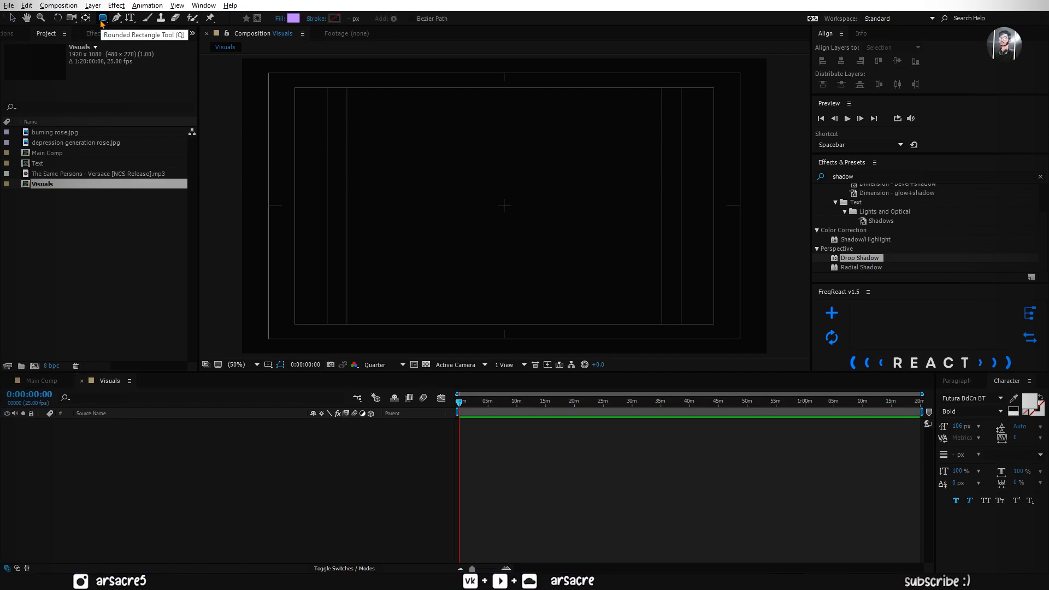
left_click(293, 19)
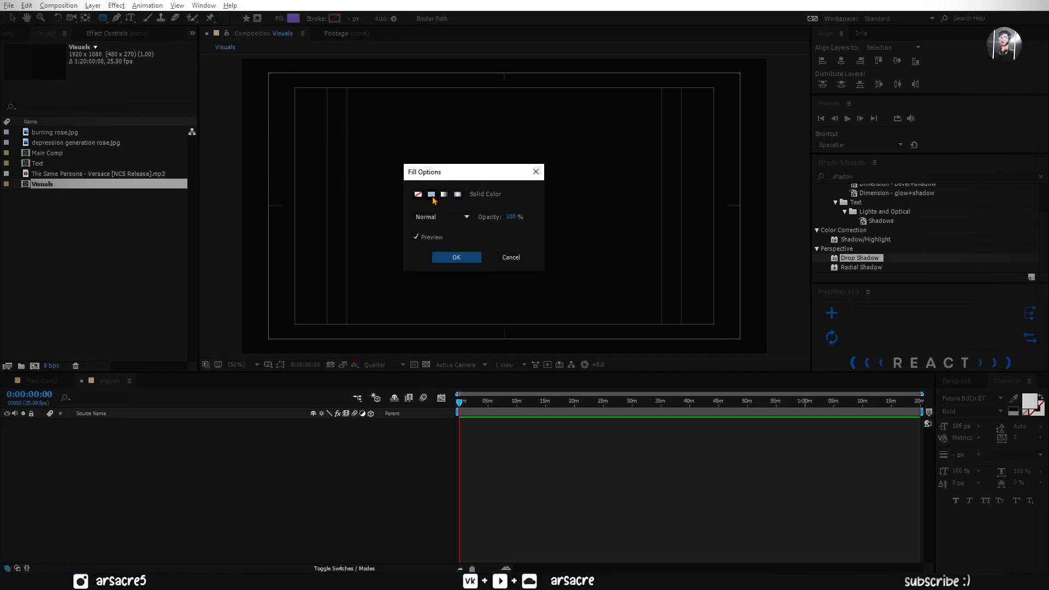
left_click(443, 195)
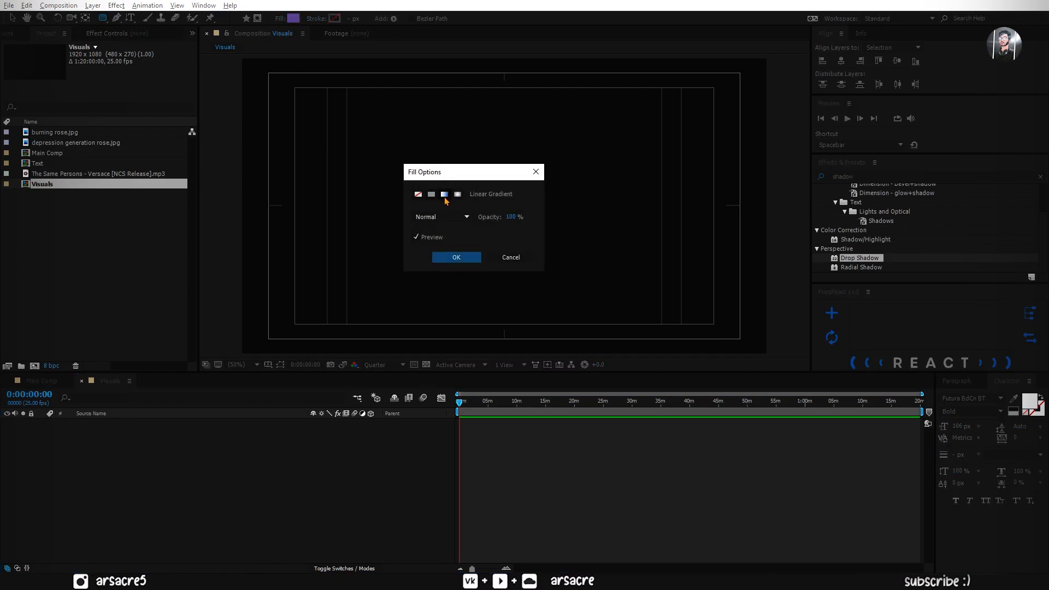
left_click(455, 257)
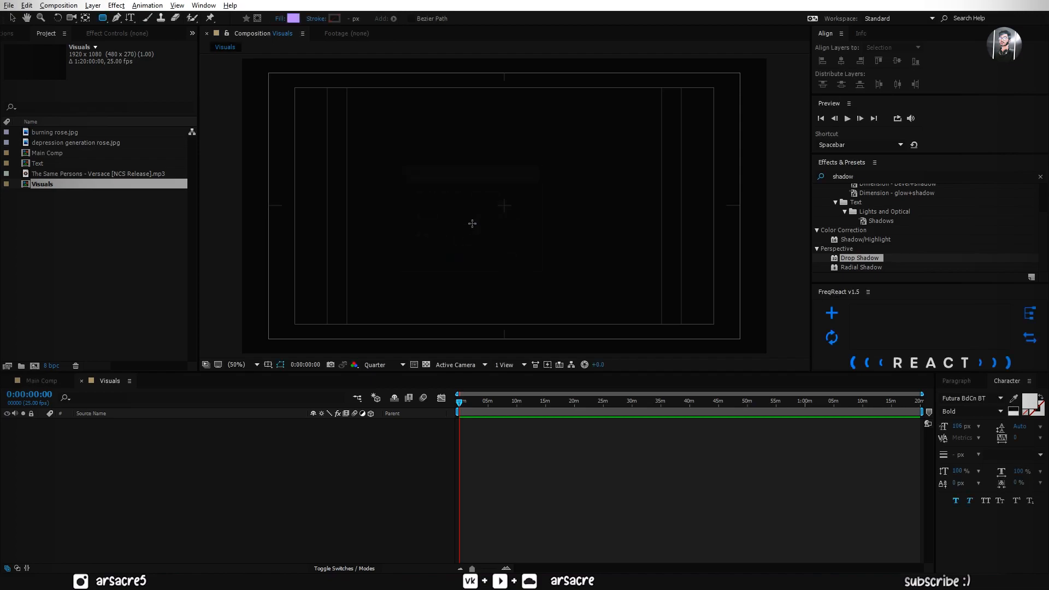
left_click_drag(347, 124, 379, 155)
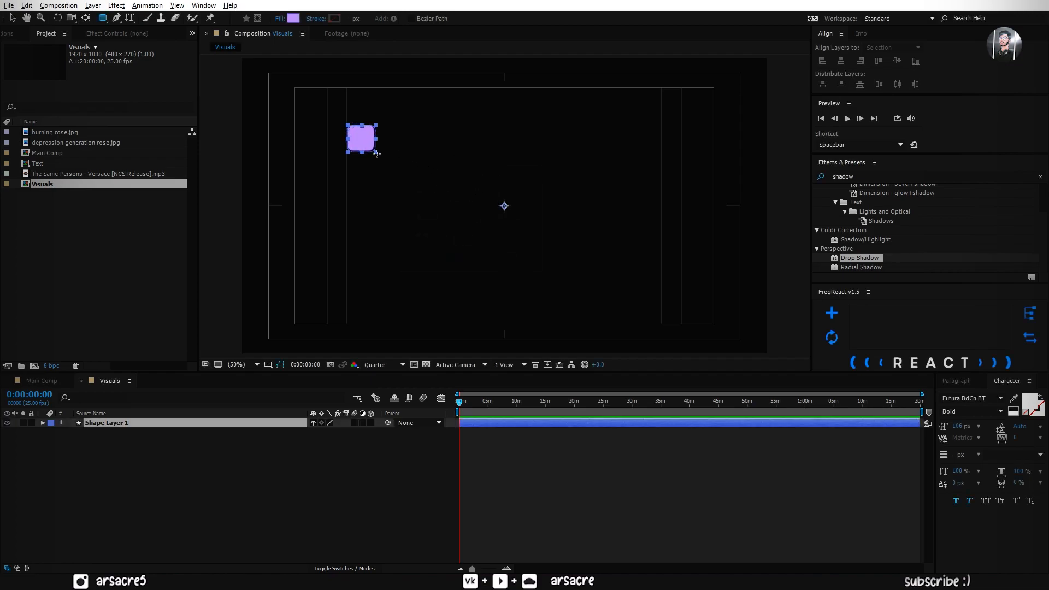
Step: Change the fill to light blue and then cyan for the next scattered squares
left_click(51, 421)
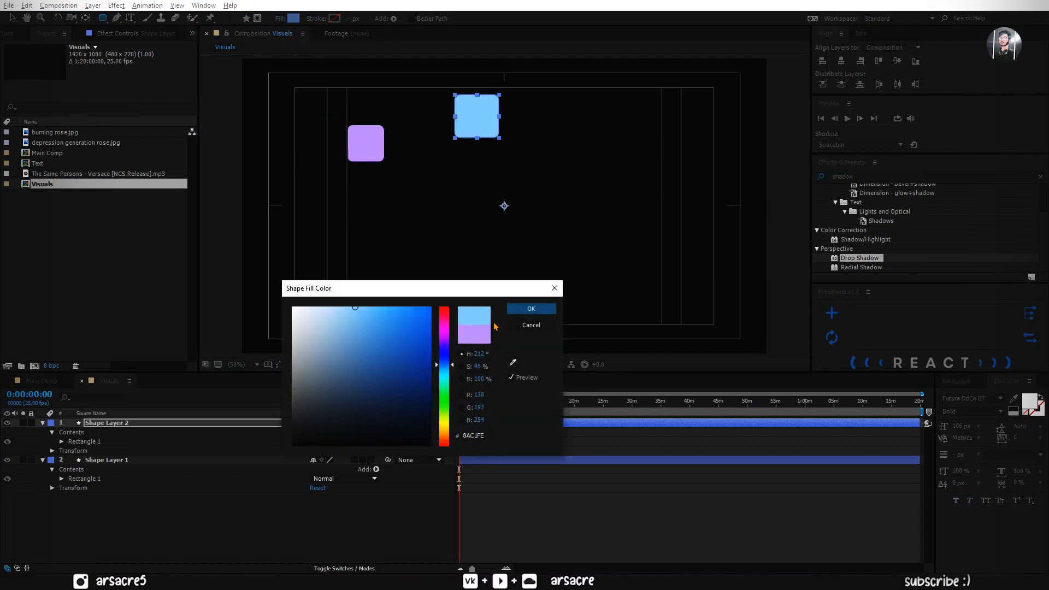
left_click(531, 308)
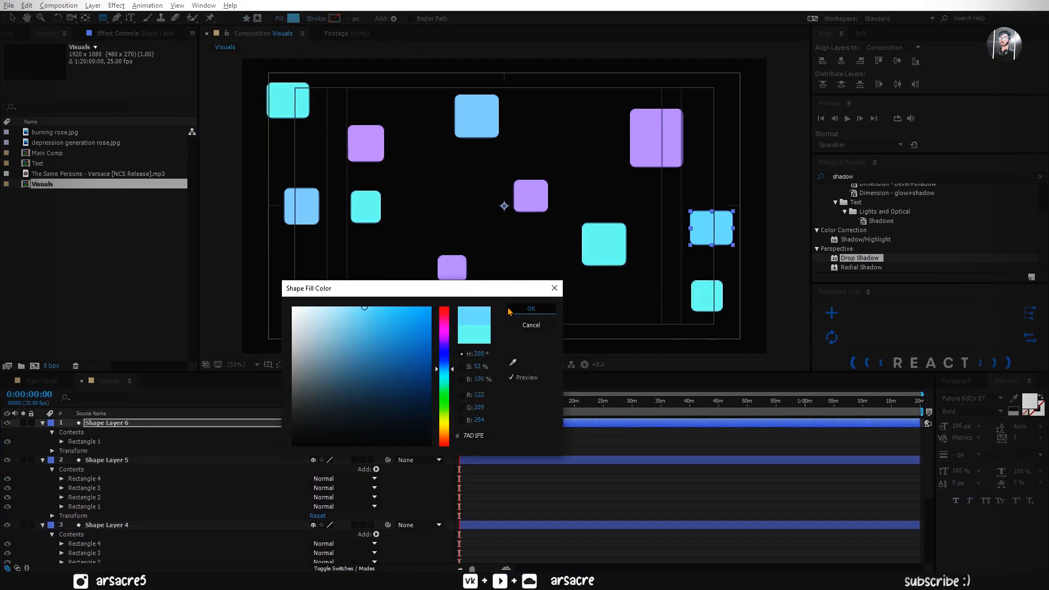
left_click(531, 308)
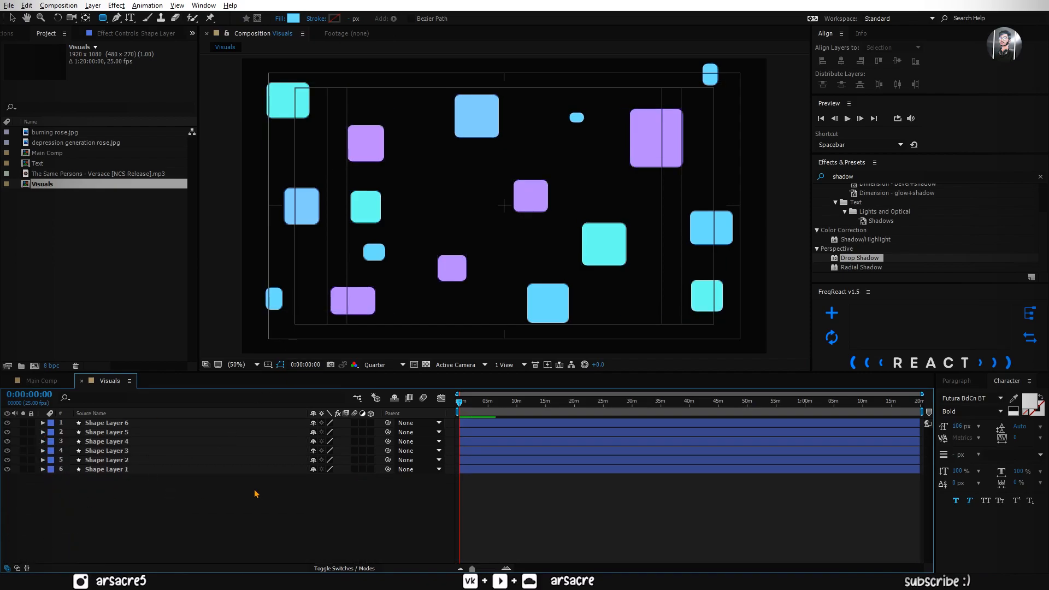
Step: Add an adjustment layer to Visuals and pick the Directional Blur effect for it
left_click(91, 6)
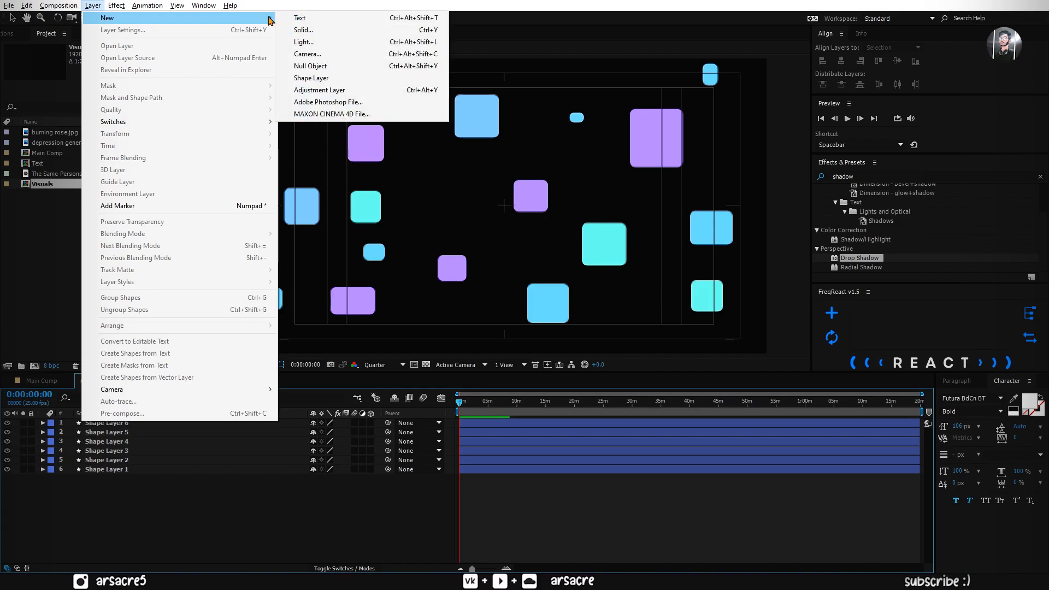
mouse_move(347, 90)
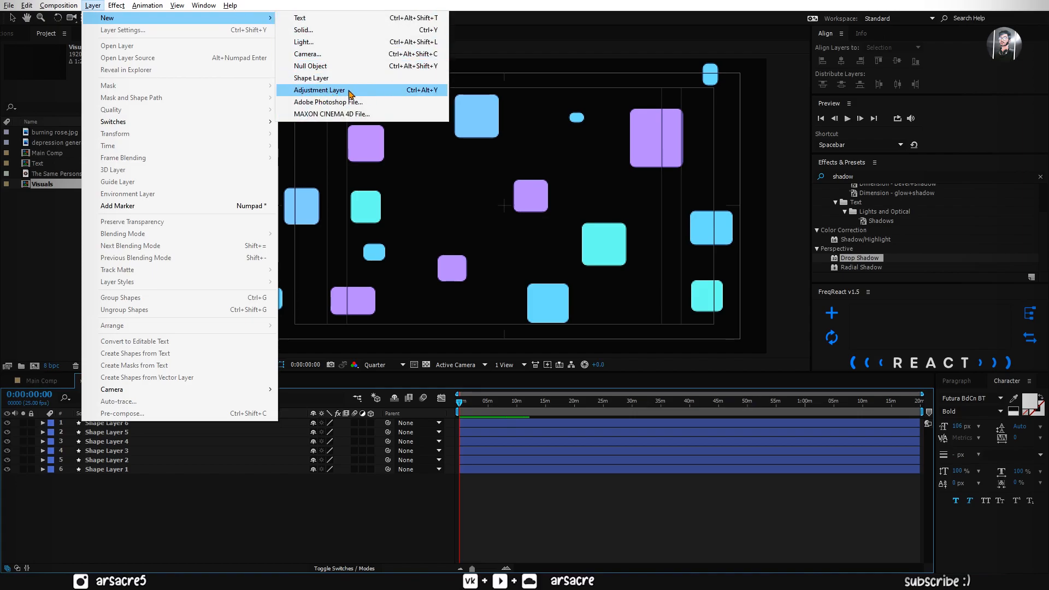
left_click(320, 90)
type("directional blu")
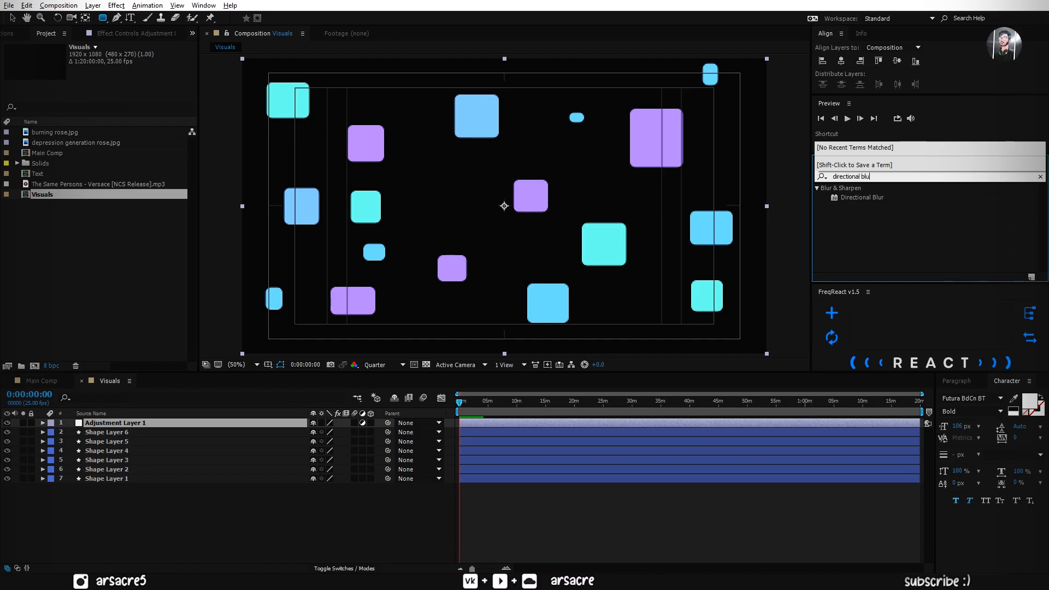
left_click(862, 197)
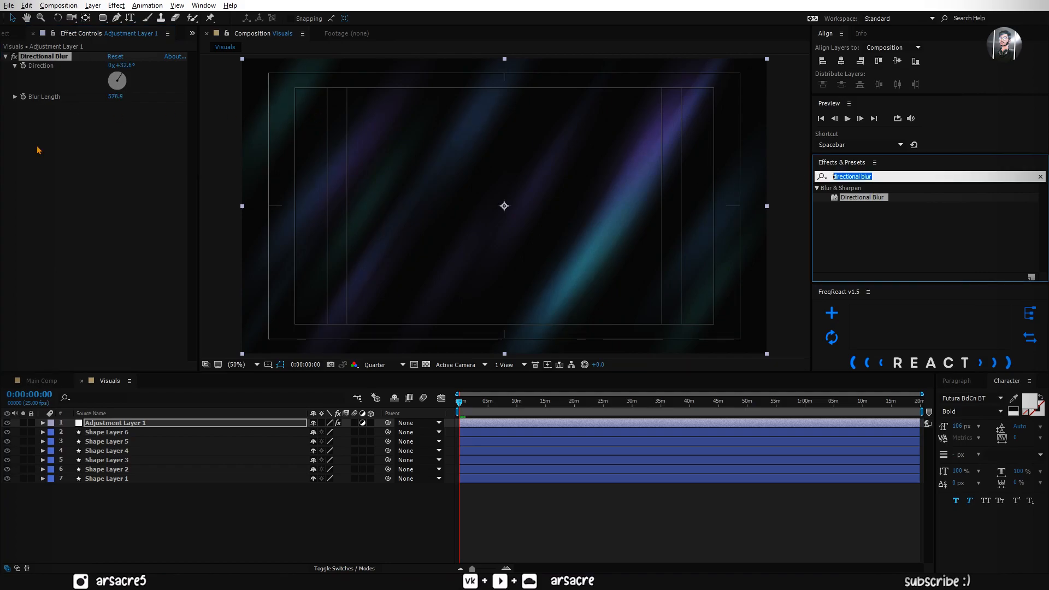
Step: Apply Turbulent Displace (Amount 101, Size 245) on top of the 32.6°, 578.9-length directional blur
type("turbule")
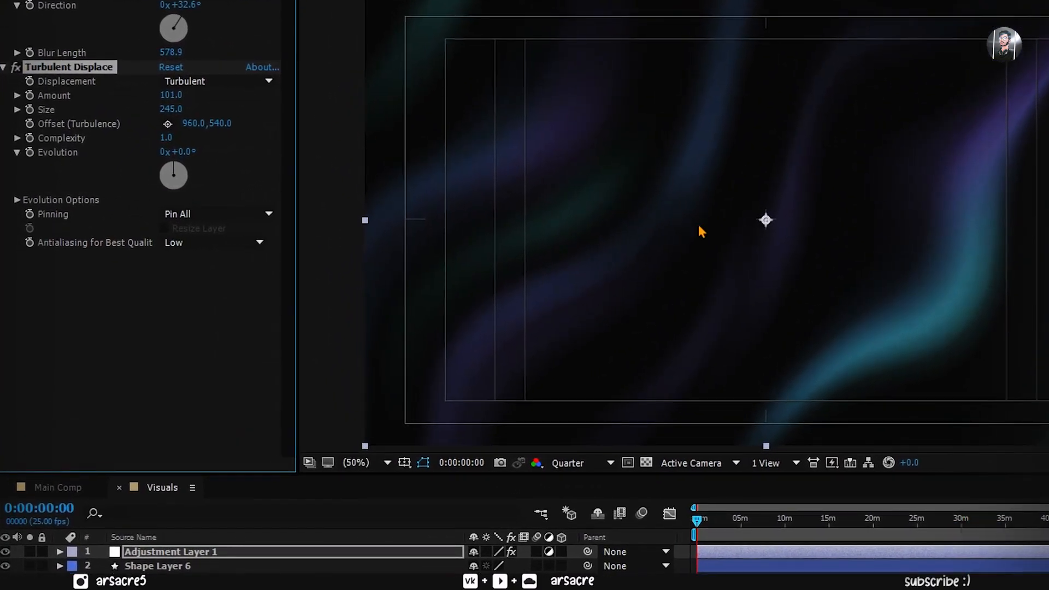
left_click(29, 125)
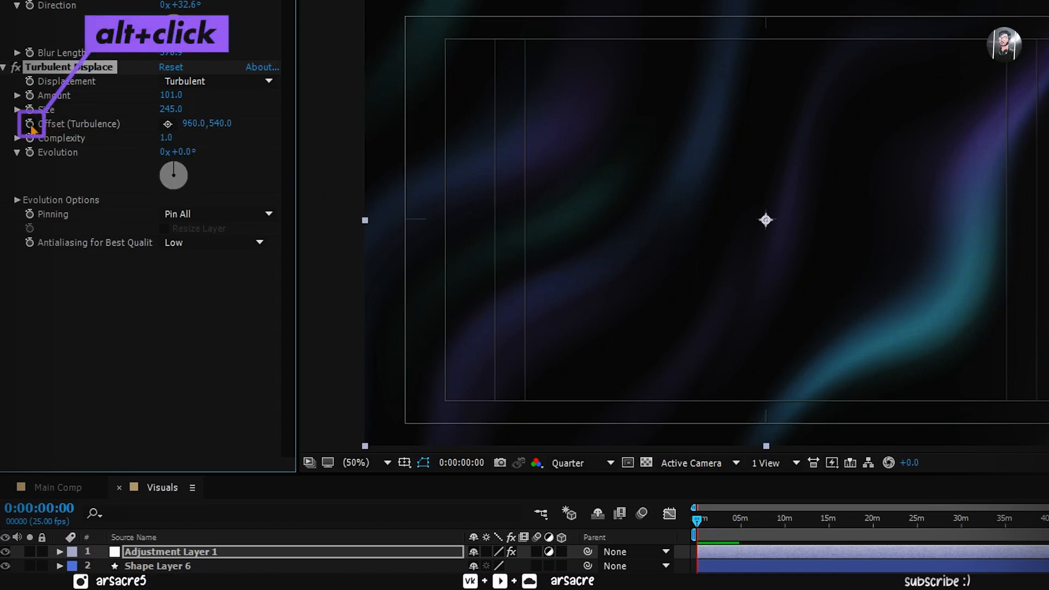
Step: Add an Offset (Turbulence) expression reading [960,time*…] so the second value moves with time
left_click(30, 124)
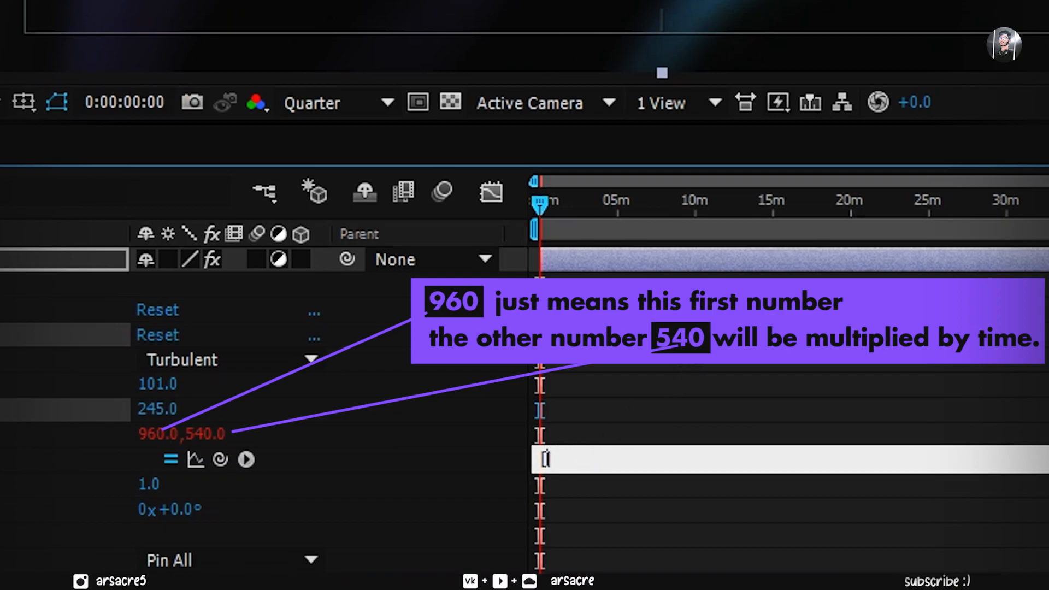
type("[960]")
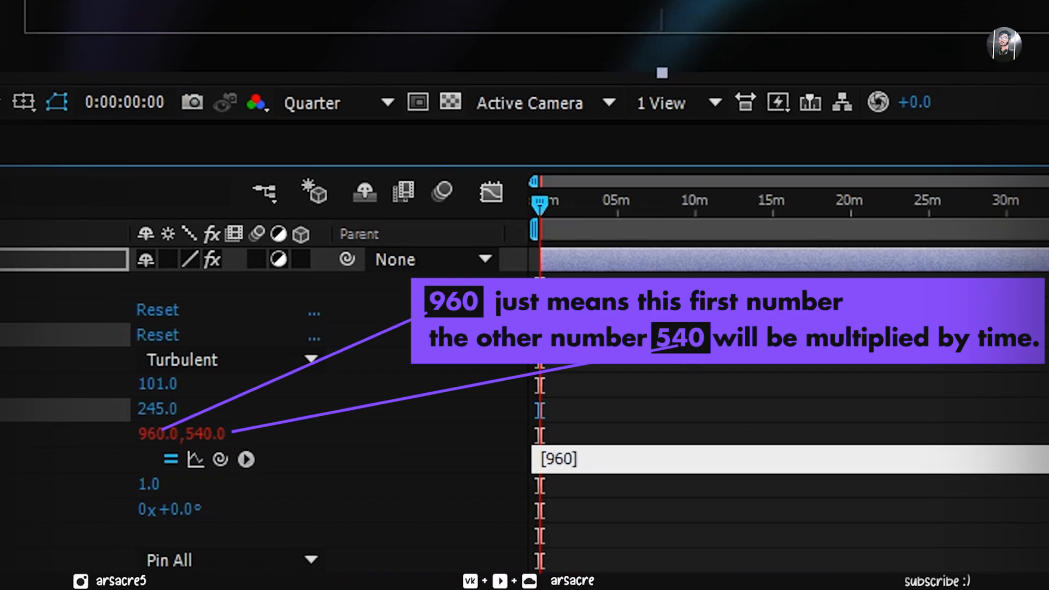
type(",")
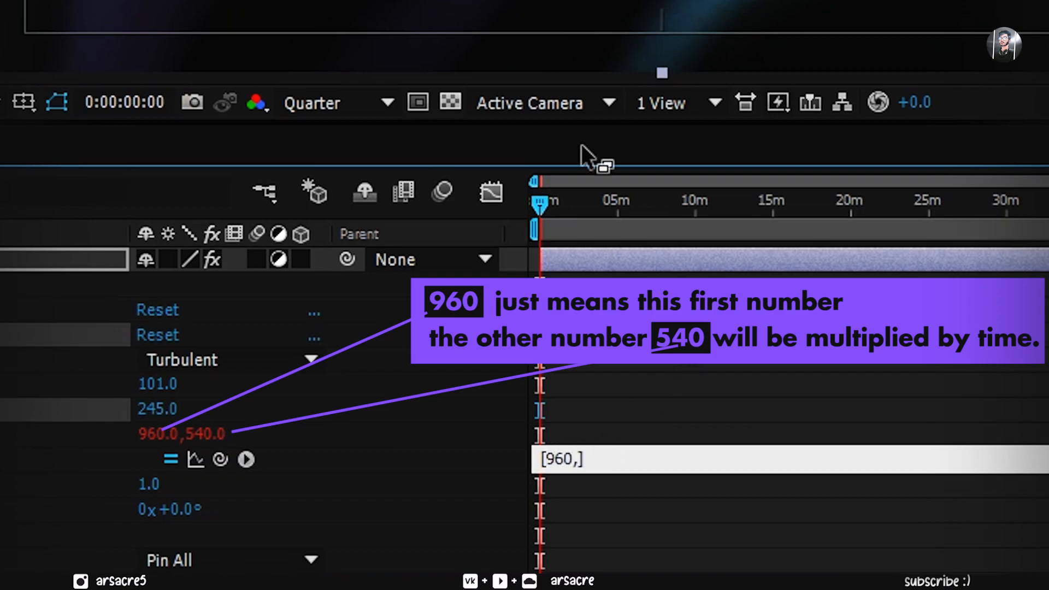
type("time*")
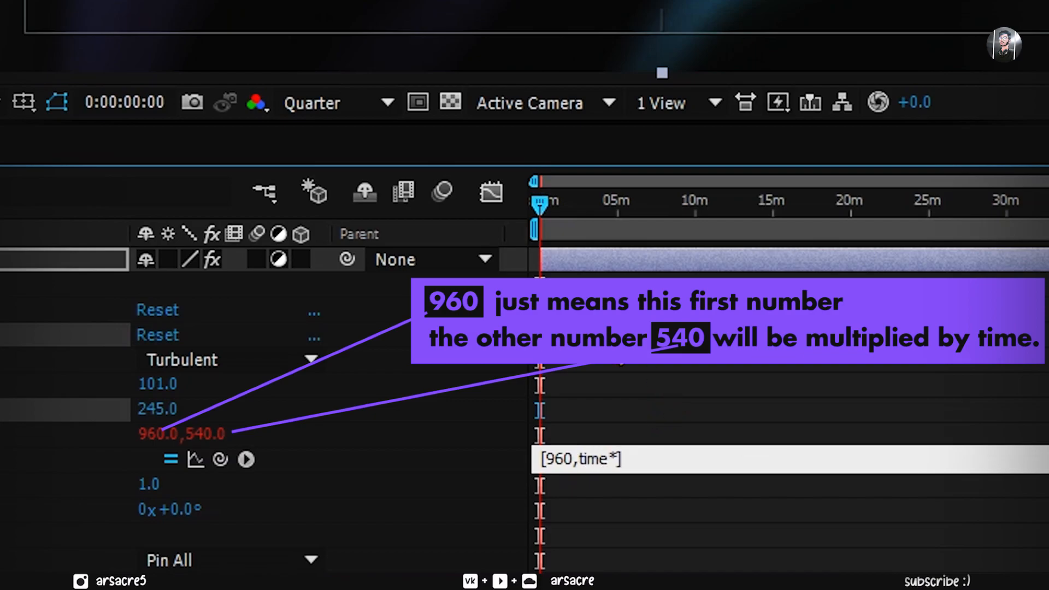
mouse_move(225, 102)
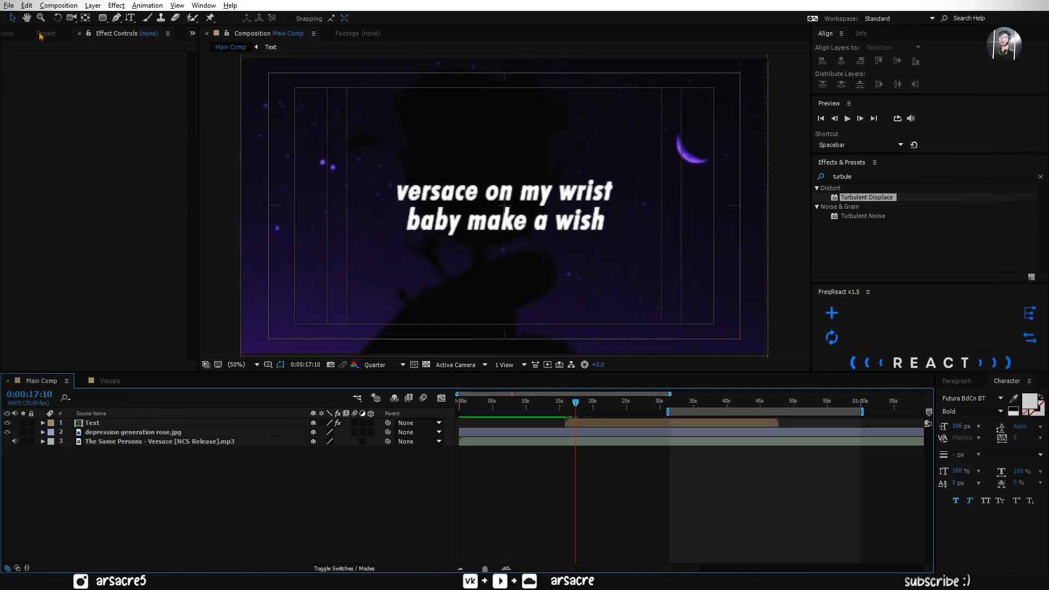
Step: Place Visuals into Main Comp below the Text layer and enable time remapping on it
left_click(45, 34)
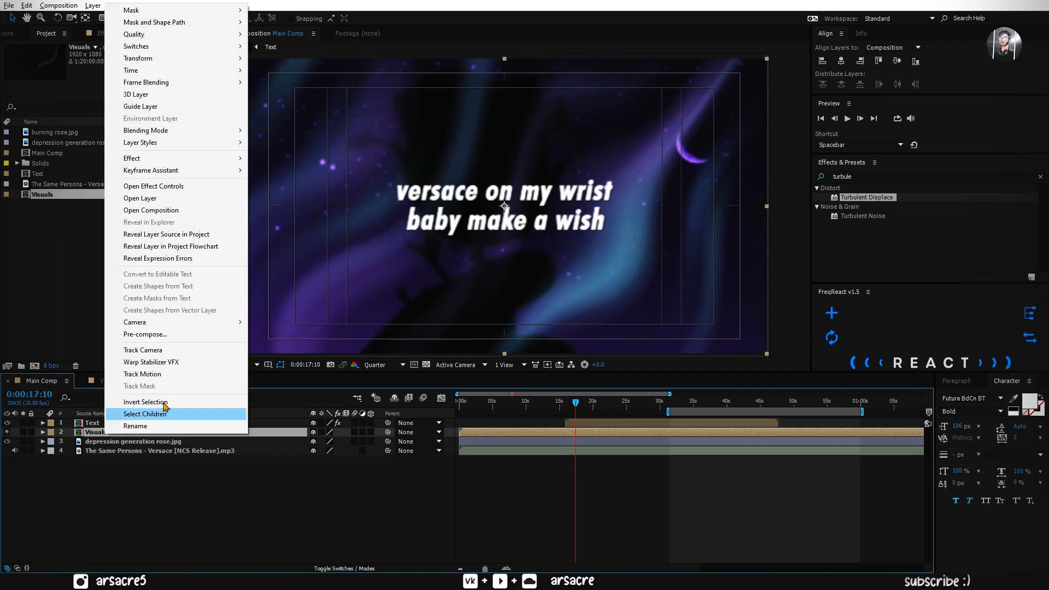
mouse_move(130, 70)
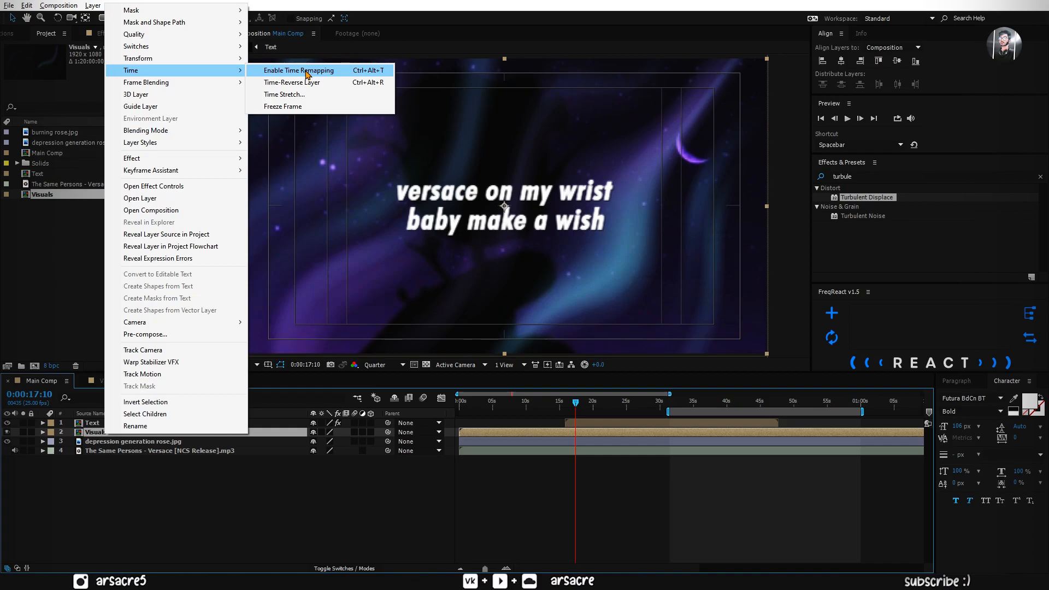
left_click(297, 70)
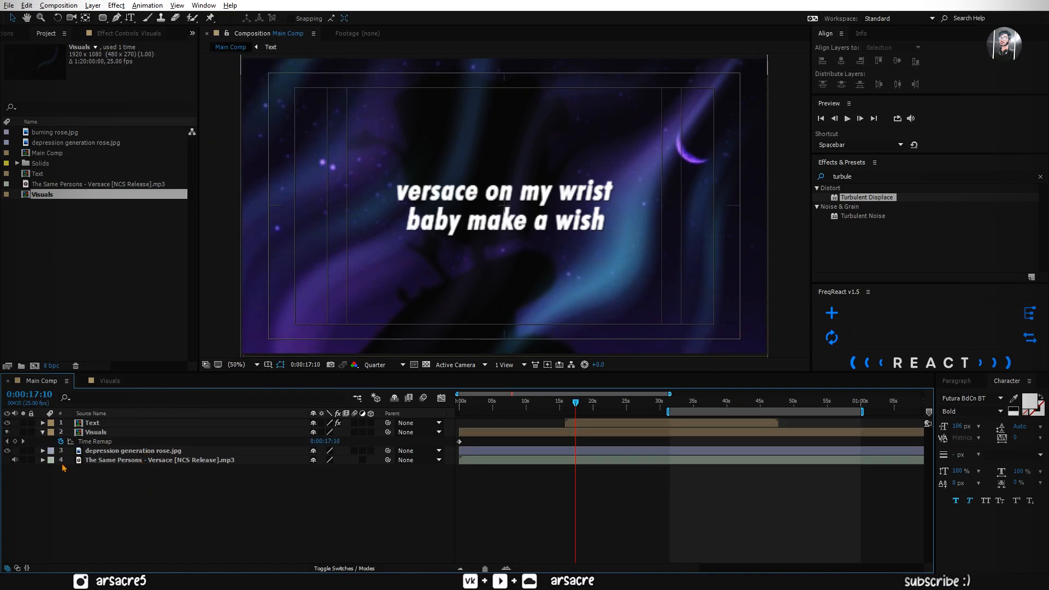
Step: Start a new FreqReact profile and name it 'Kick Bass' with Bake Mode on Full Layer
left_click(158, 460)
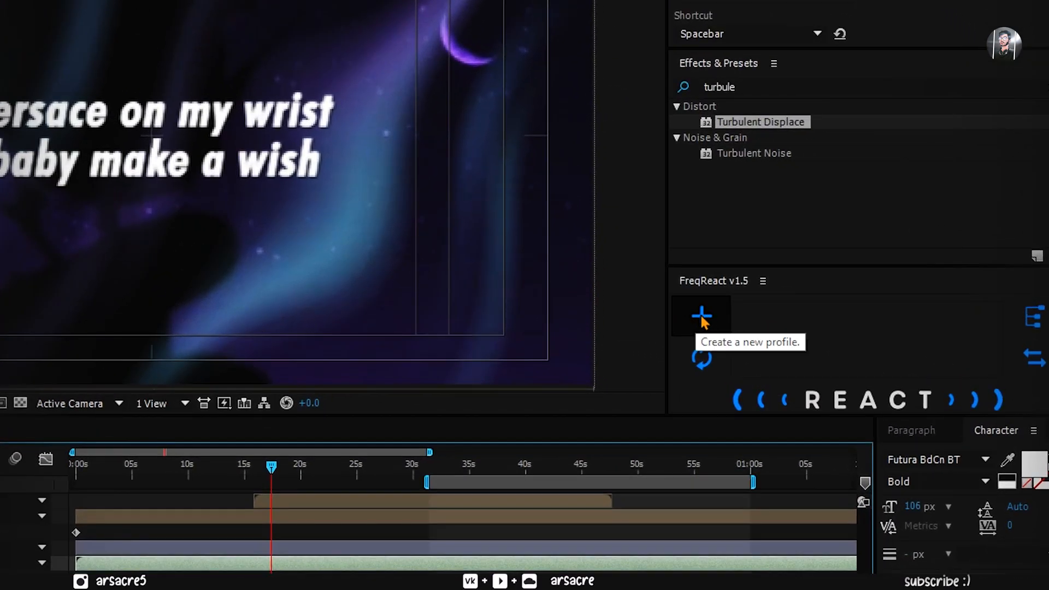
left_click(702, 316)
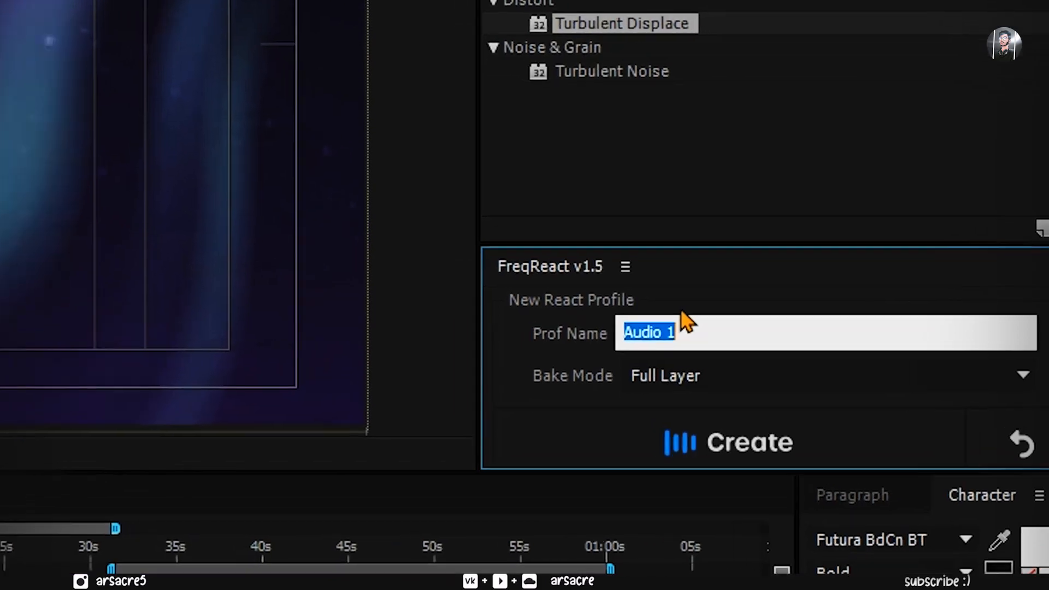
type("Kick Bass")
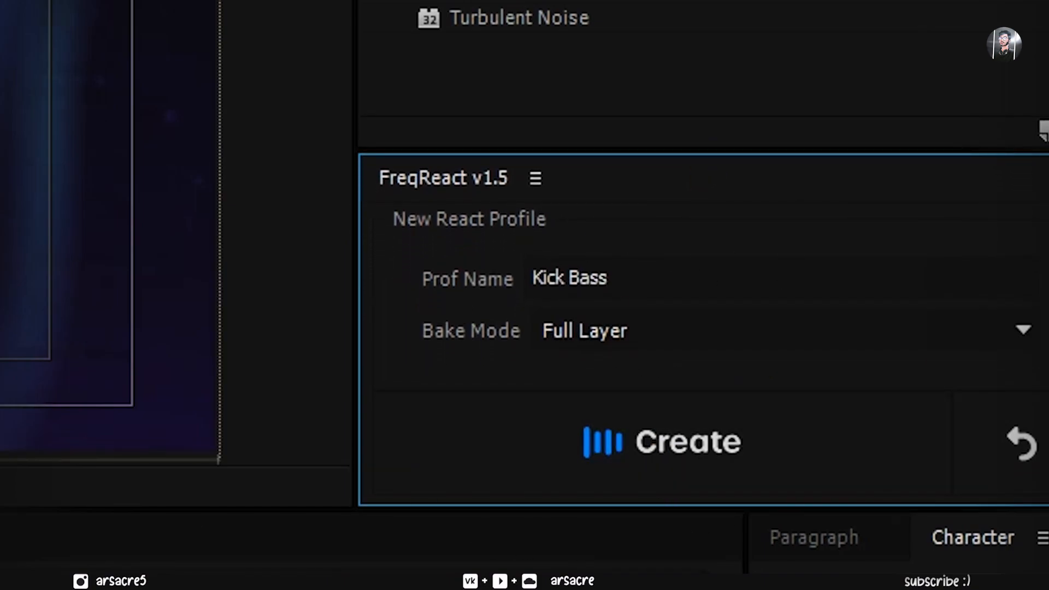
Step: Create the Kick Bass profile, scrub the 1–250 Hz bass spectrum preview and lower its preview resolution
left_click(662, 442)
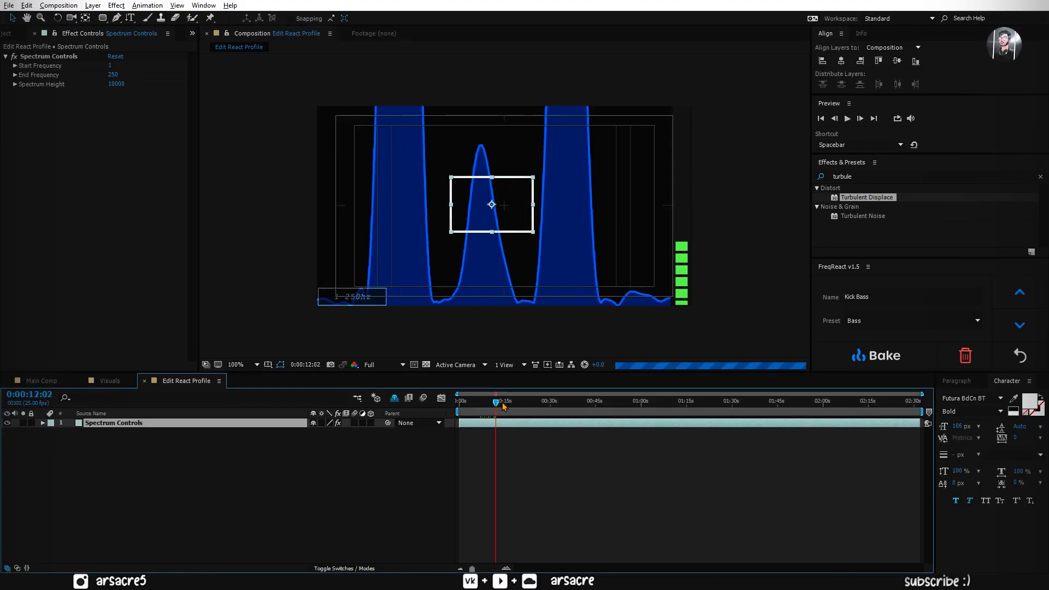
left_click_drag(502, 401, 513, 401)
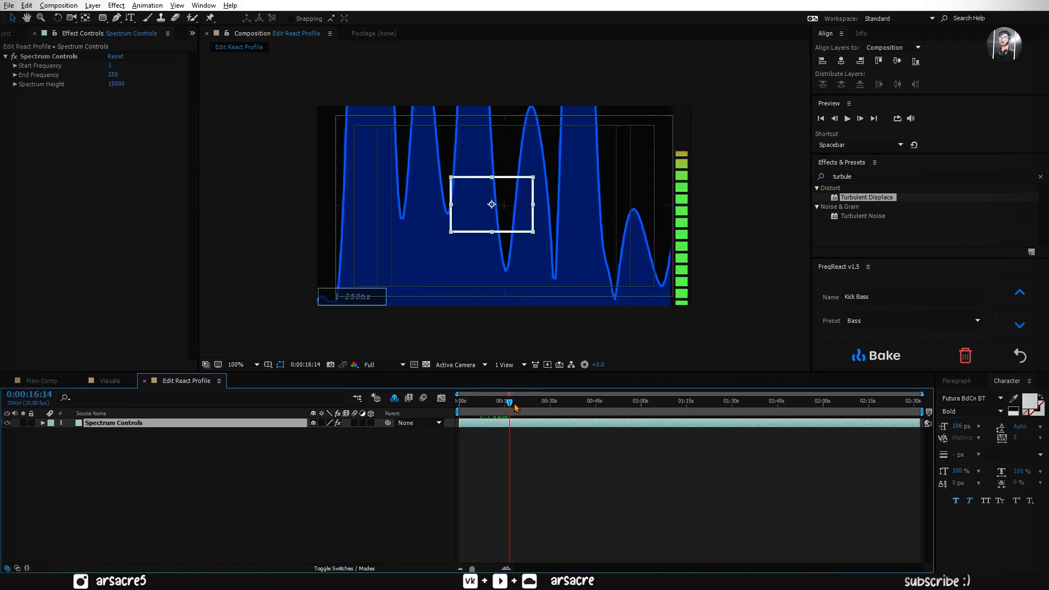
left_click(368, 365)
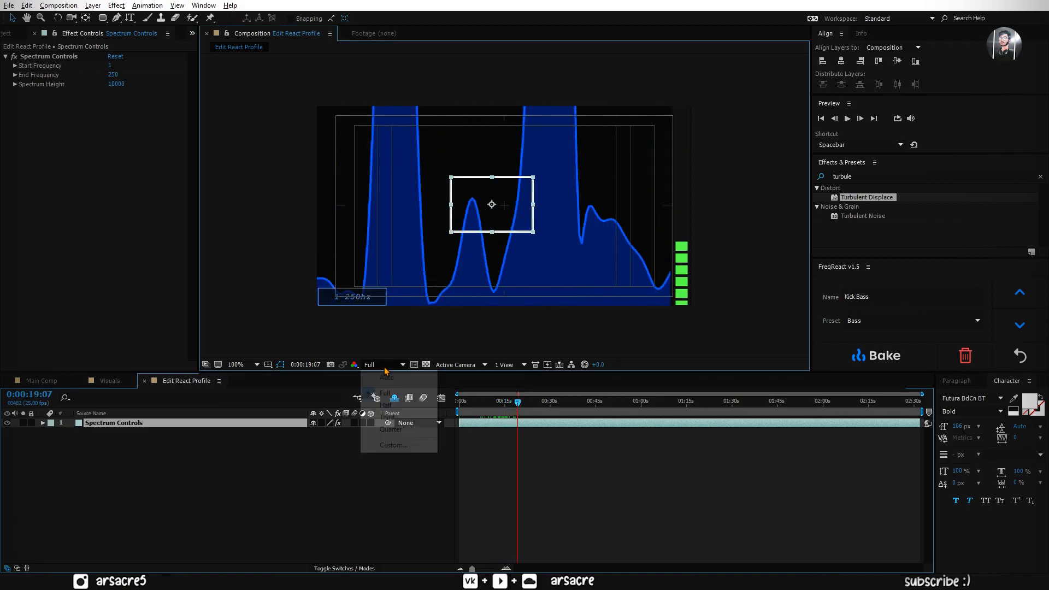
left_click(391, 430)
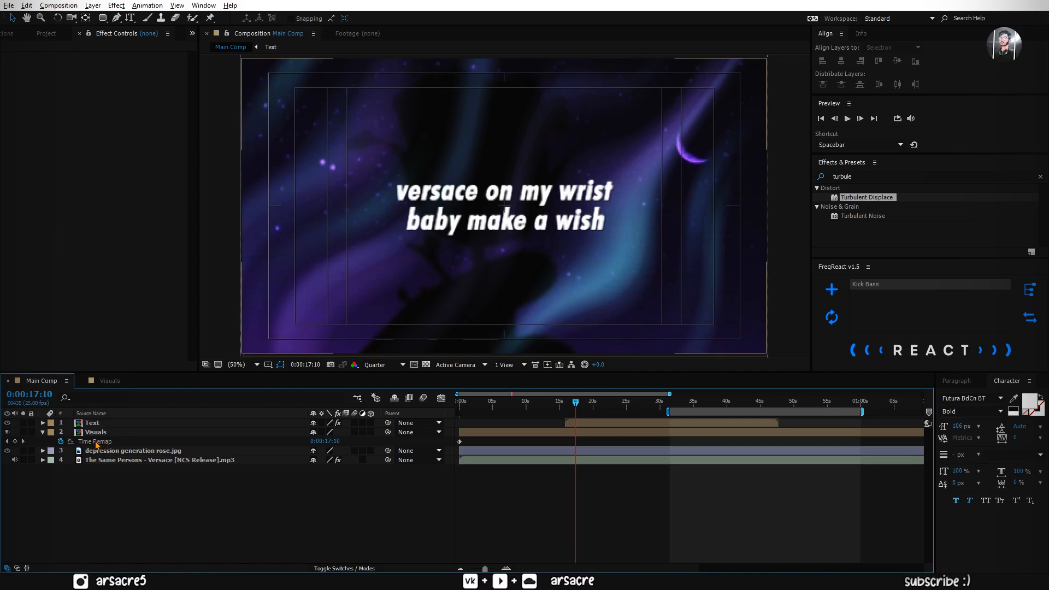
Step: Drive the Visuals layer's Time Remap with a FreqReact Kick Bass pulse at X Intensity 5, revealing its Mods
left_click(159, 460)
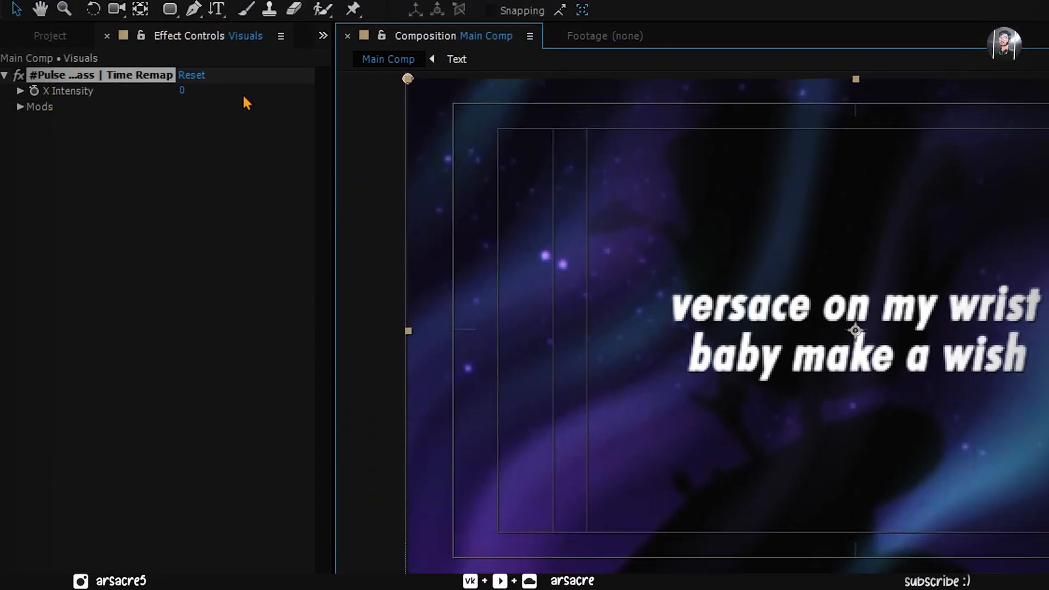
mouse_move(120, 113)
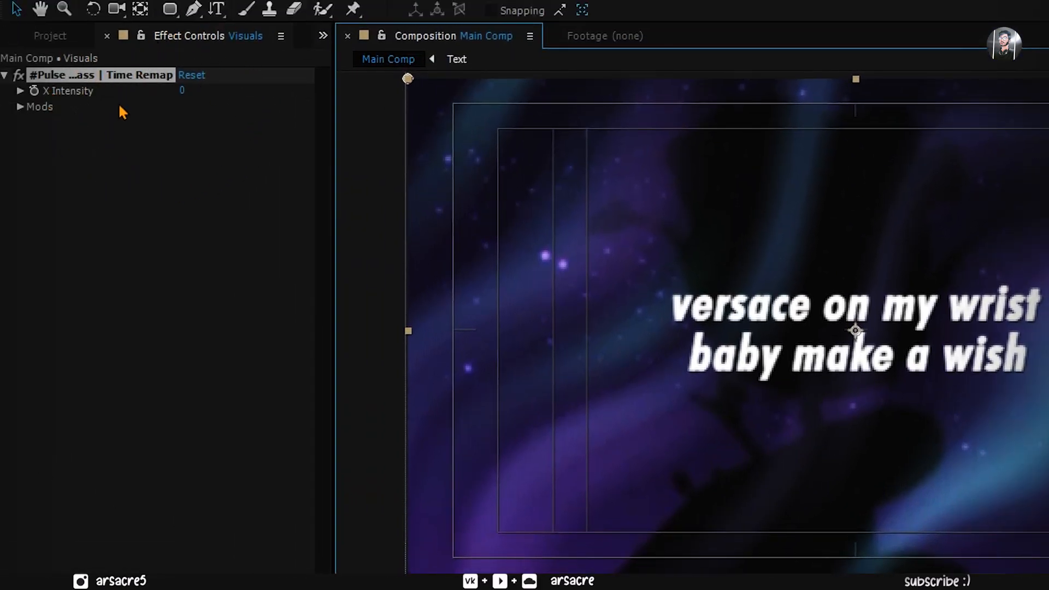
left_click(190, 90)
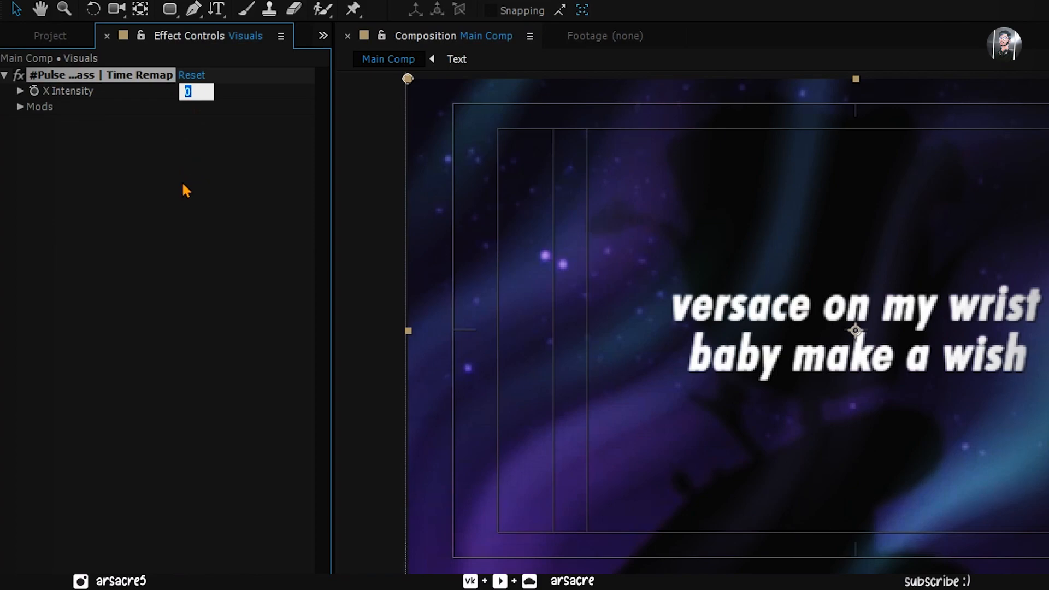
type("5")
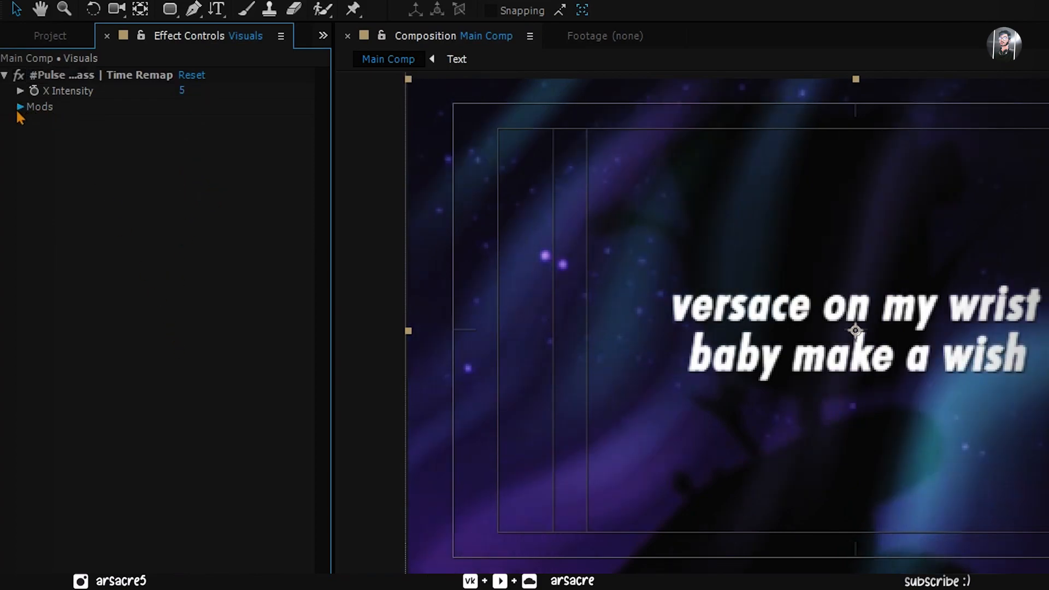
left_click(19, 106)
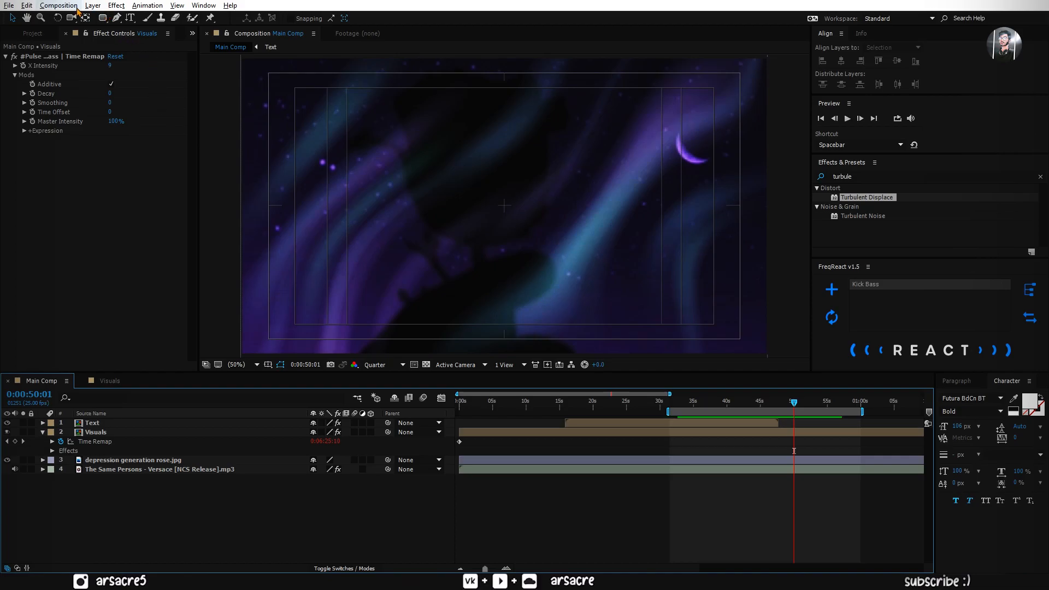
Step: Create a new adjustment layer on top and apply Brightness & Contrast with its properties expanded
left_click(91, 6)
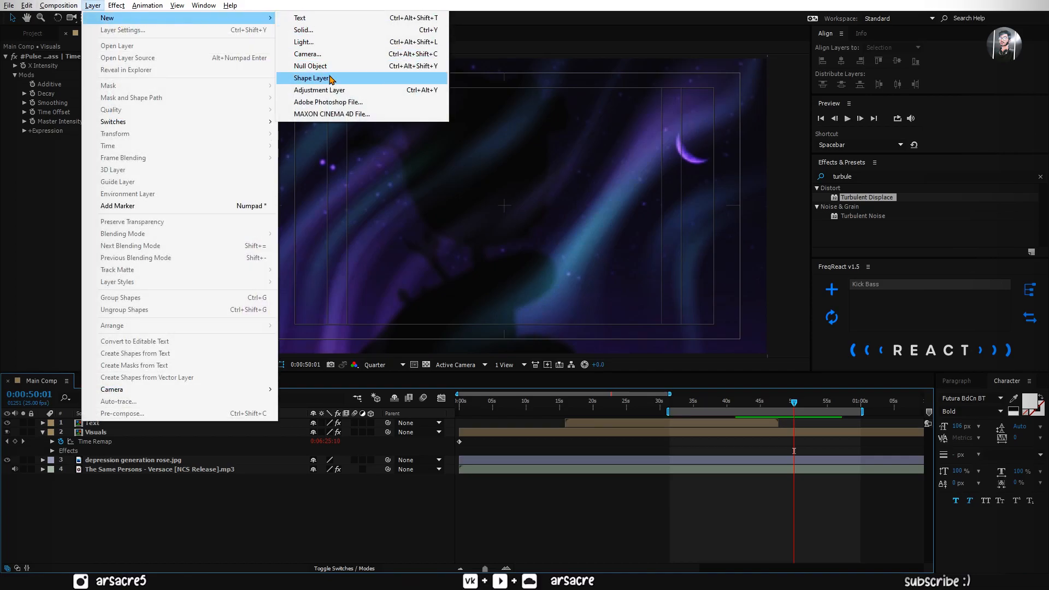
mouse_move(319, 90)
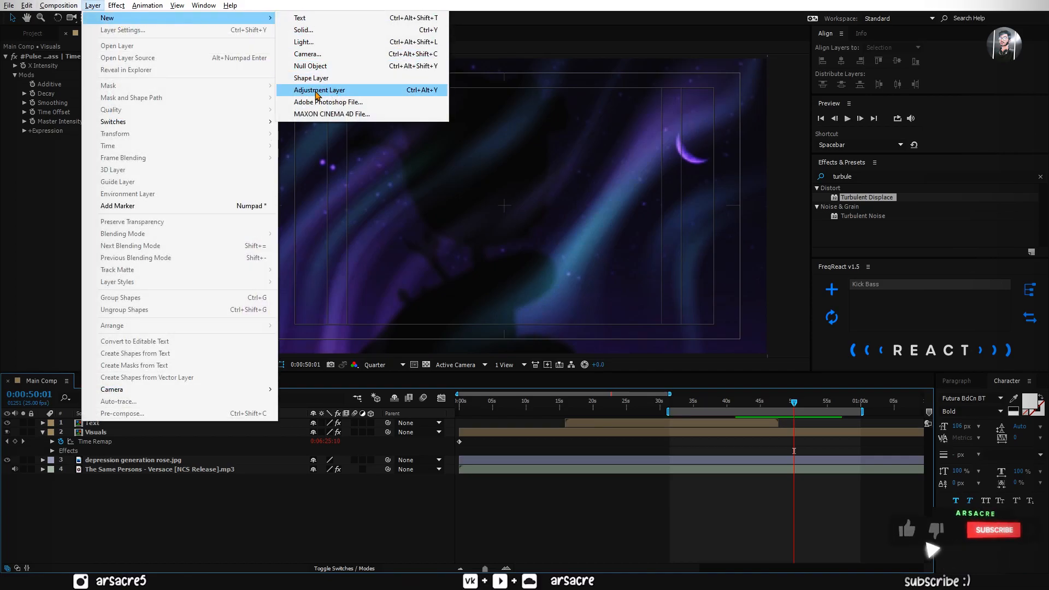
left_click(319, 90)
type("b")
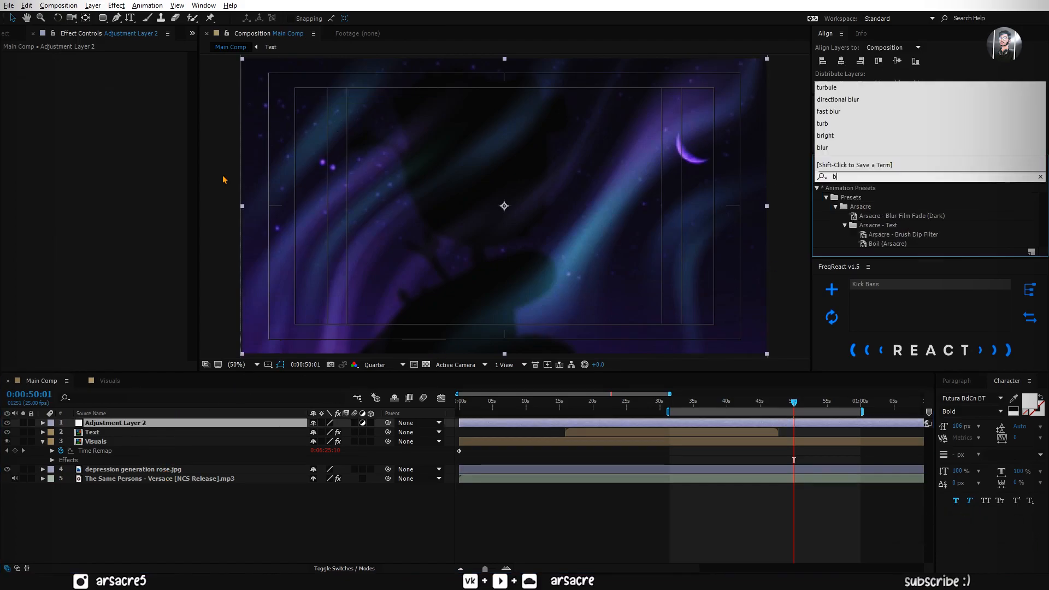
type("right")
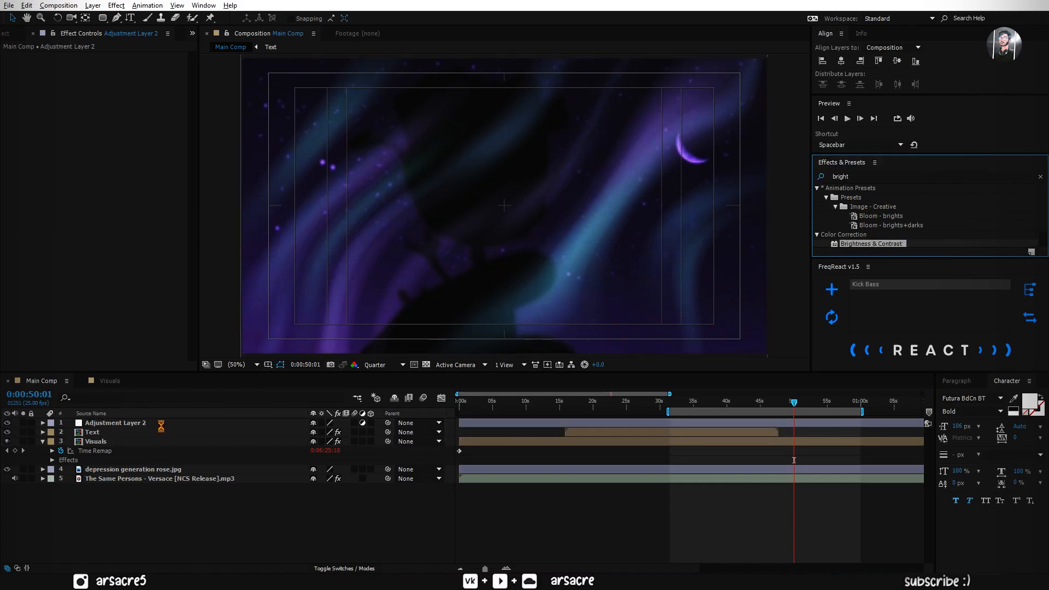
double_click(871, 244)
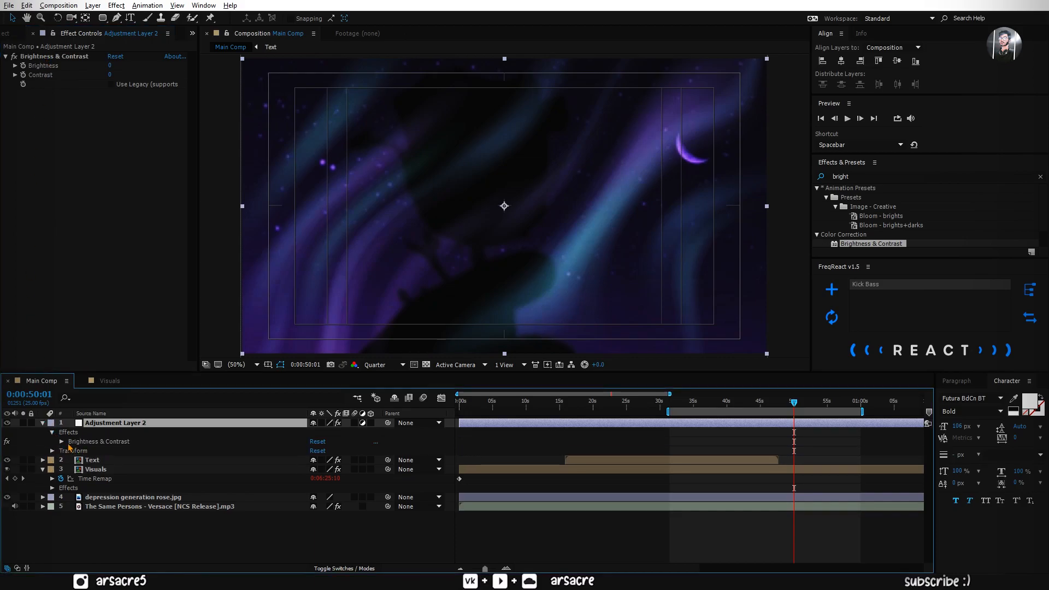
left_click(52, 440)
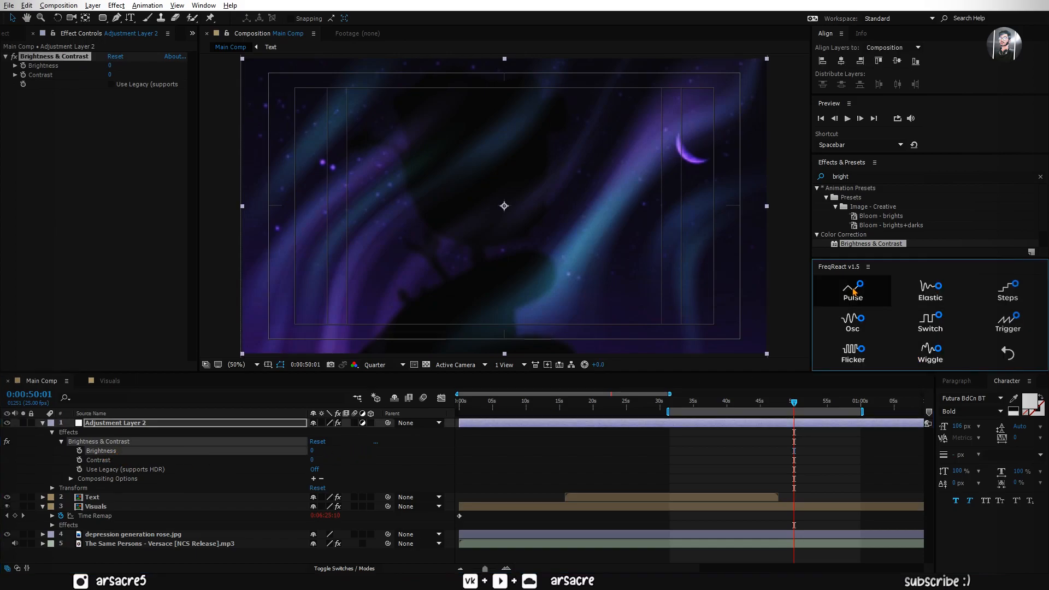
Step: Pulse the adjustment layer's Brightness with the Kick Bass at X Intensity 50 and Smoothing 15, then preview a lyric section
left_click(851, 291)
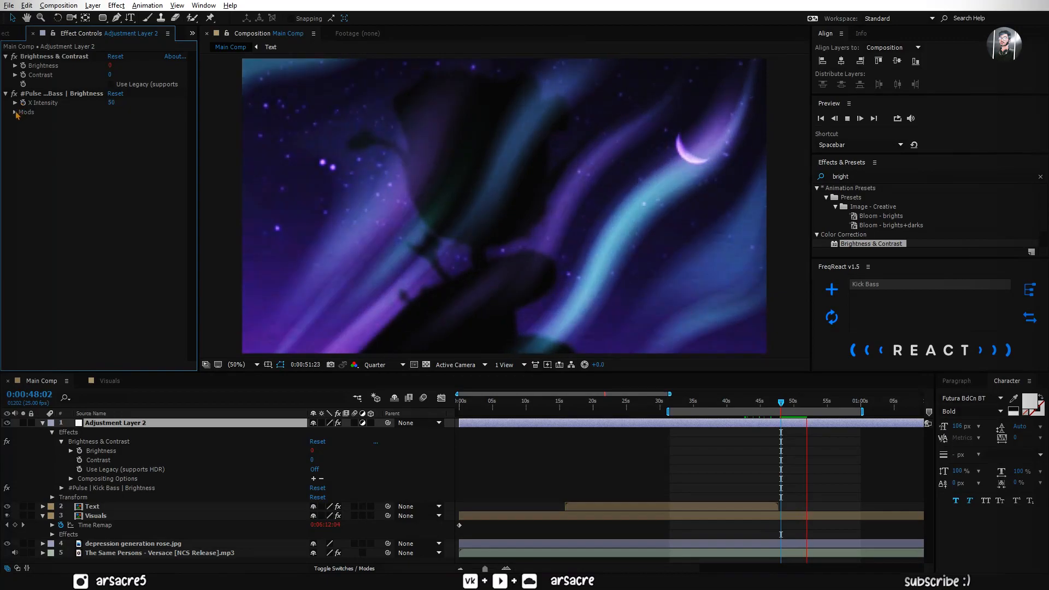
left_click(17, 112)
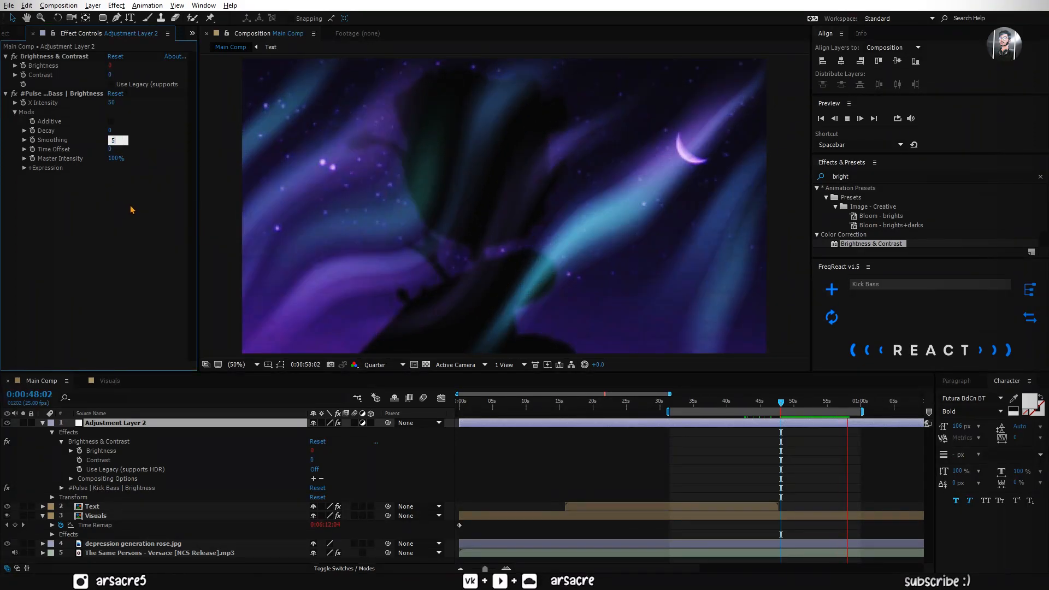
type("15")
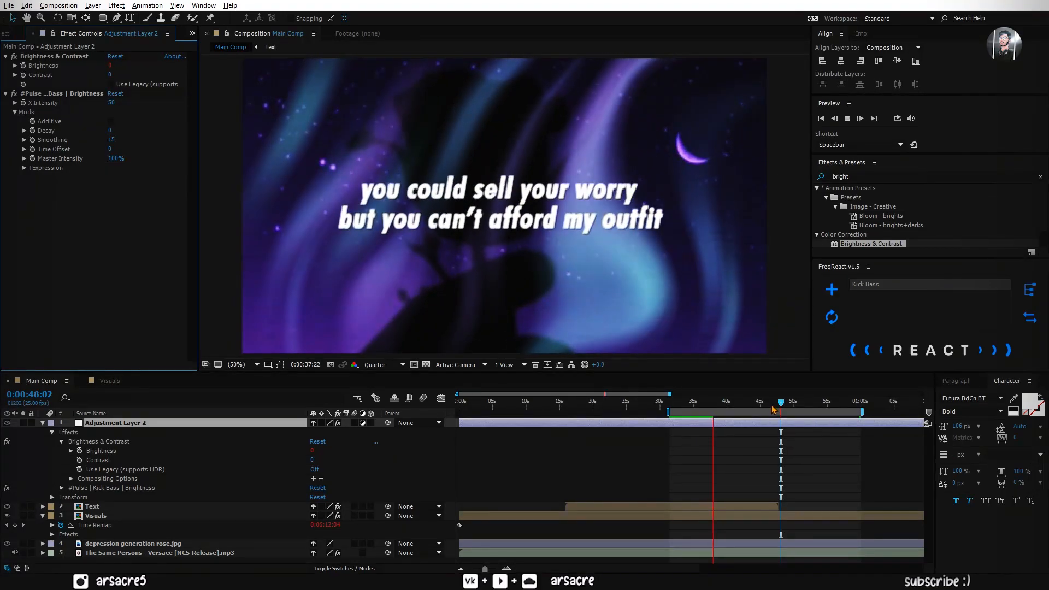
left_click_drag(772, 410, 726, 410)
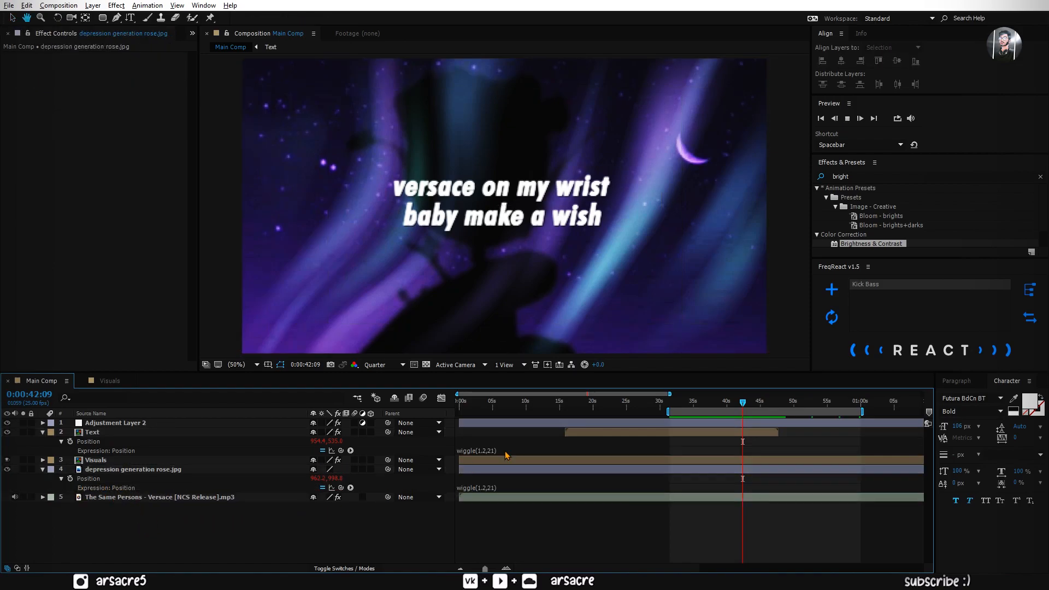
left_click_drag(743, 400, 750, 401)
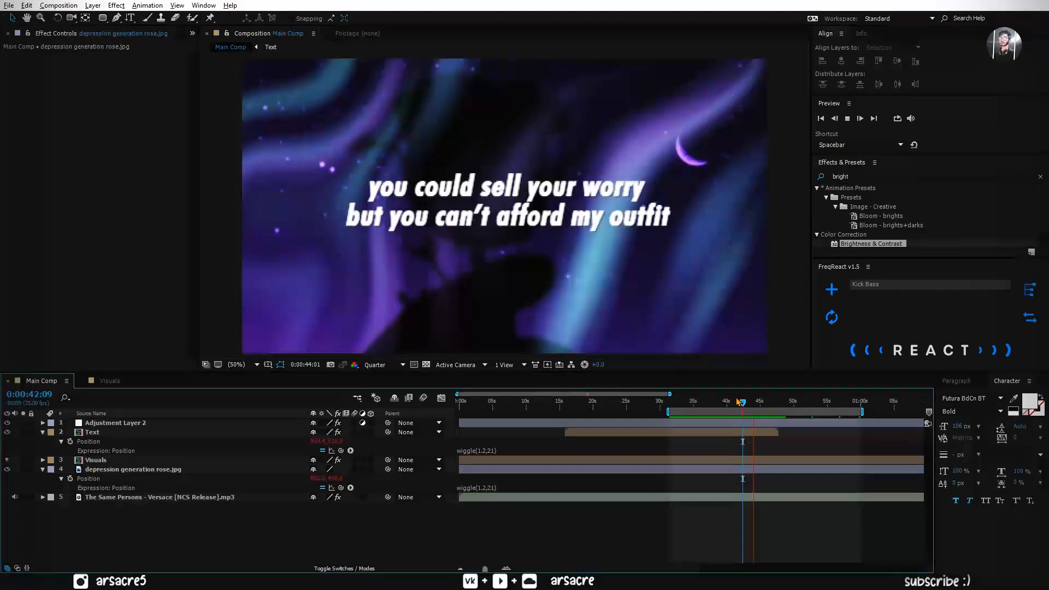
left_click(743, 401)
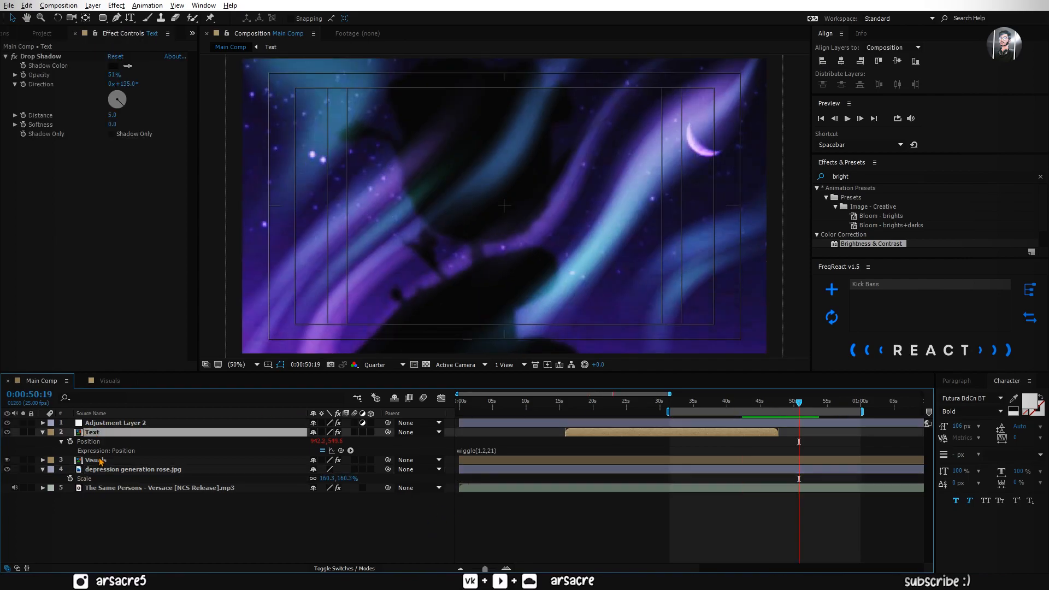
Step: Apply Color Balance (HLS) to the Visuals layer and shift the Hue toward a pinker purple
left_click(96, 460)
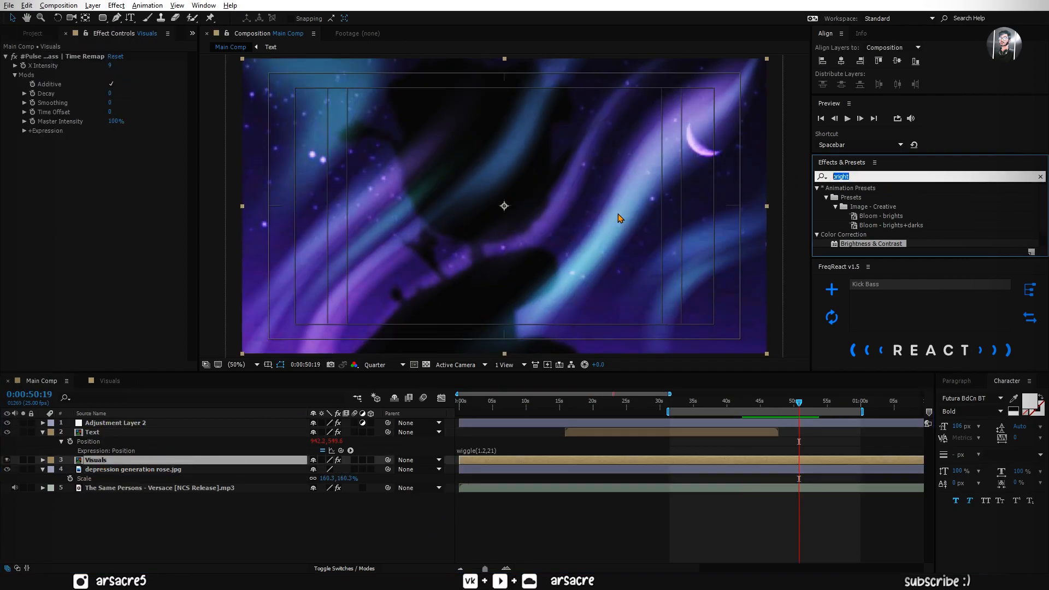
type("hls")
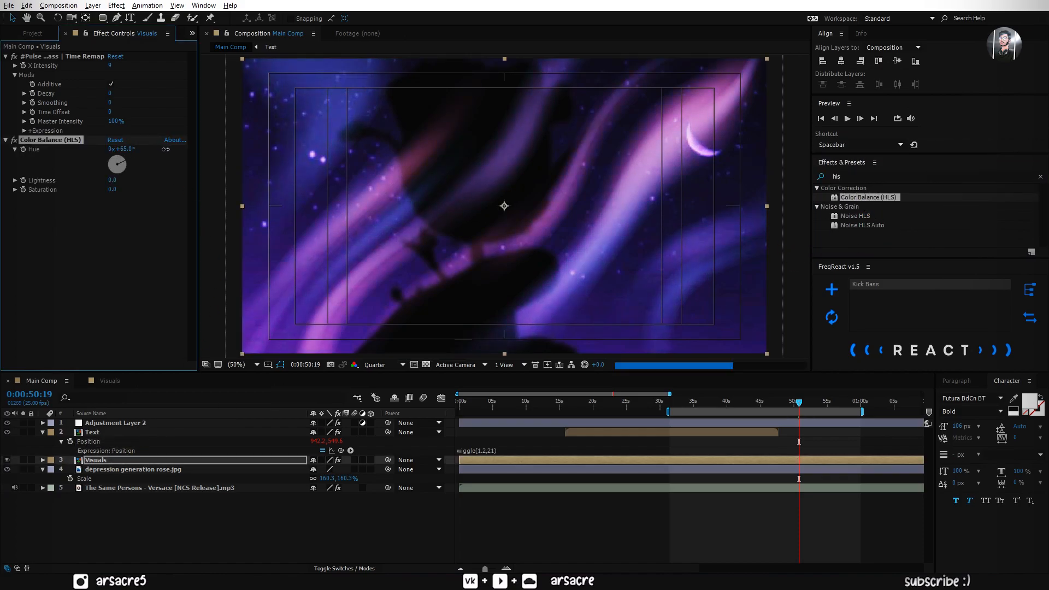
left_click_drag(116, 163, 119, 160)
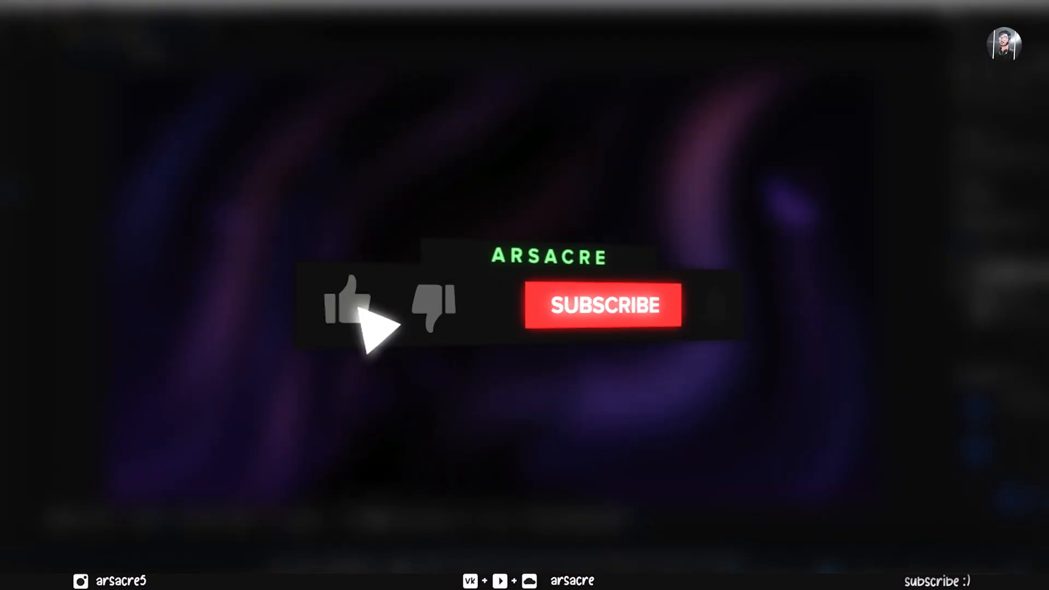
left_click(603, 305)
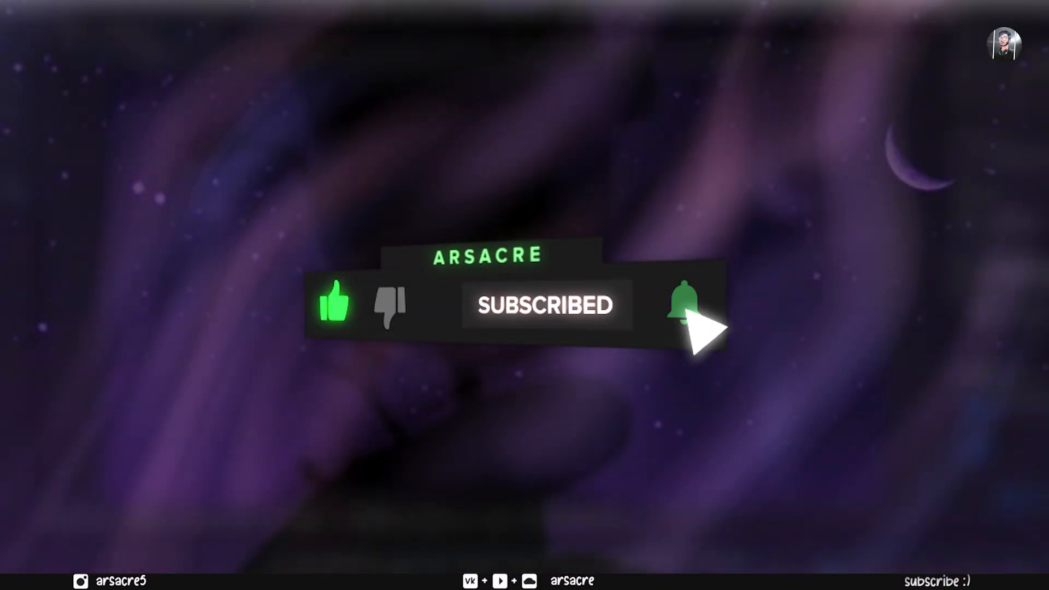